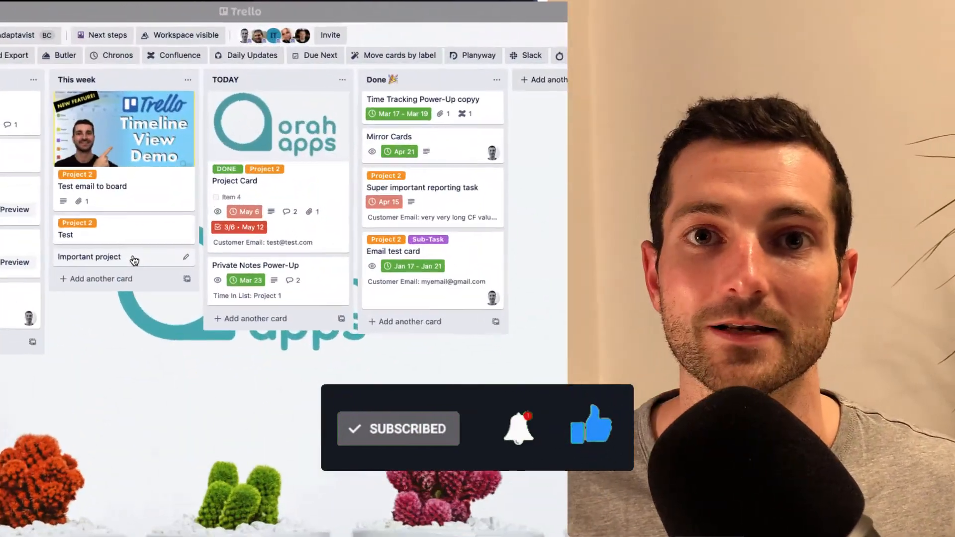
pyautogui.click(88, 256)
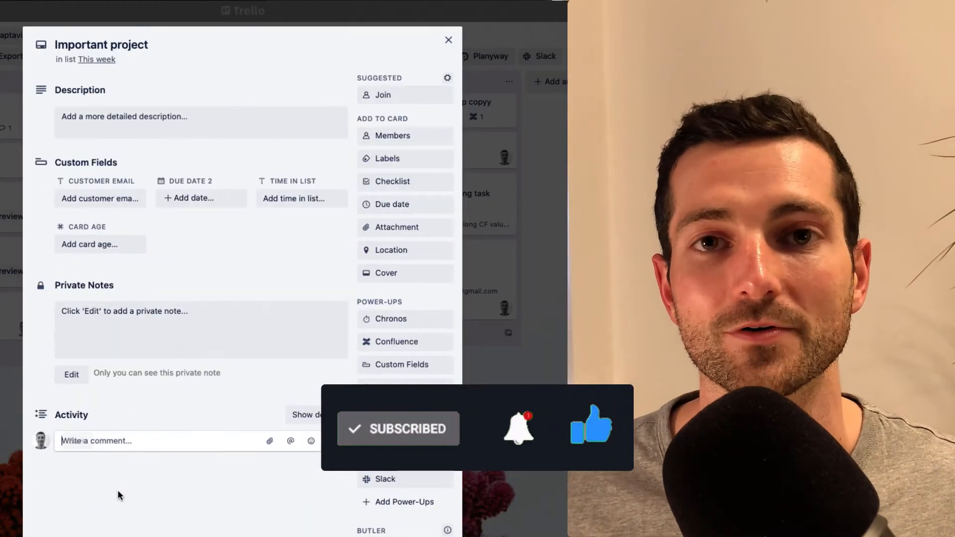
pyautogui.write('@da')
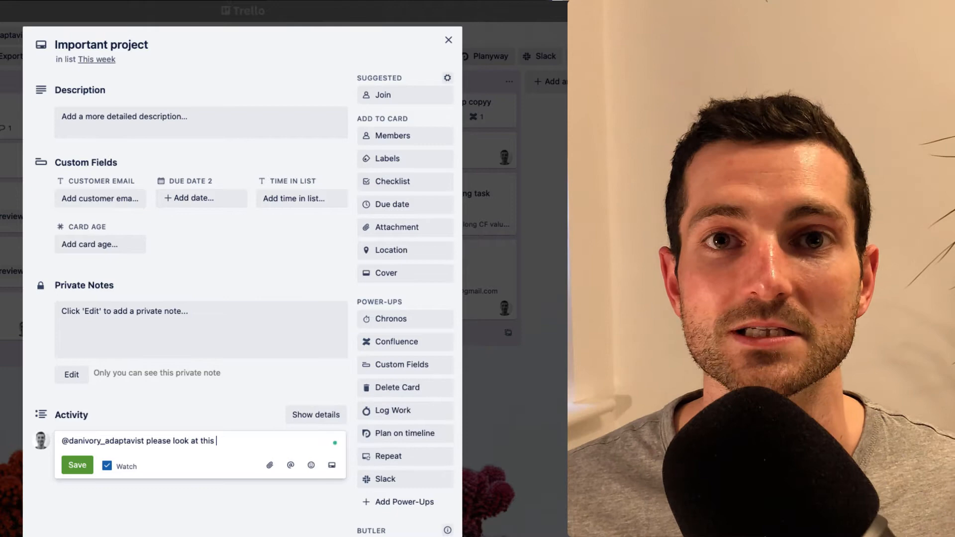
pyautogui.write('card')
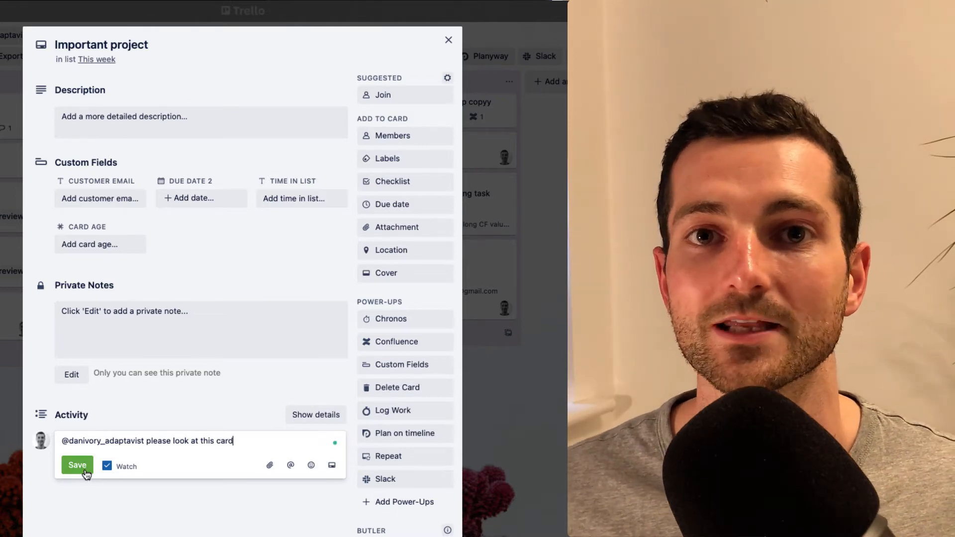
pyautogui.click(77, 464)
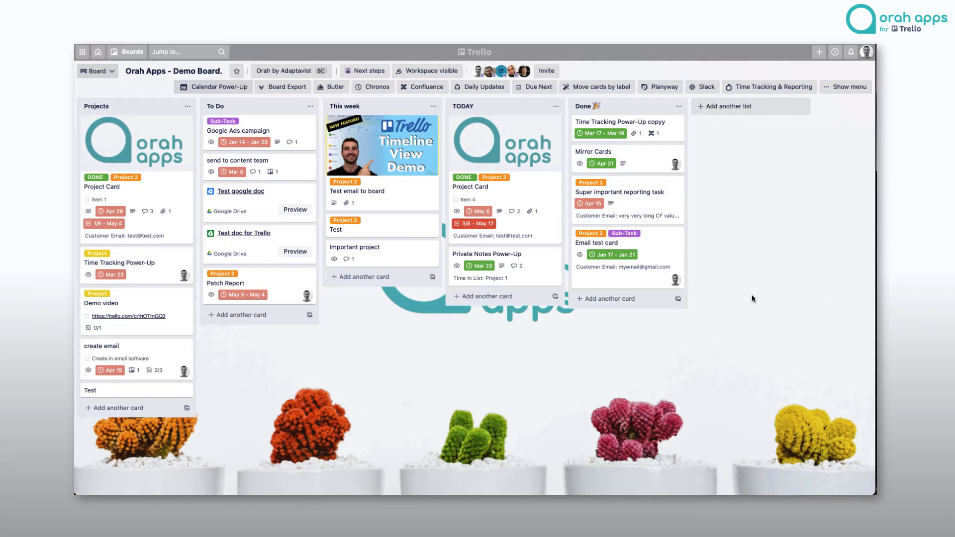
pyautogui.click(354, 247)
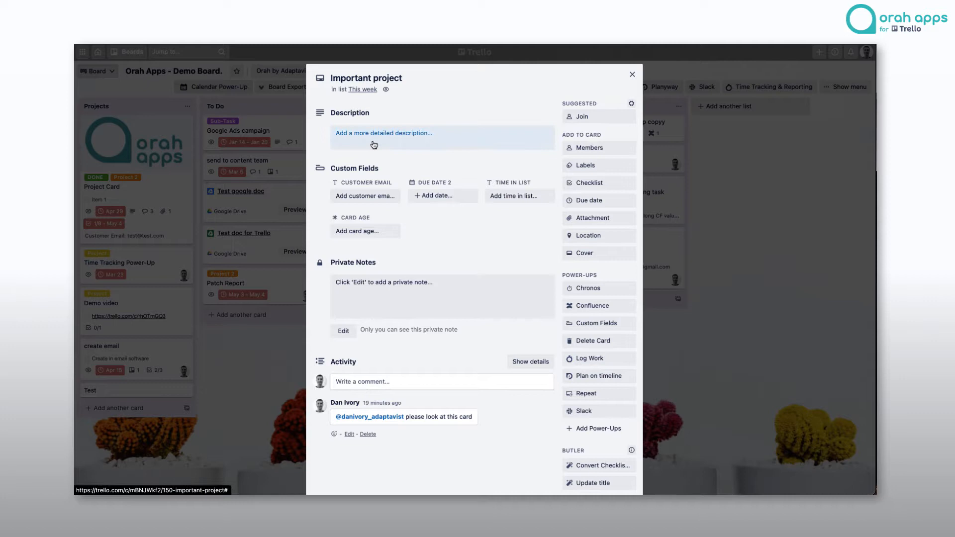
pyautogui.click(440, 138)
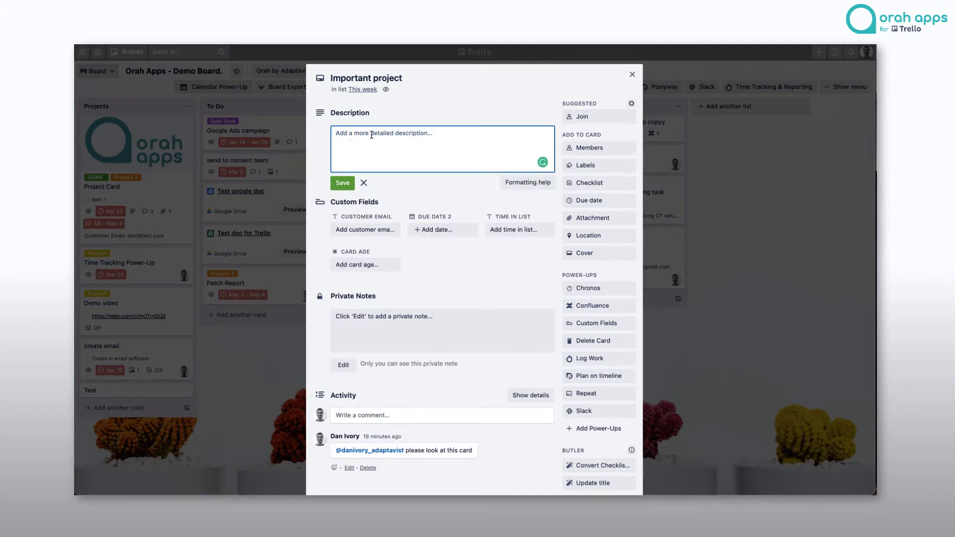
pyautogui.write('@danivory_adaptavist')
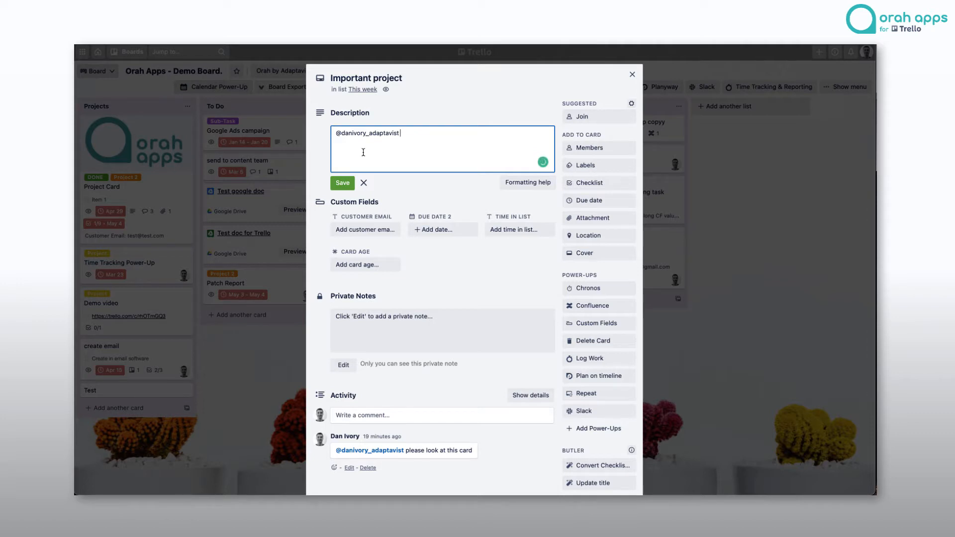
pyautogui.click(342, 183)
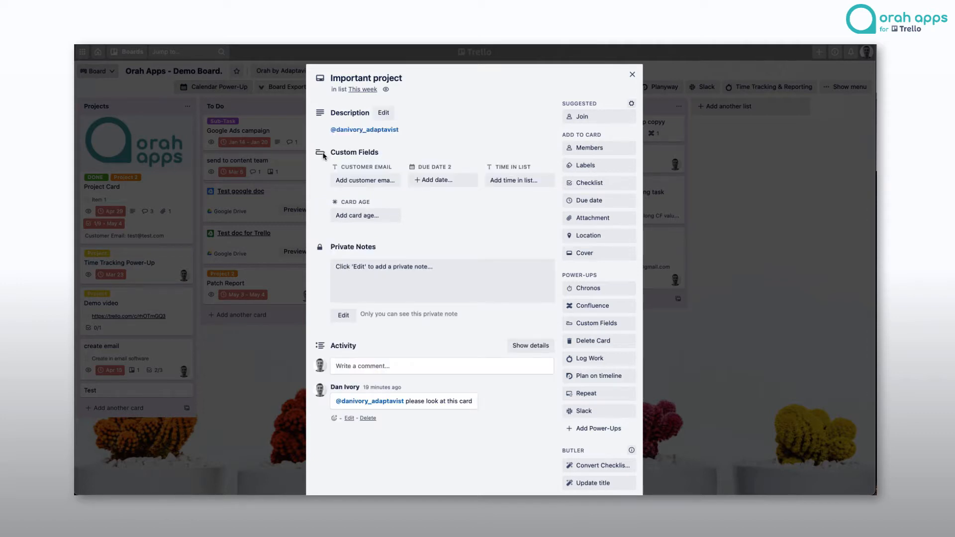
pyautogui.moveTo(588, 150)
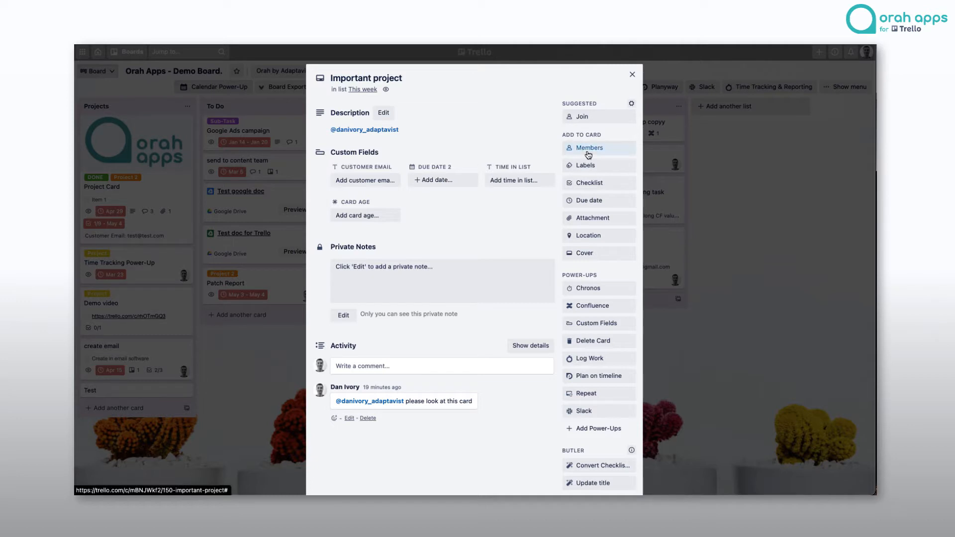
# Add yourself as a member of the Important project card.
pyautogui.click(588, 147)
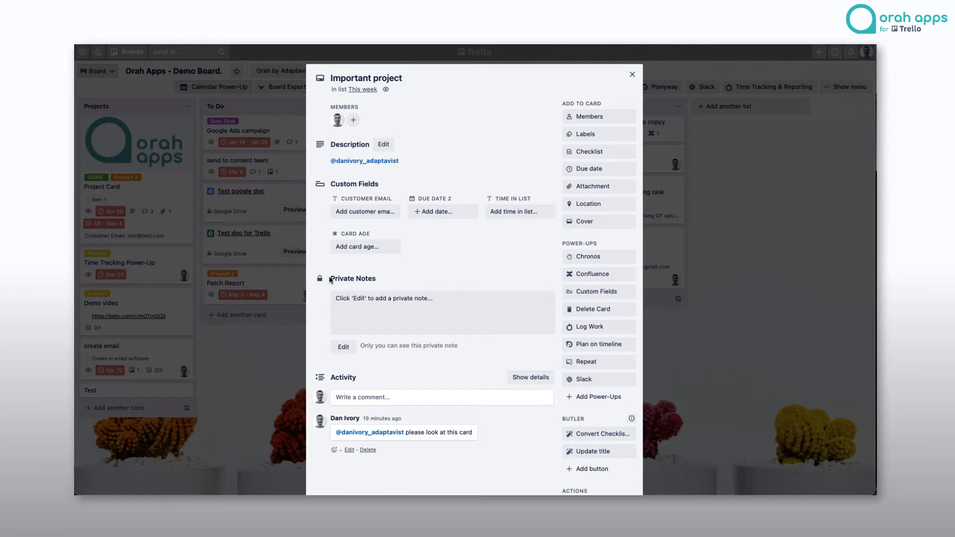
pyautogui.moveTo(319, 230)
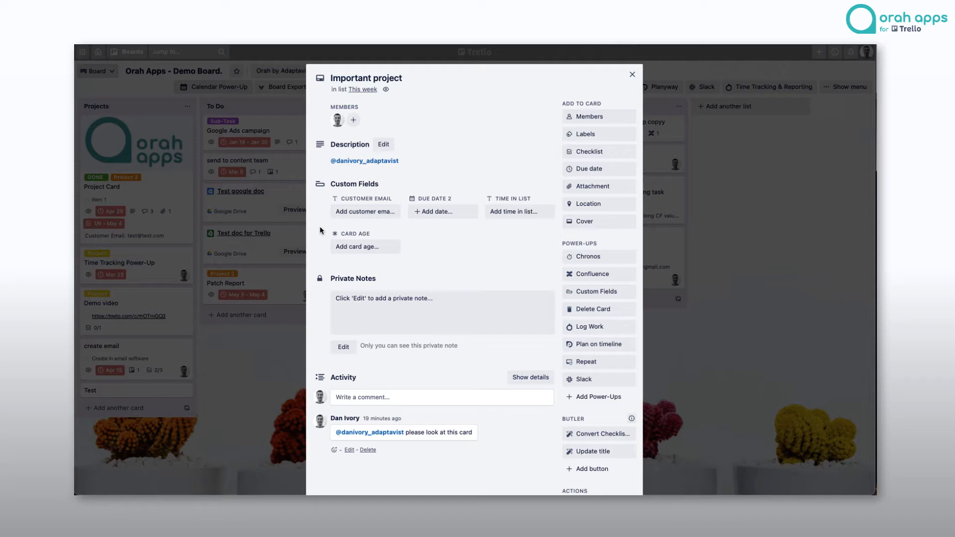
pyautogui.click(633, 75)
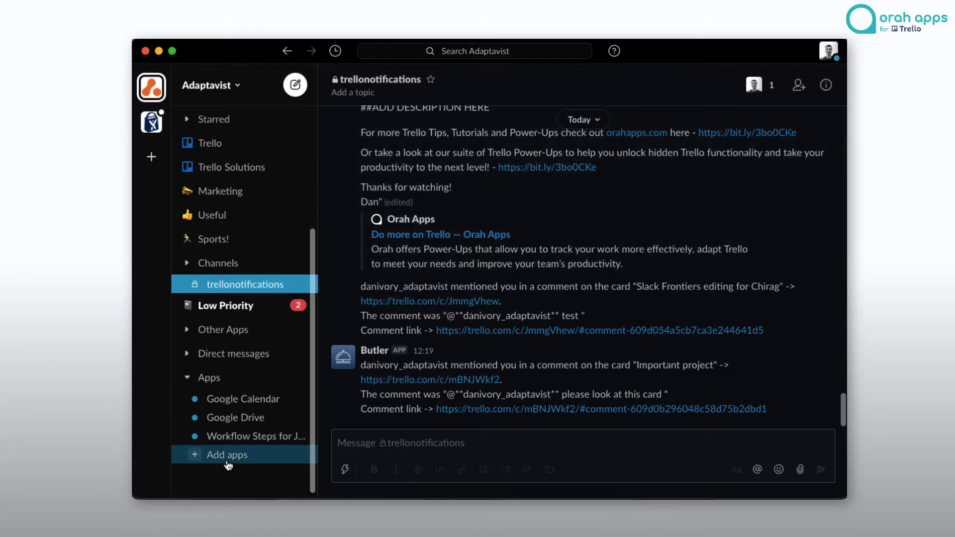
# Search Slack's app directory for 'butler' and bring up Butler by Trello.
pyautogui.click(227, 455)
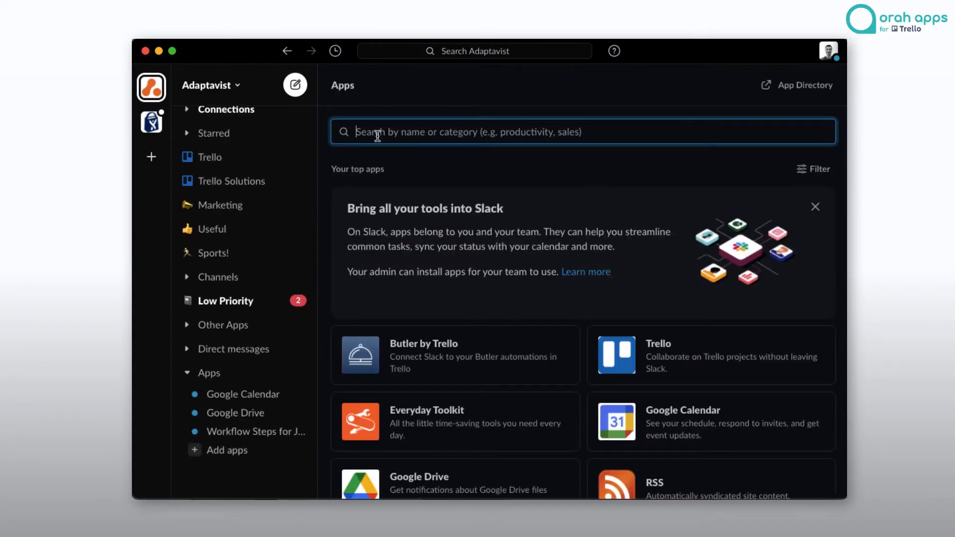
pyautogui.moveTo(427, 136)
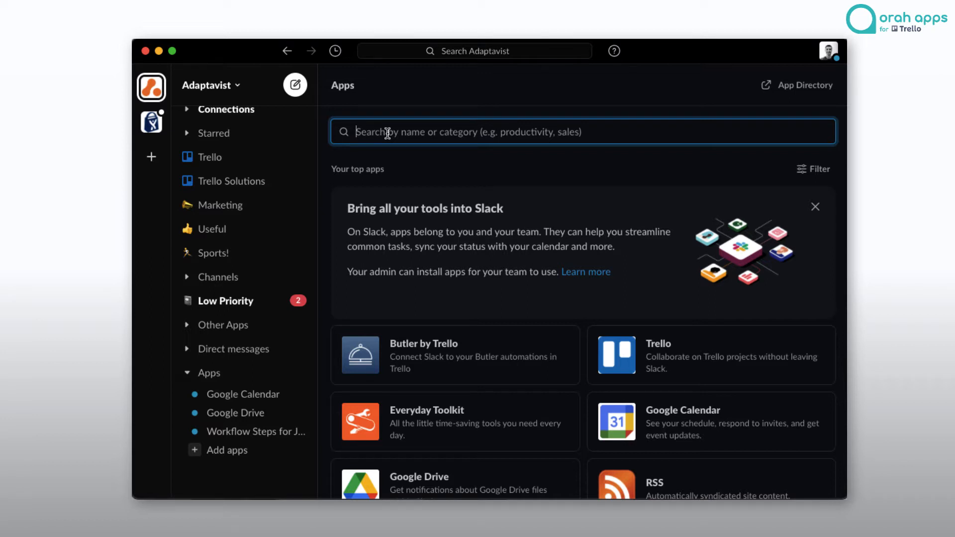
pyautogui.write('Tre')
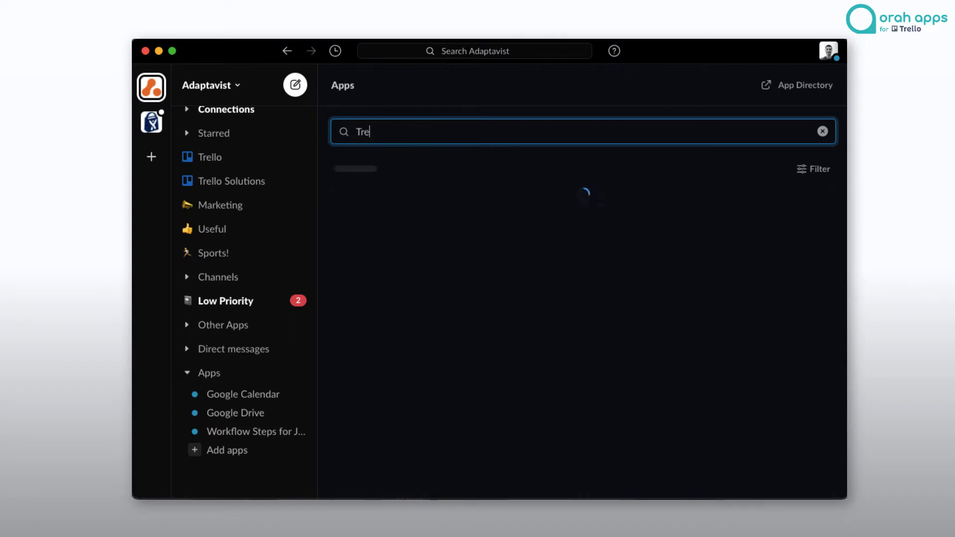
pyautogui.write('butler')
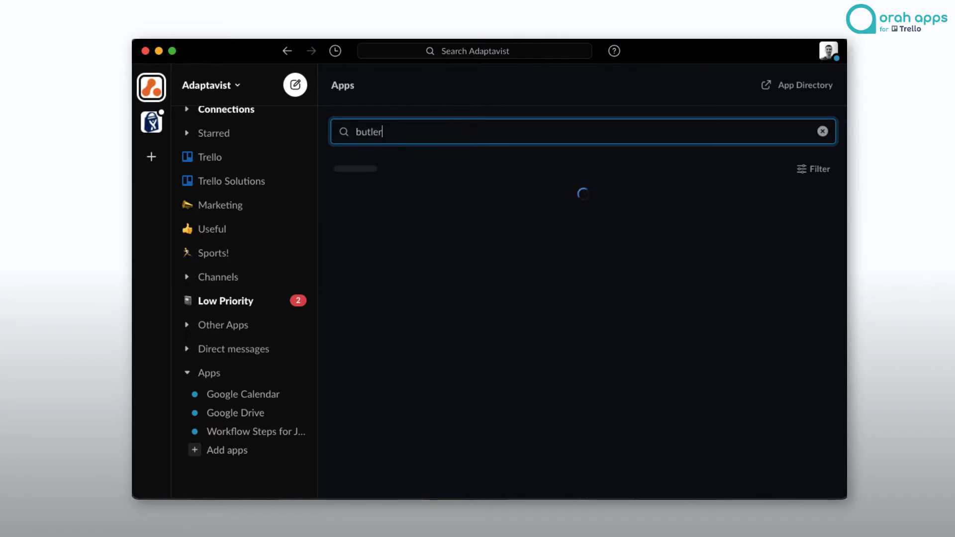
pyautogui.write('butler')
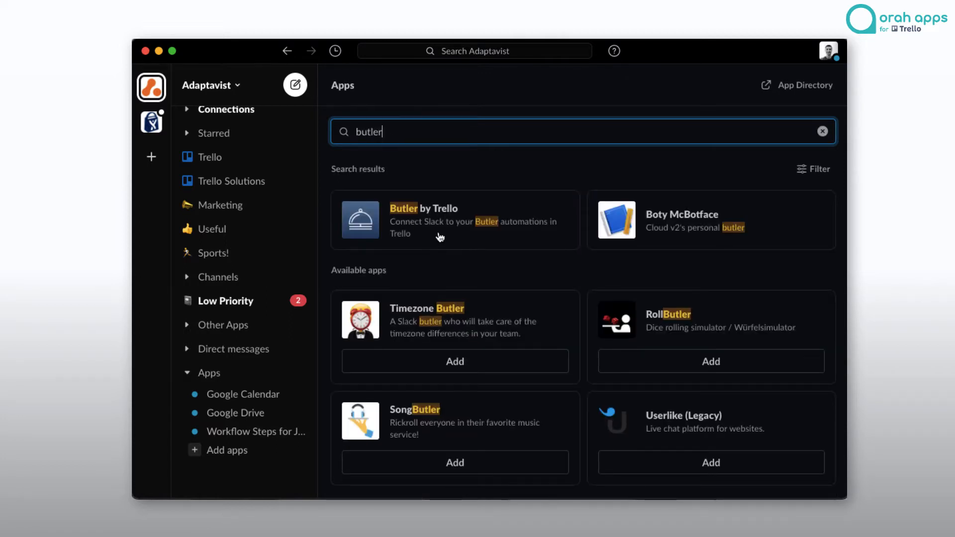
pyautogui.click(423, 208)
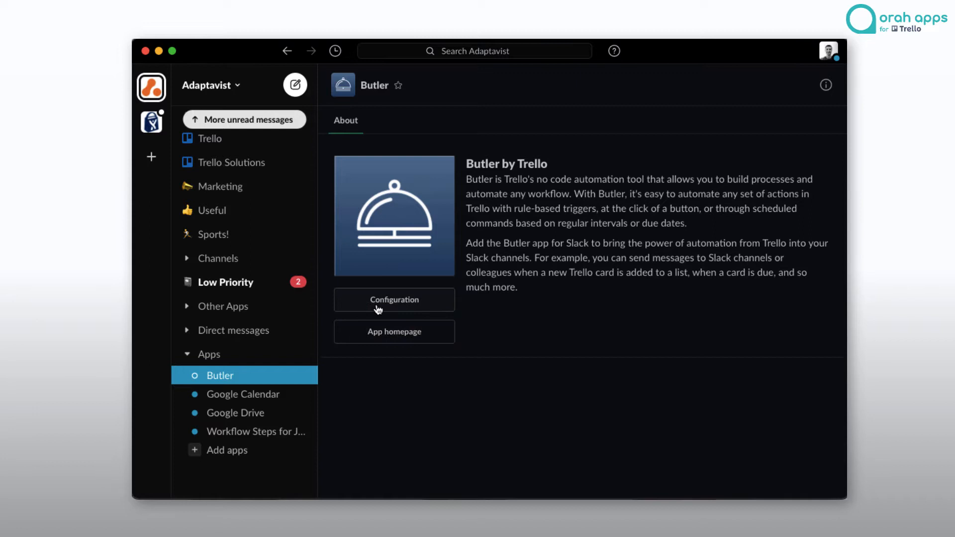
pyautogui.moveTo(394, 299)
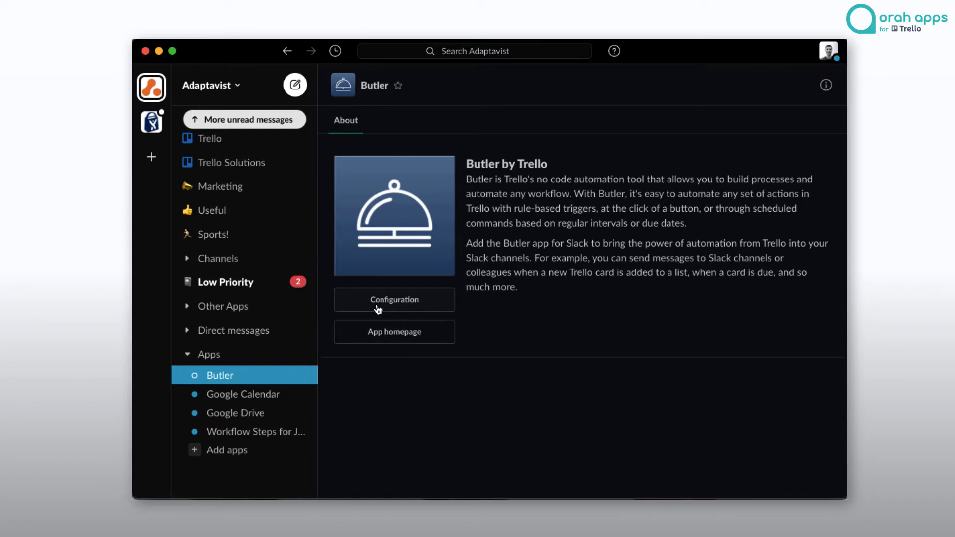
# View Butler by Trello's configuration and authorisations, then return to its Slack app page.
pyautogui.click(394, 300)
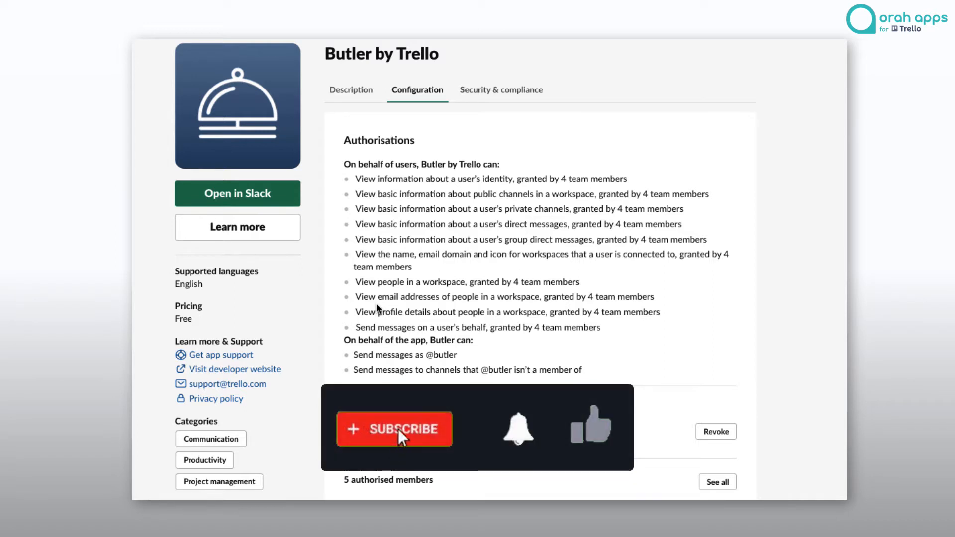
pyautogui.click(393, 429)
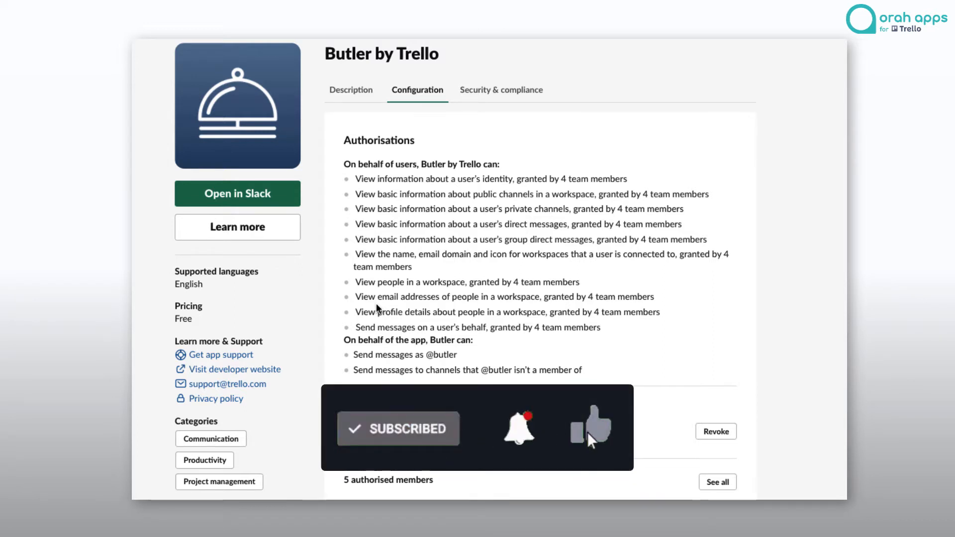
pyautogui.click(590, 427)
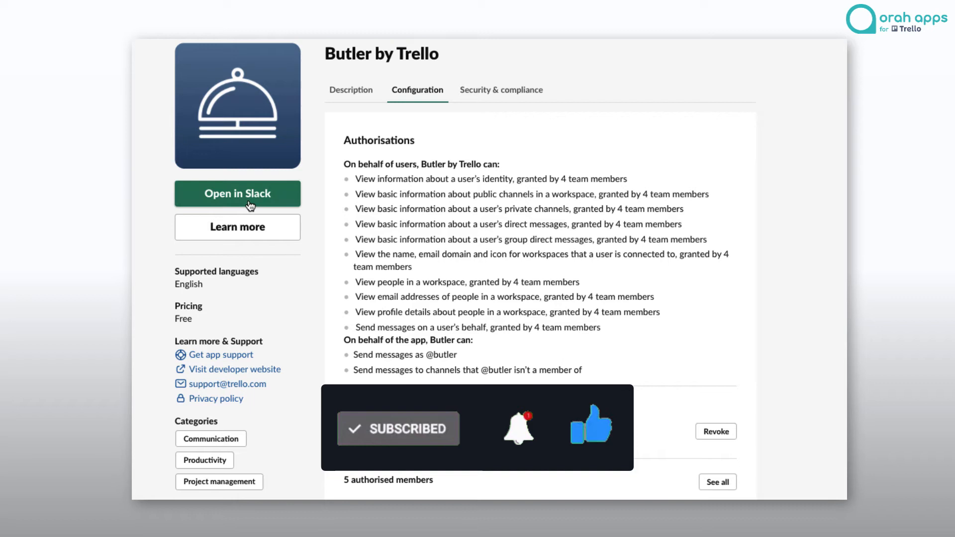
pyautogui.click(236, 194)
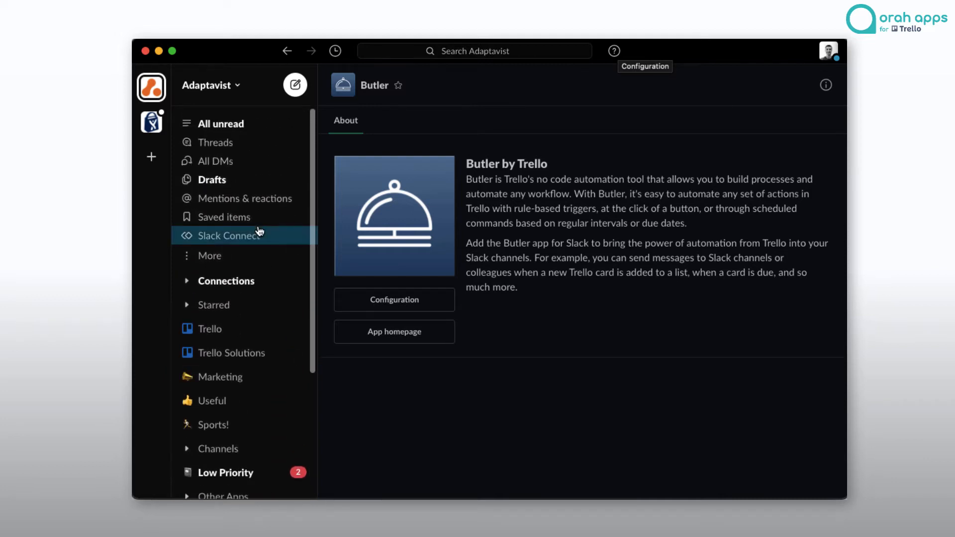
# Create a new private Slack channel named trellonotifications2.
pyautogui.scroll(-3)
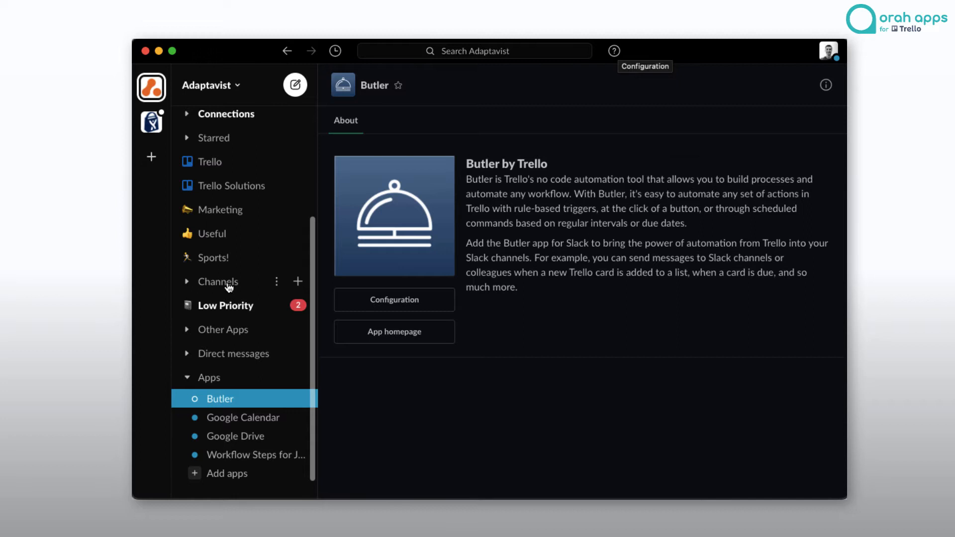
pyautogui.moveTo(297, 281)
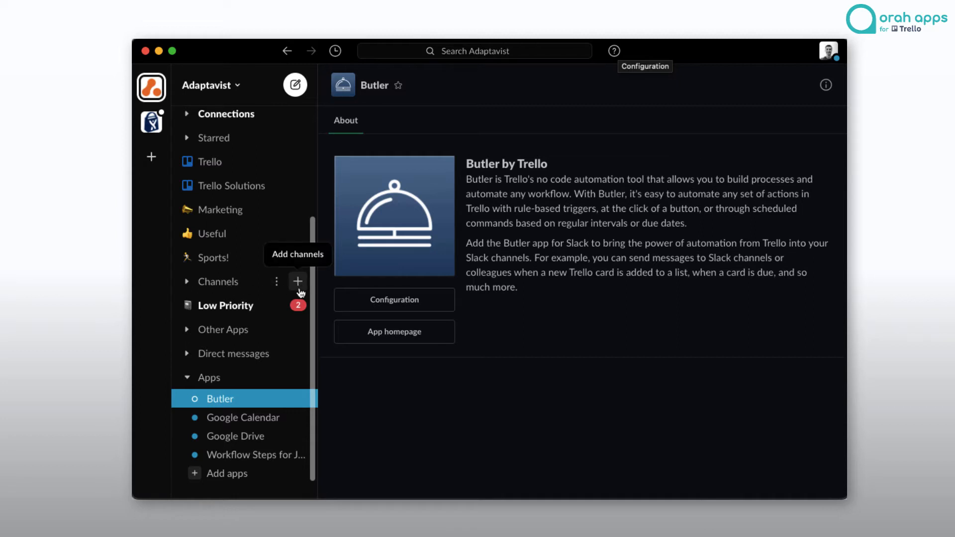
pyautogui.click(298, 281)
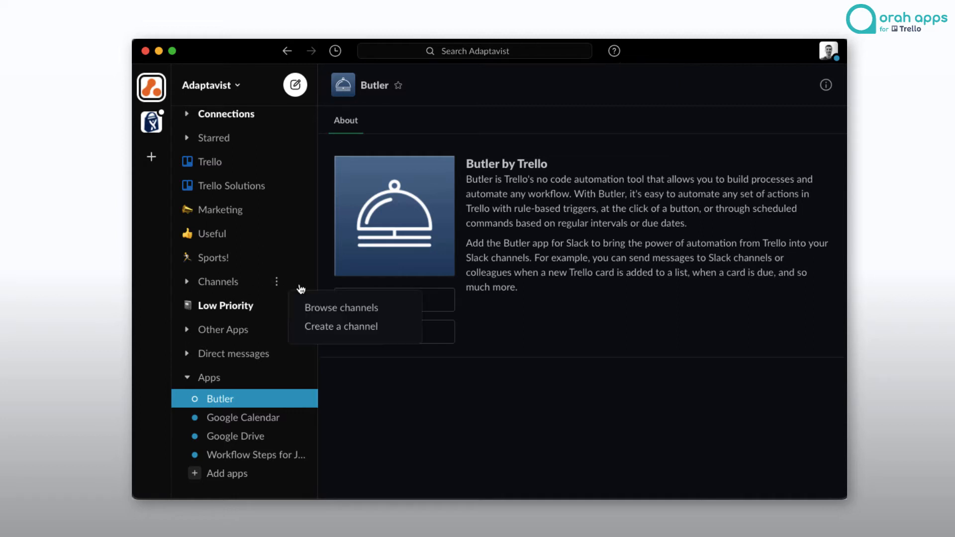
pyautogui.click(341, 327)
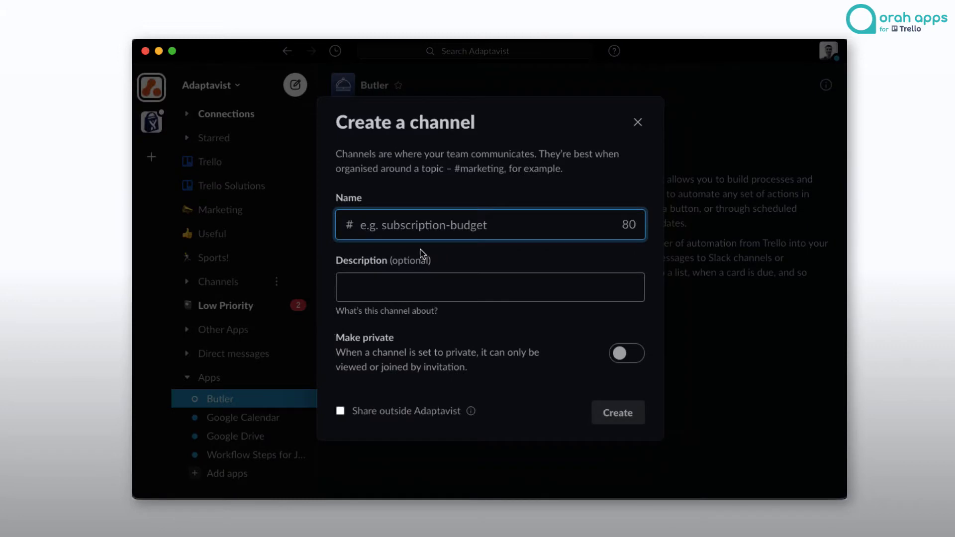
pyautogui.click(490, 225)
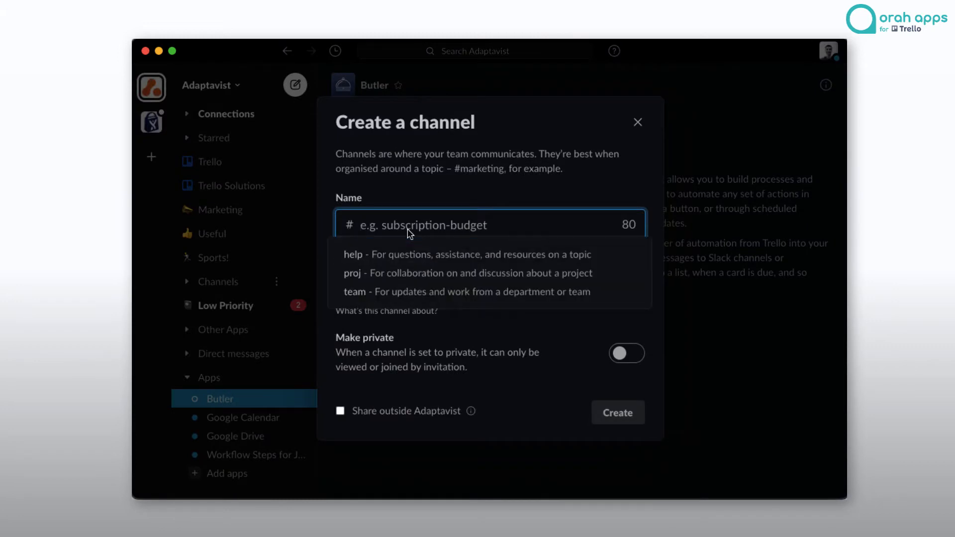
pyautogui.click(489, 286)
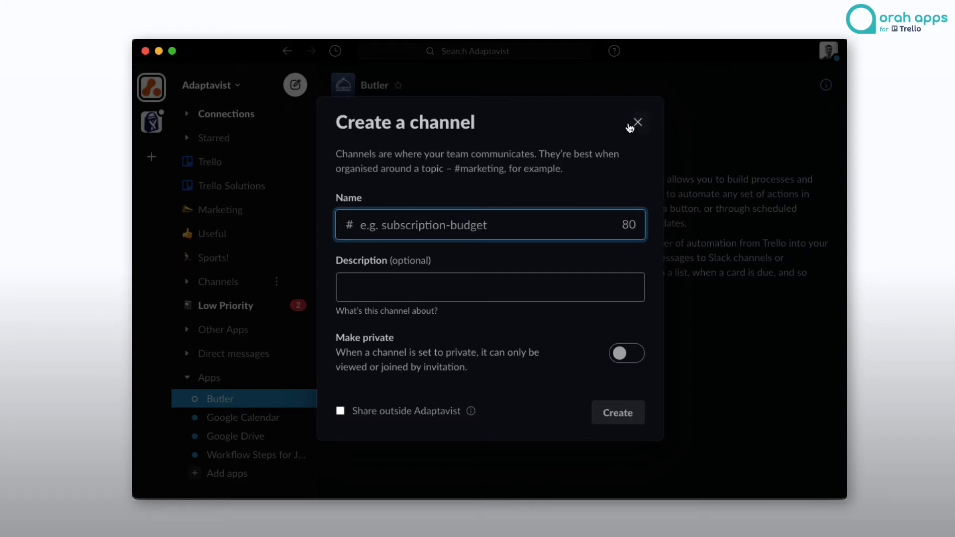
pyautogui.click(637, 121)
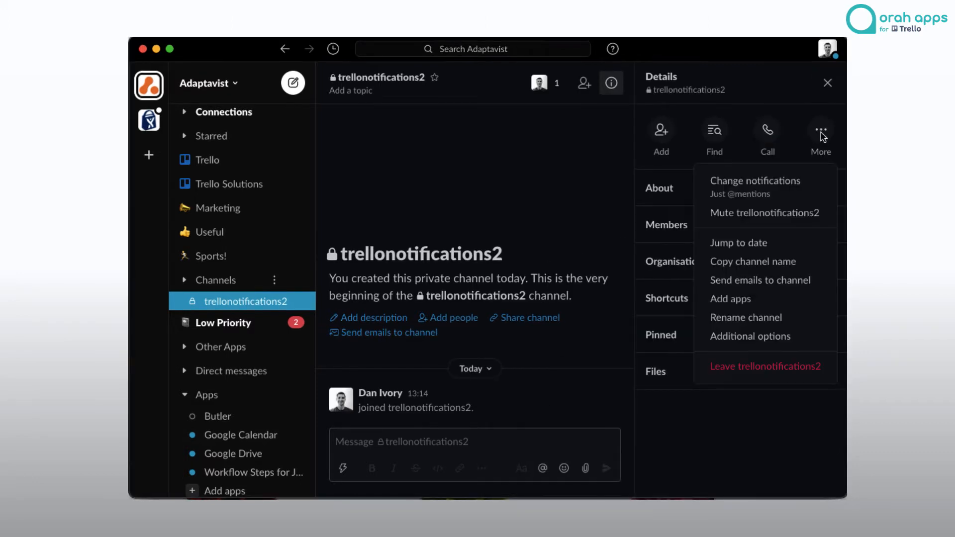
pyautogui.moveTo(730, 298)
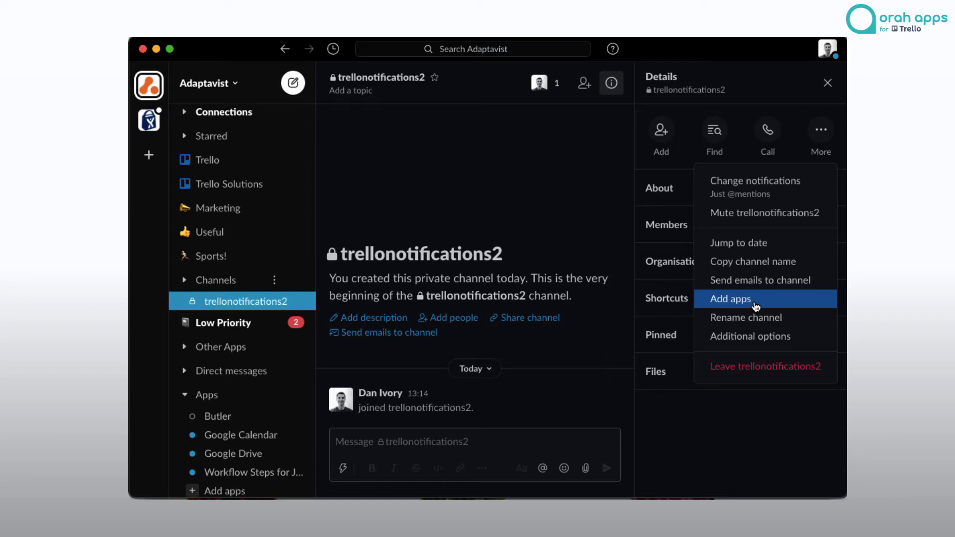
# Add the Butler by Trello app to the trellonotifications2 channel via the app picker.
pyautogui.click(728, 299)
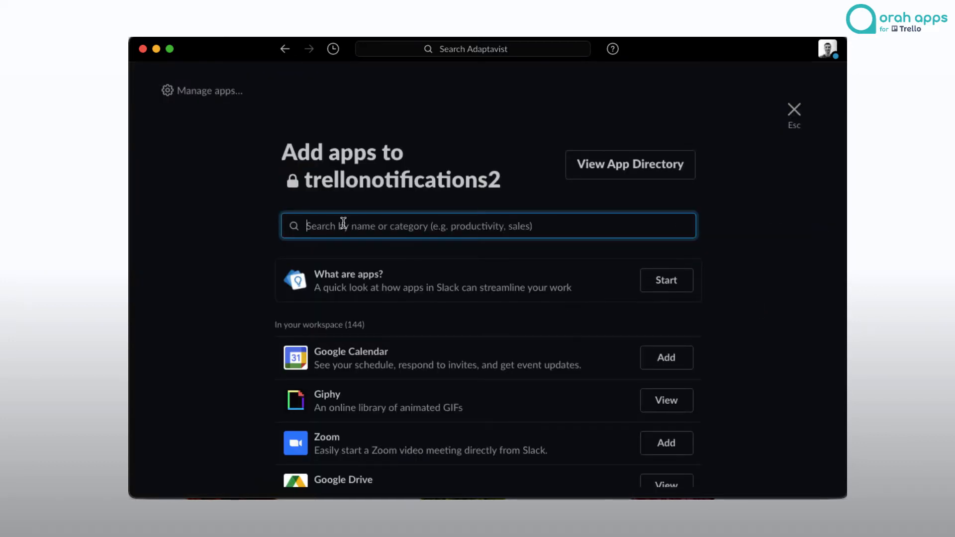
pyautogui.write('but')
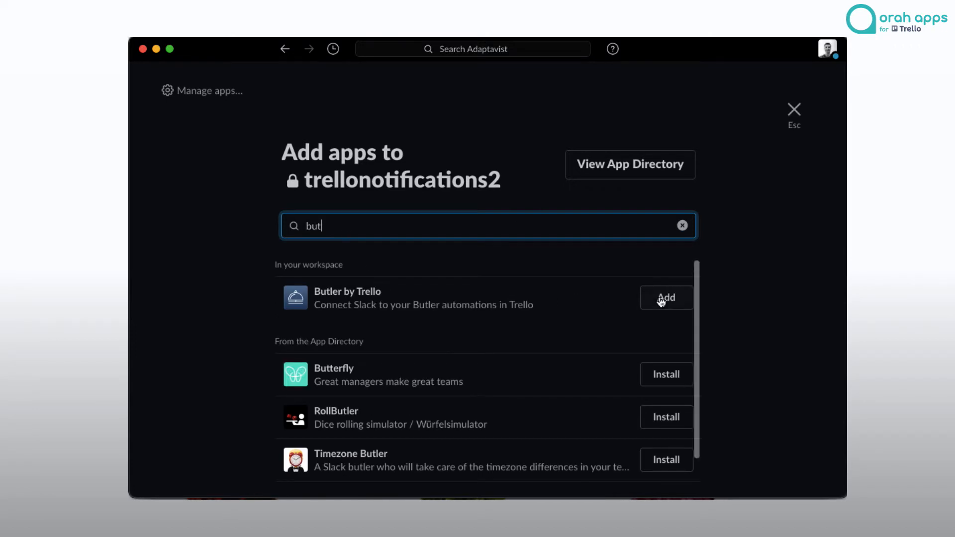
pyautogui.click(665, 297)
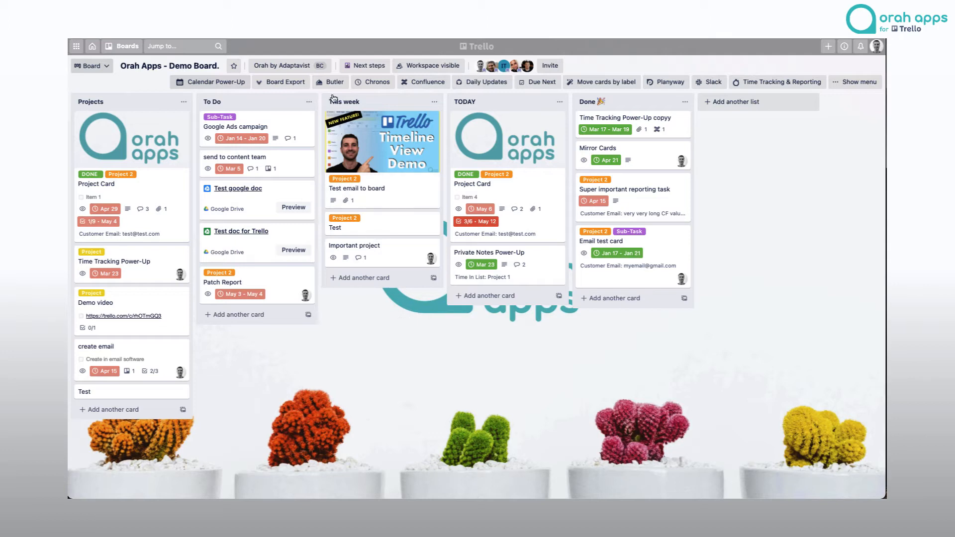
# Show the demo board's Butler rules list with its filter menu.
pyautogui.click(334, 82)
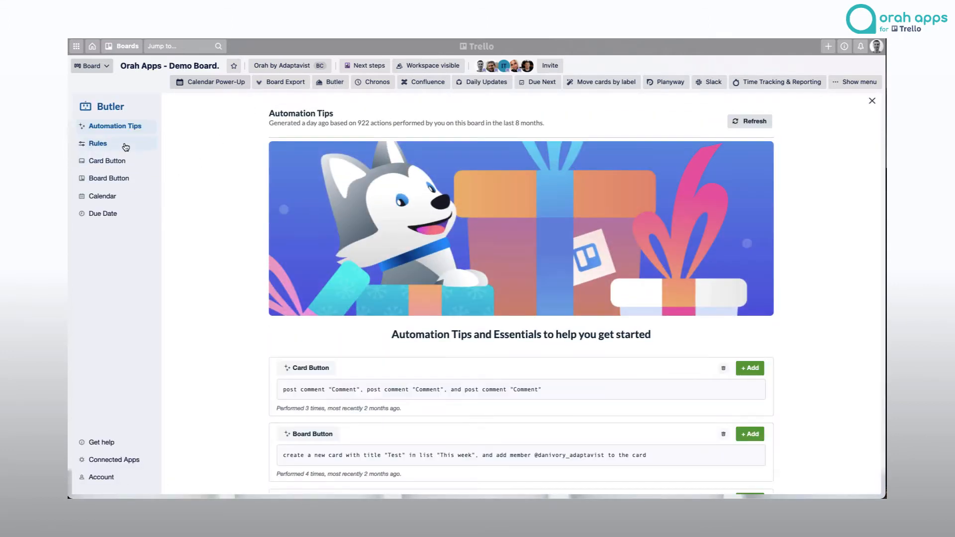
pyautogui.click(98, 143)
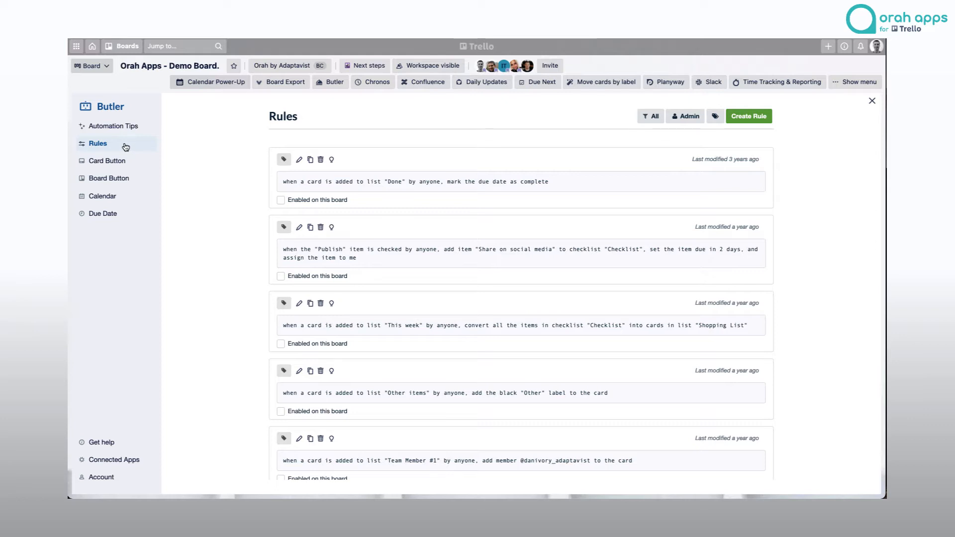
pyautogui.moveTo(137, 154)
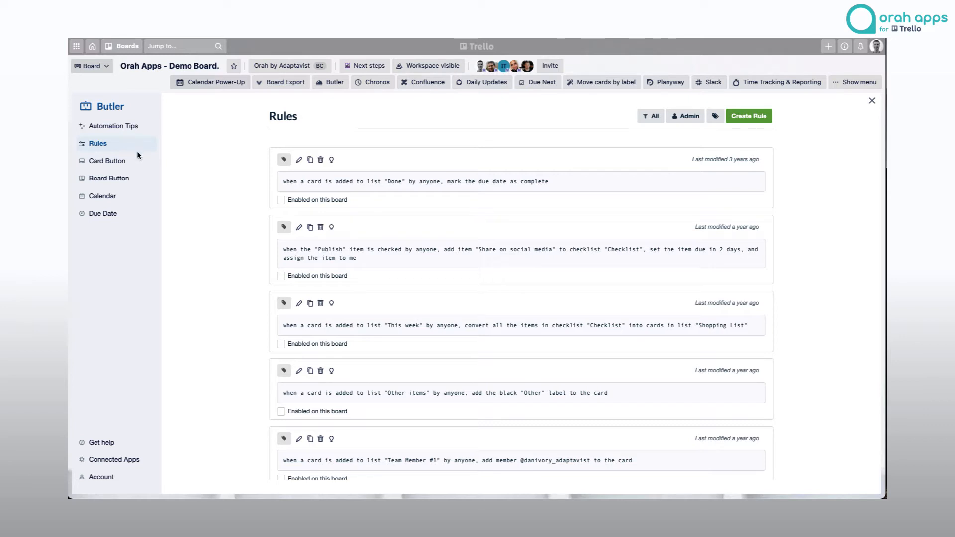
pyautogui.click(650, 115)
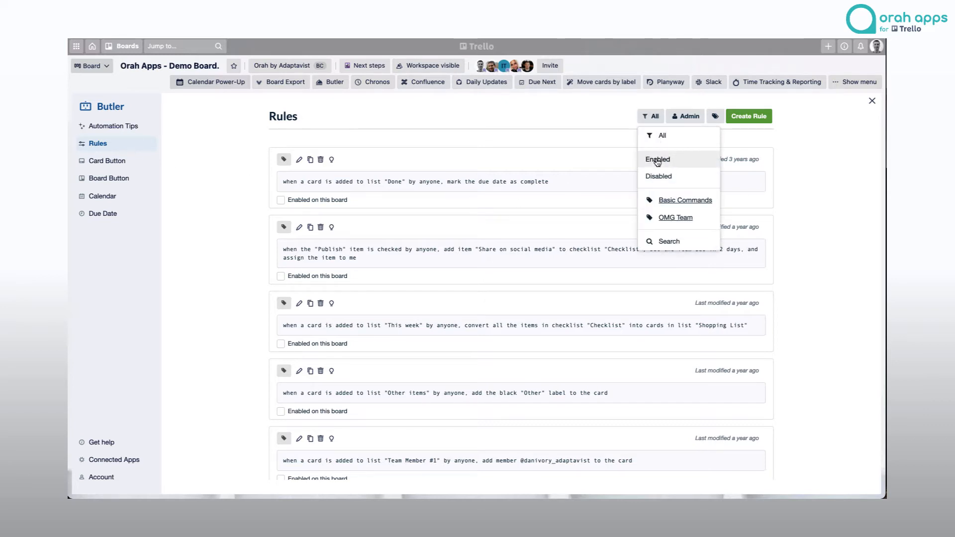
# Filter the Butler rules to Enabled, revealing the three Slack-posting rules.
pyautogui.click(657, 159)
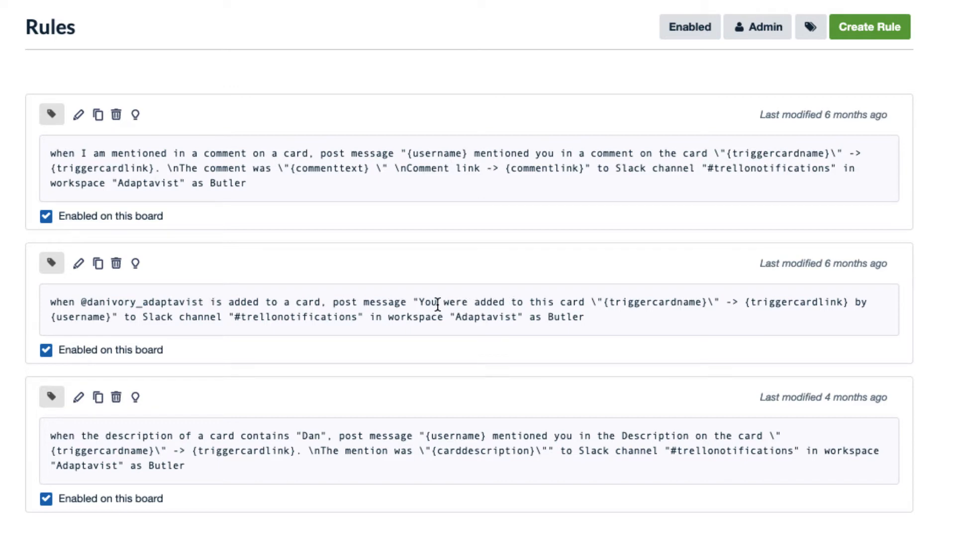
pyautogui.moveTo(667, 304)
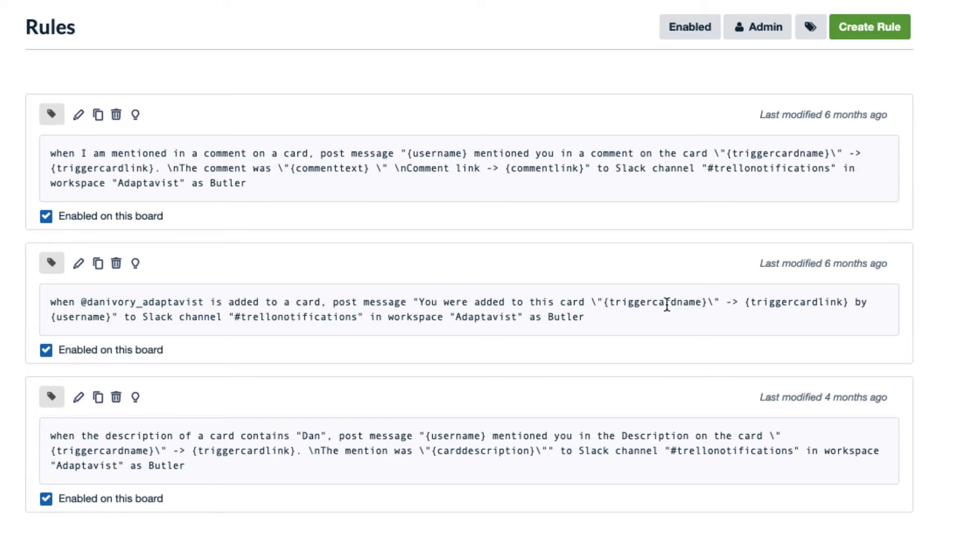
pyautogui.moveTo(805, 304)
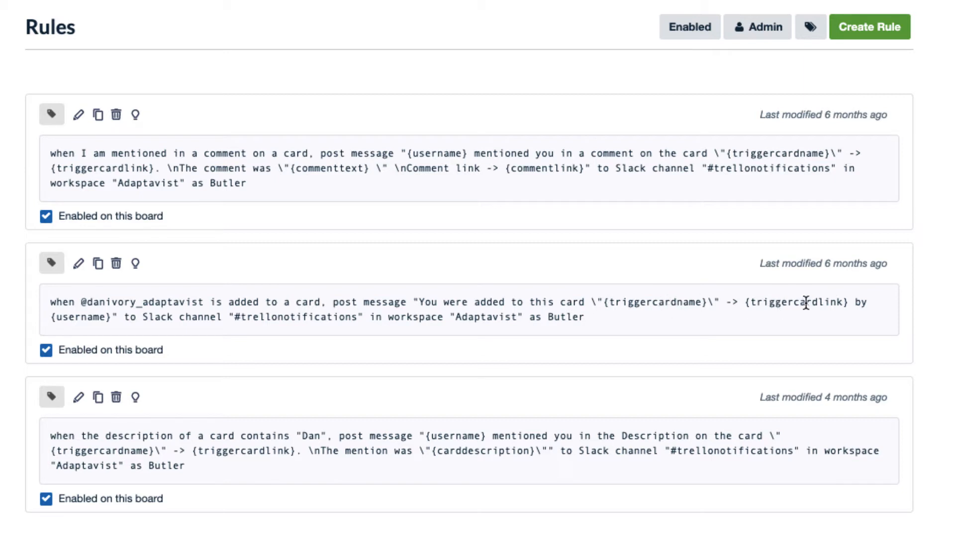
pyautogui.moveTo(76, 316)
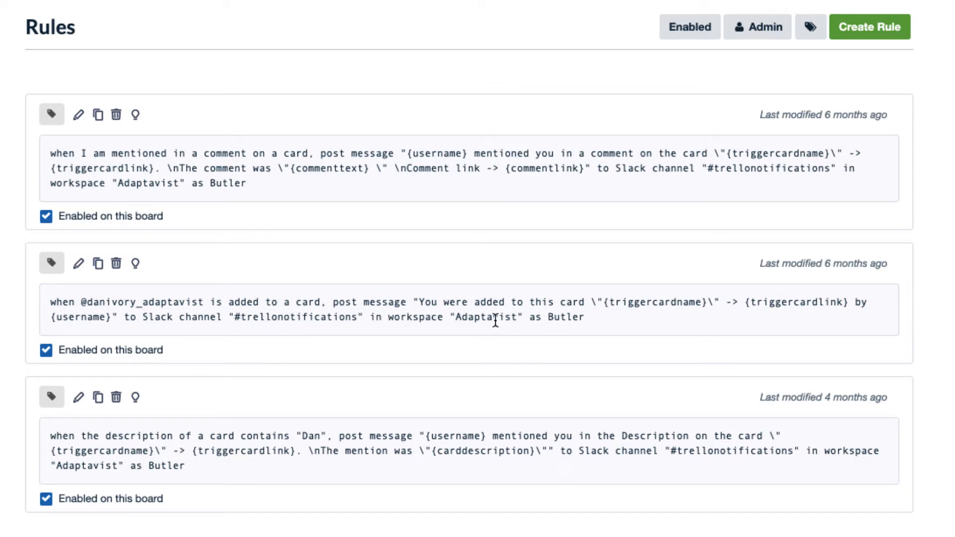
pyautogui.moveTo(554, 321)
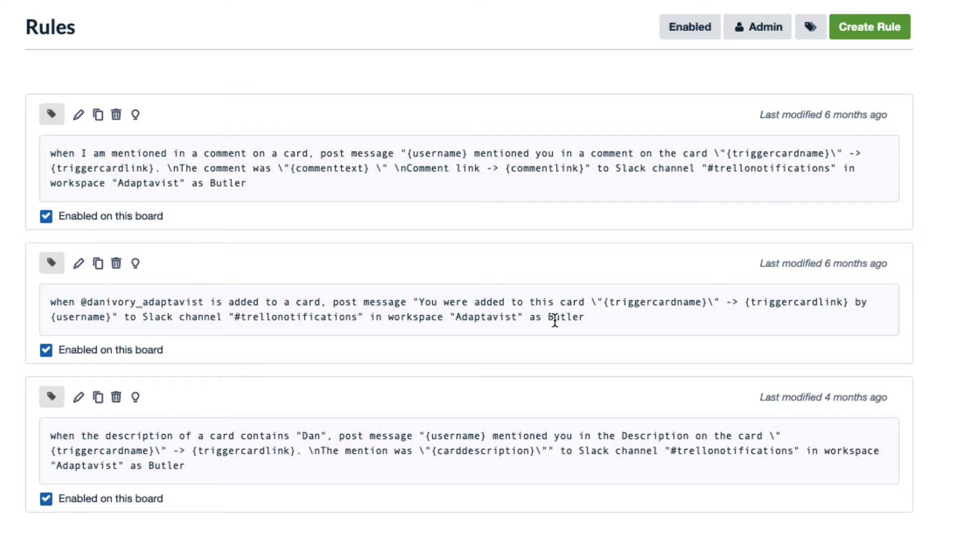
pyautogui.moveTo(291, 330)
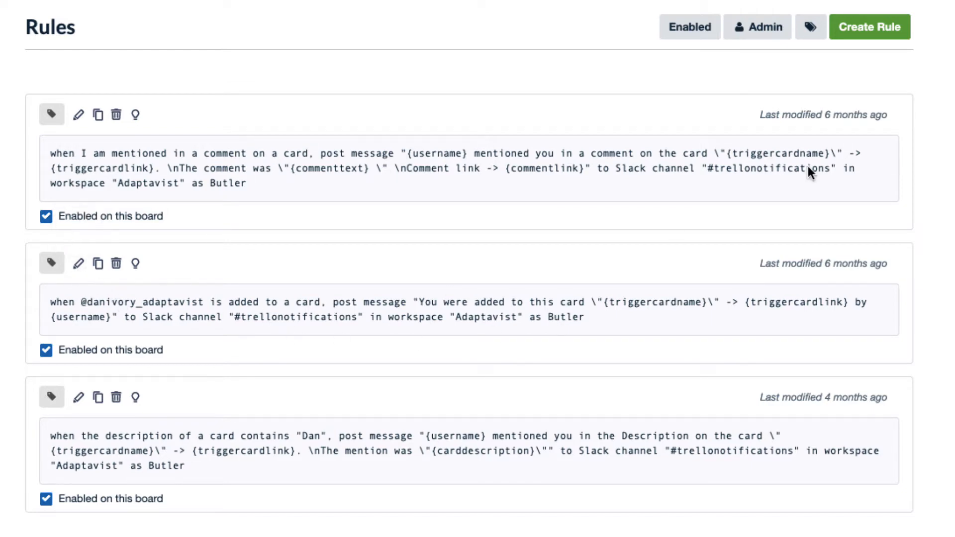
pyautogui.click(869, 27)
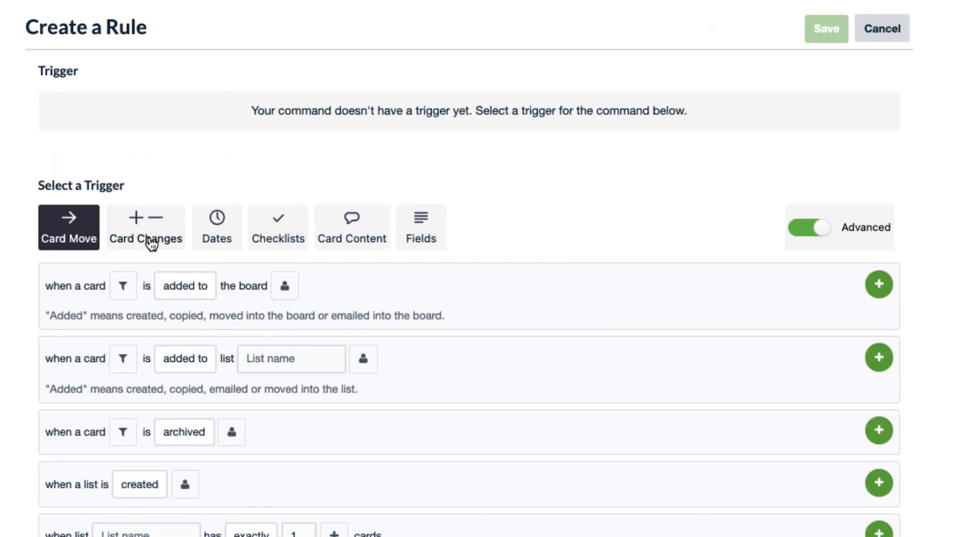
pyautogui.click(145, 227)
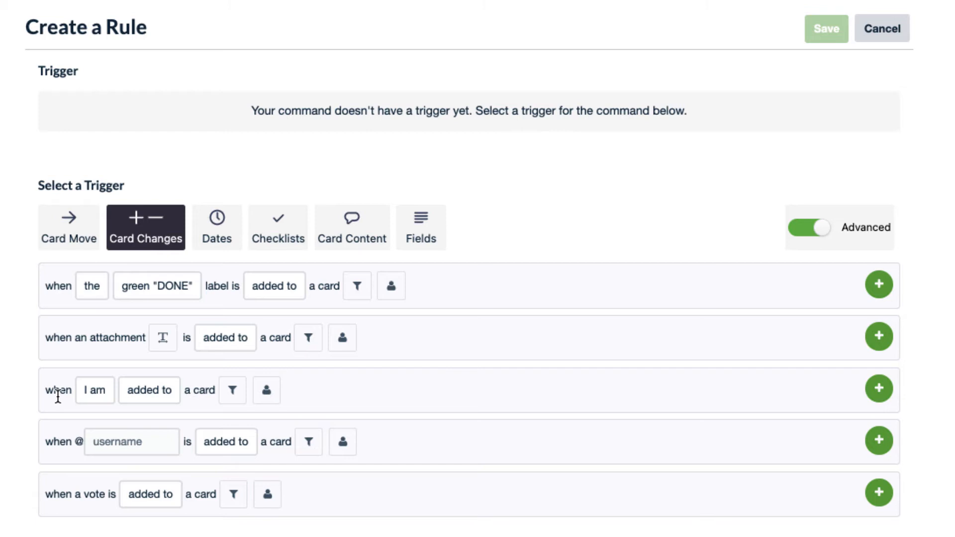
pyautogui.click(95, 390)
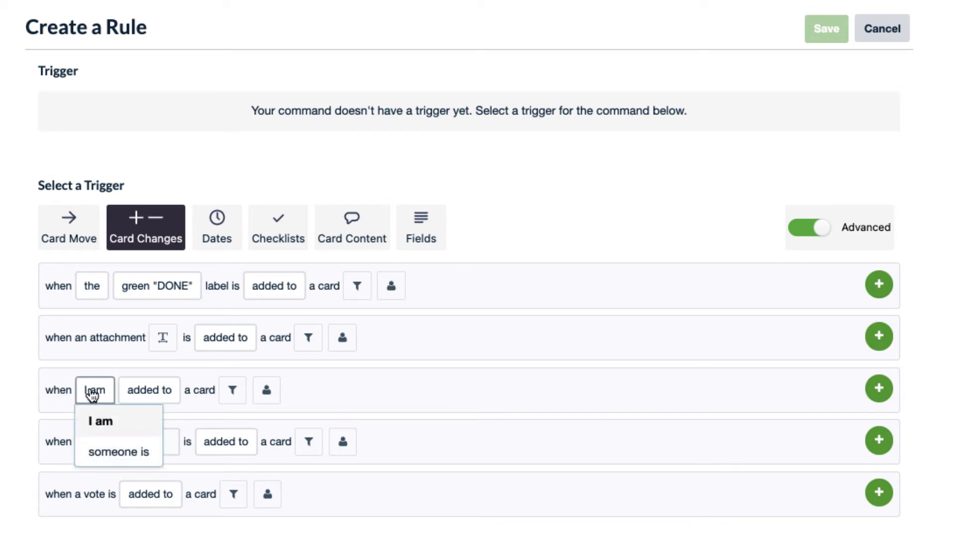
pyautogui.click(117, 451)
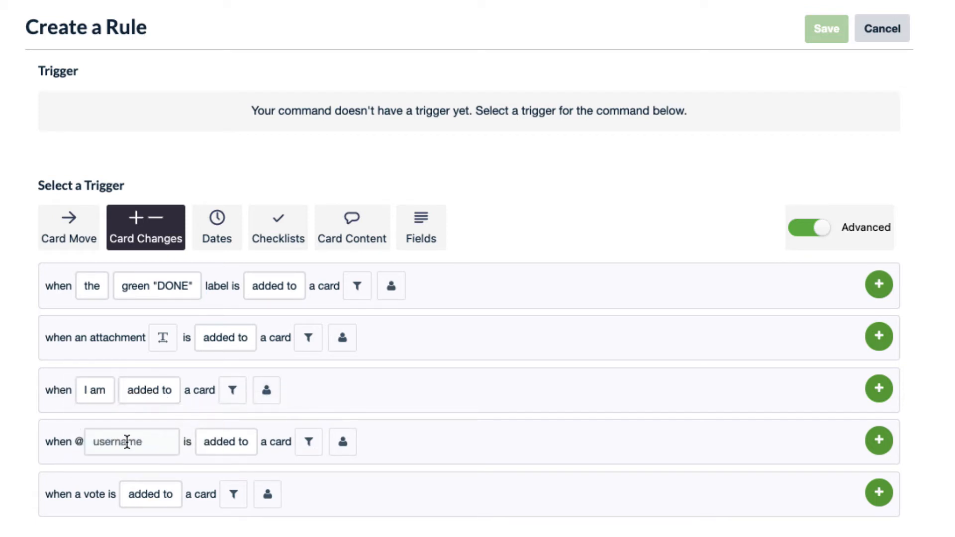
pyautogui.click(132, 441)
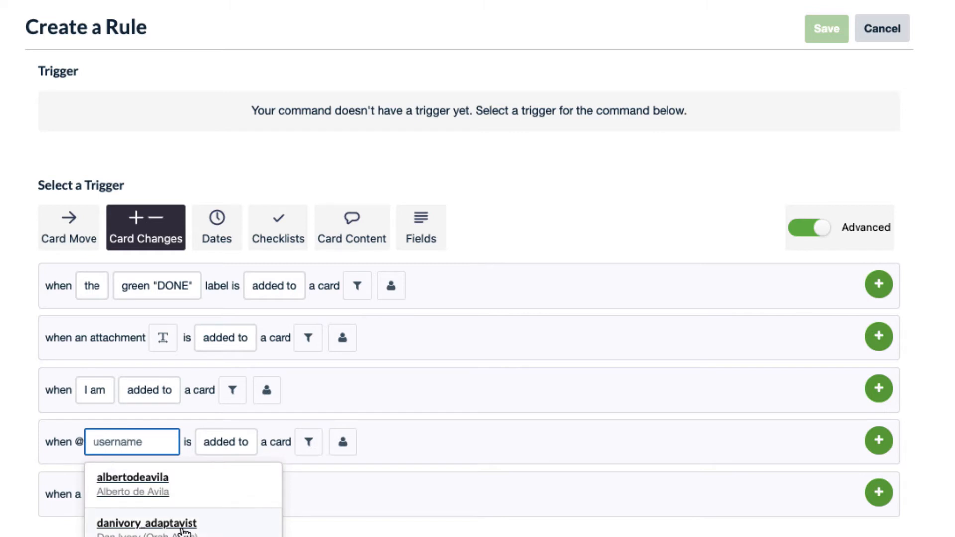
pyautogui.click(147, 522)
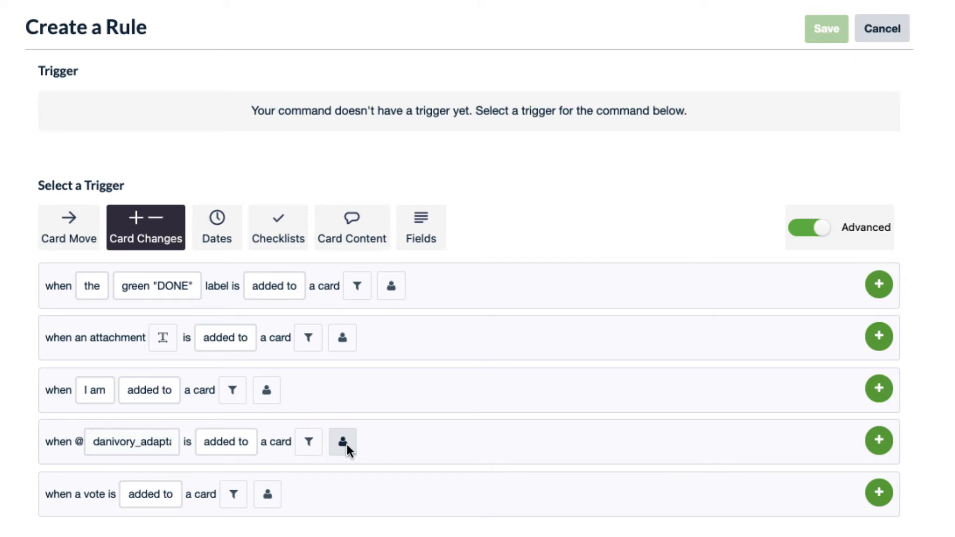
# Review the trigger's who-performed-it and card filter options.
pyautogui.click(342, 442)
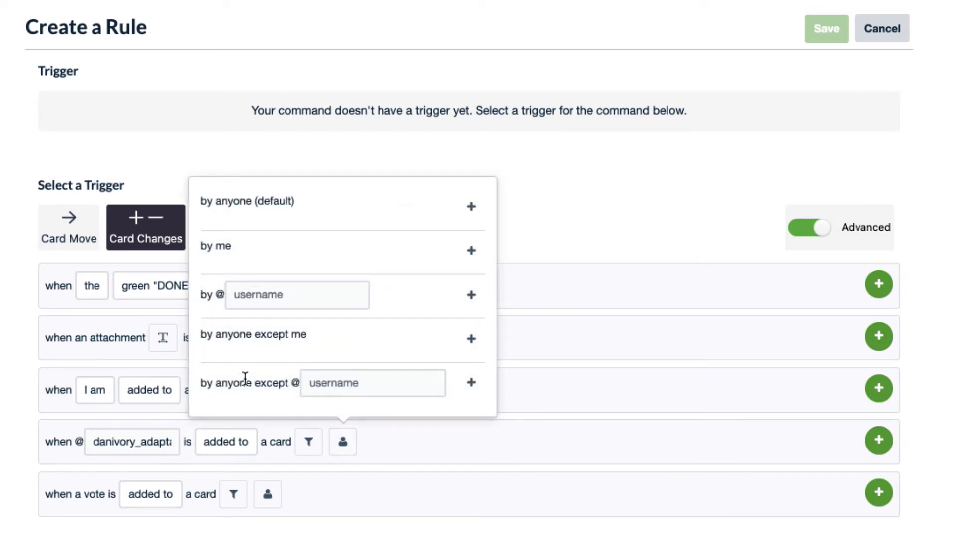
pyautogui.click(309, 441)
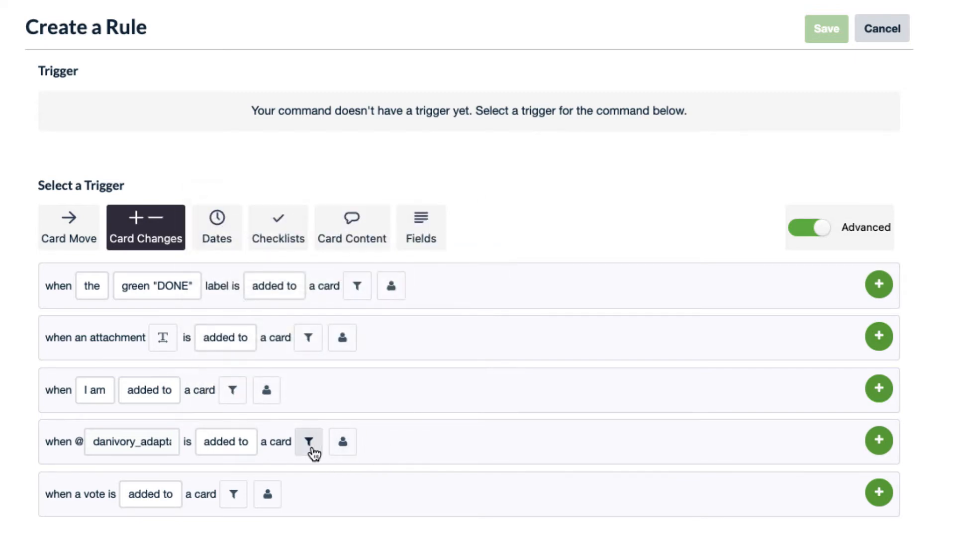
pyautogui.click(309, 442)
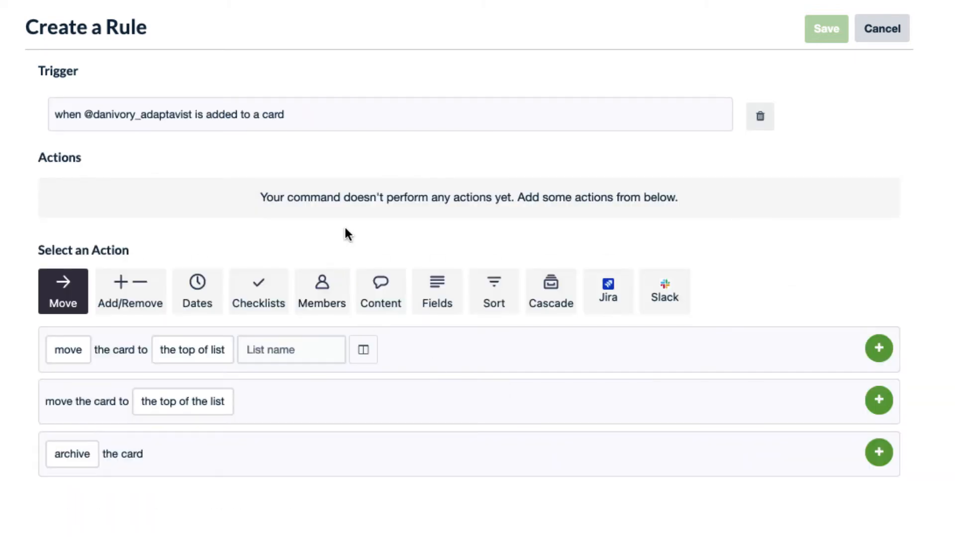
# Target the Slack action at #trellonotifications2 in Adaptavist, posting as Butler.
pyautogui.click(663, 290)
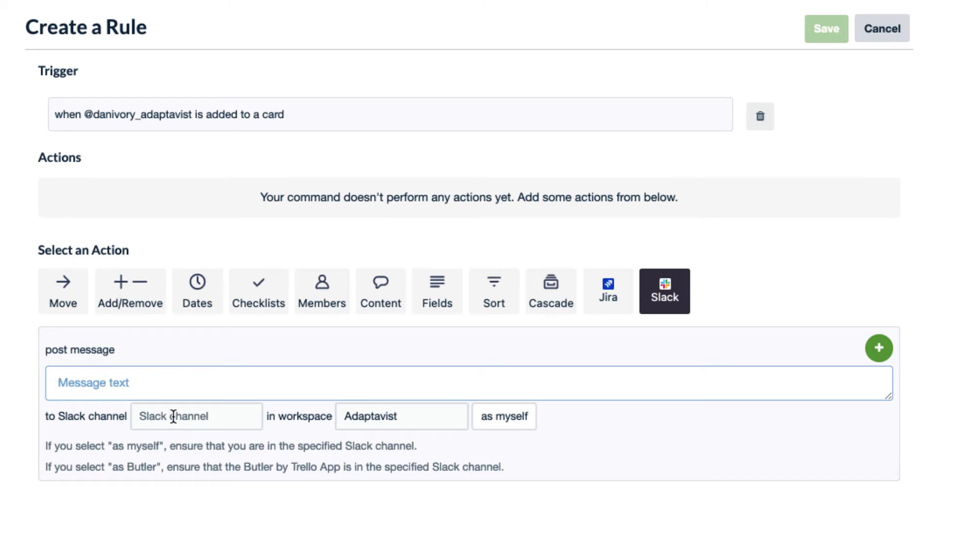
pyautogui.write('trellonotifications2')
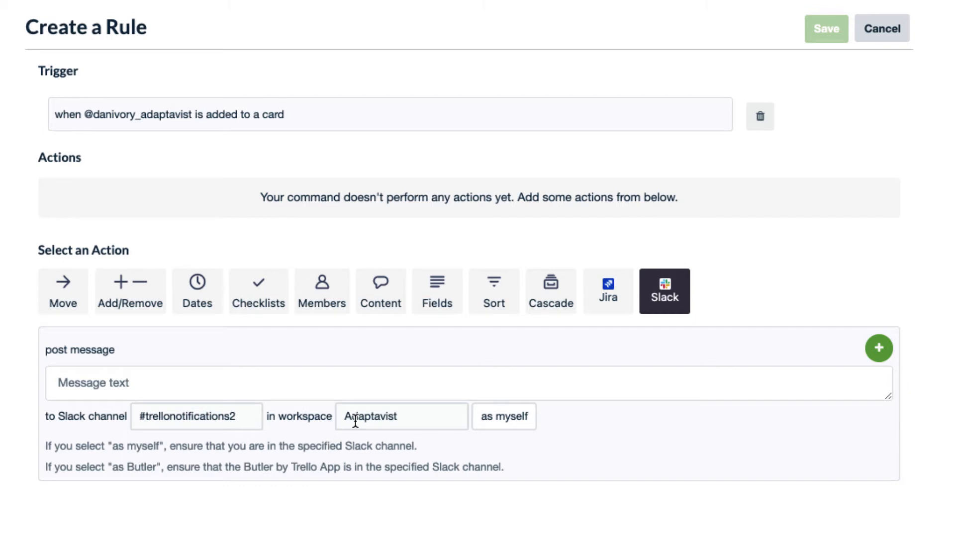
pyautogui.click(503, 416)
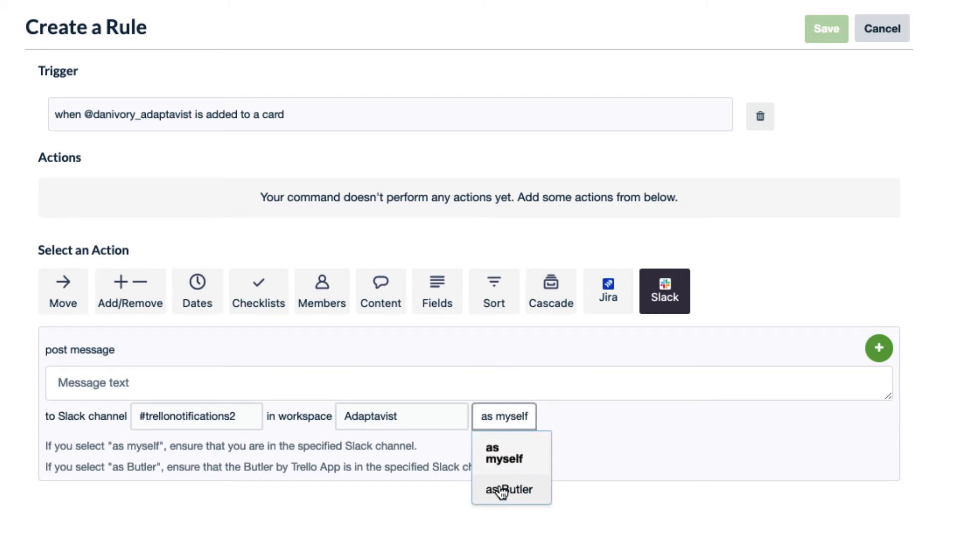
pyautogui.click(509, 489)
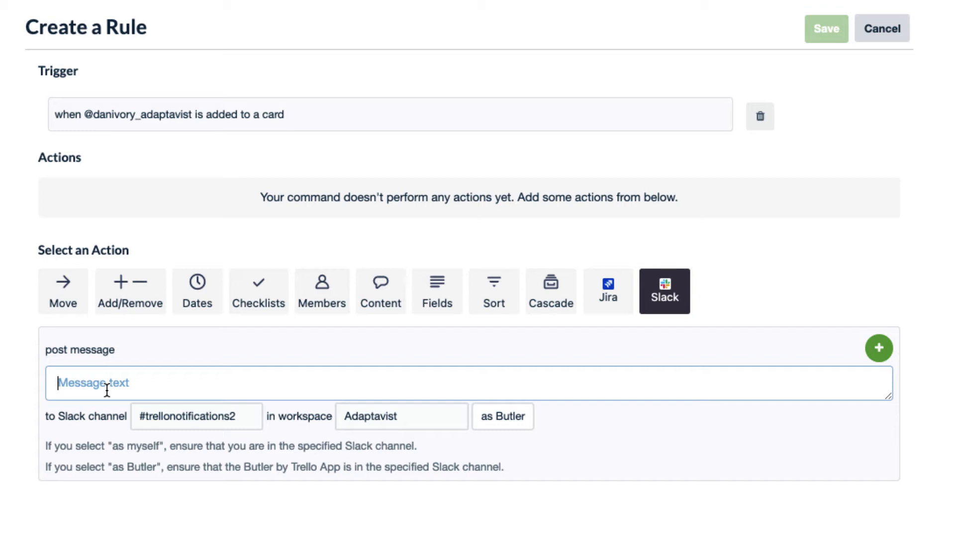
# Add the action posting 'You were added to this card' with {triggercardname}, {triggercardlink} and {username}.
pyautogui.write('You were added to this card "{triggercardname}" -> {triggercardlink} by {username}')
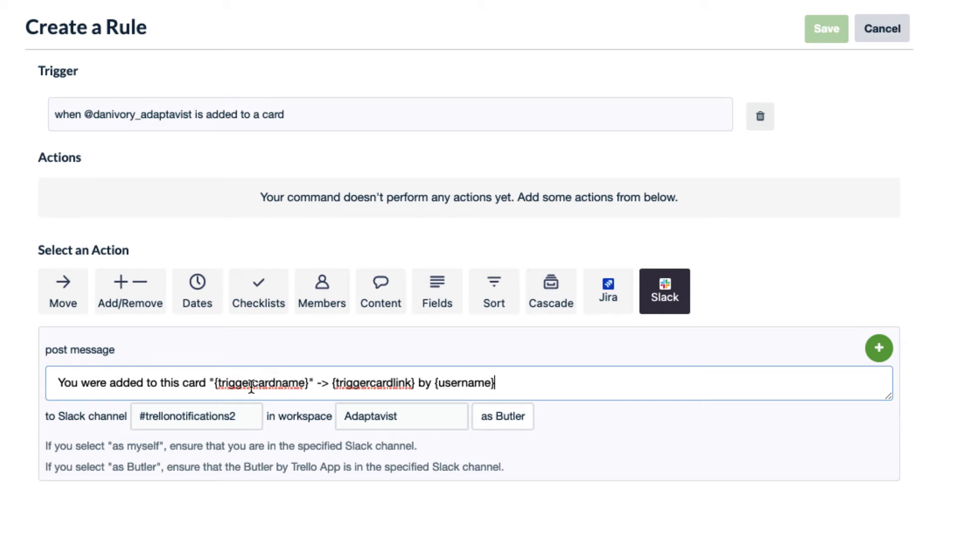
pyautogui.moveTo(325, 382)
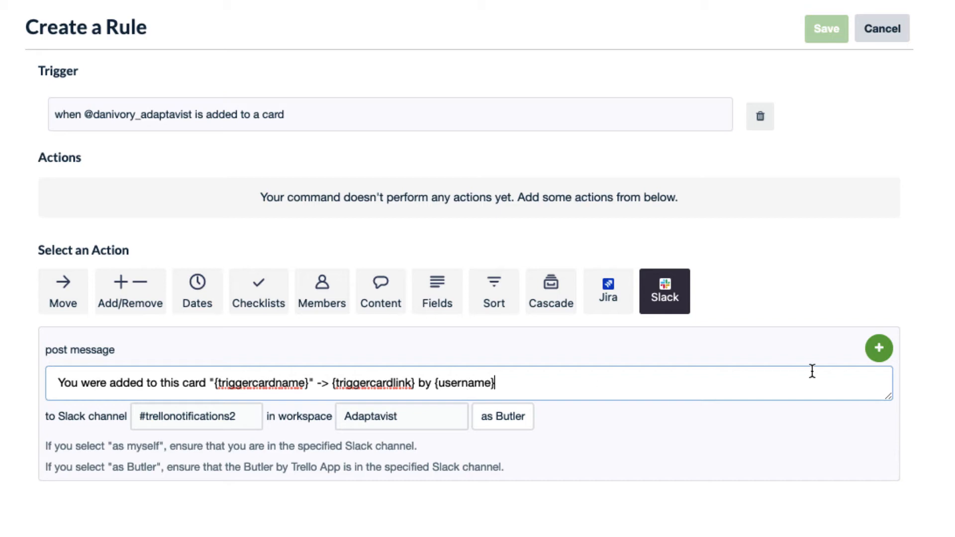
pyautogui.click(878, 348)
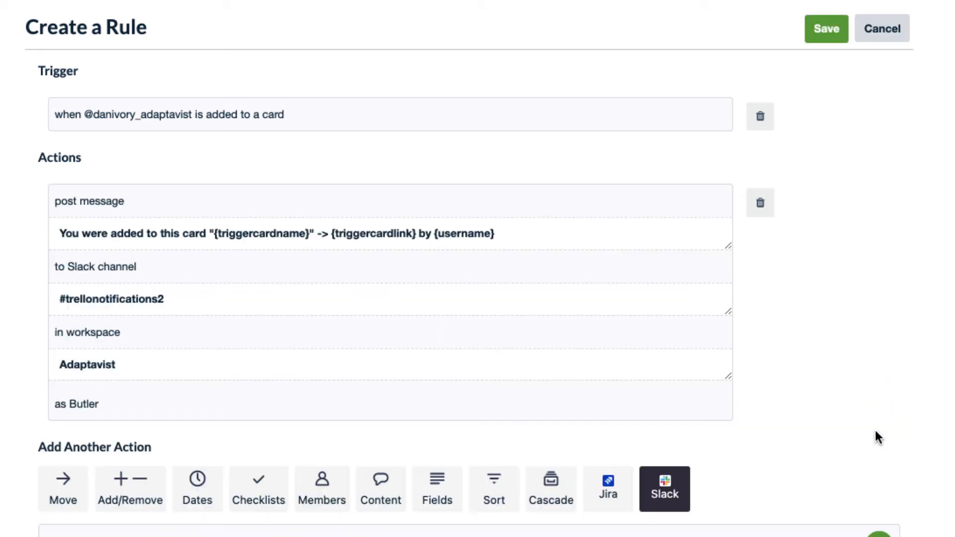
# Save the card-added rule, return to the demo board, and bring Slack to the front.
pyautogui.click(825, 28)
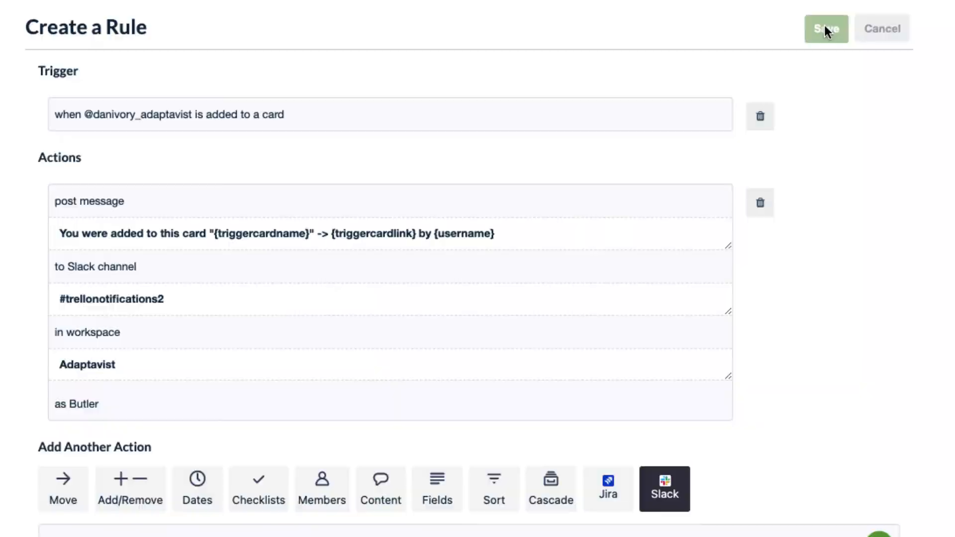
pyautogui.click(825, 28)
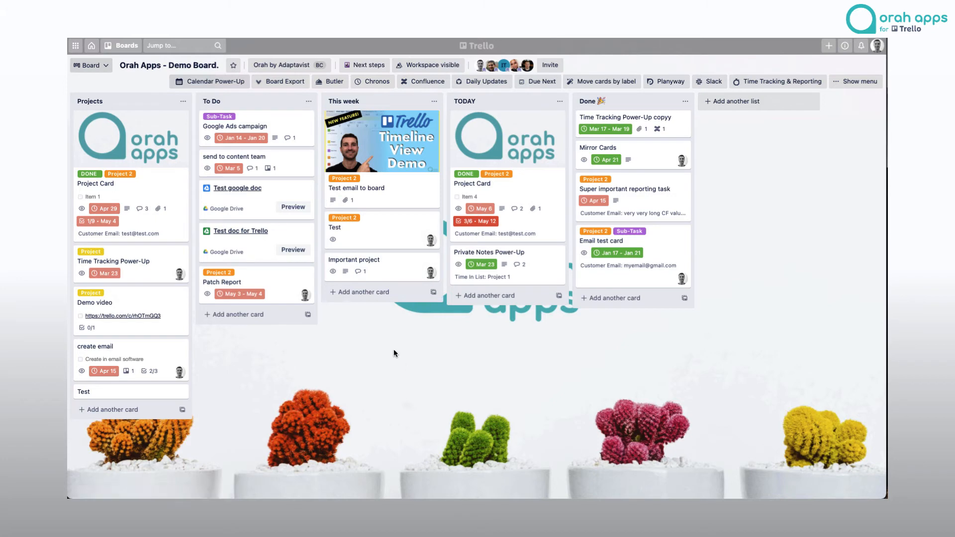
pyautogui.click(322, 290)
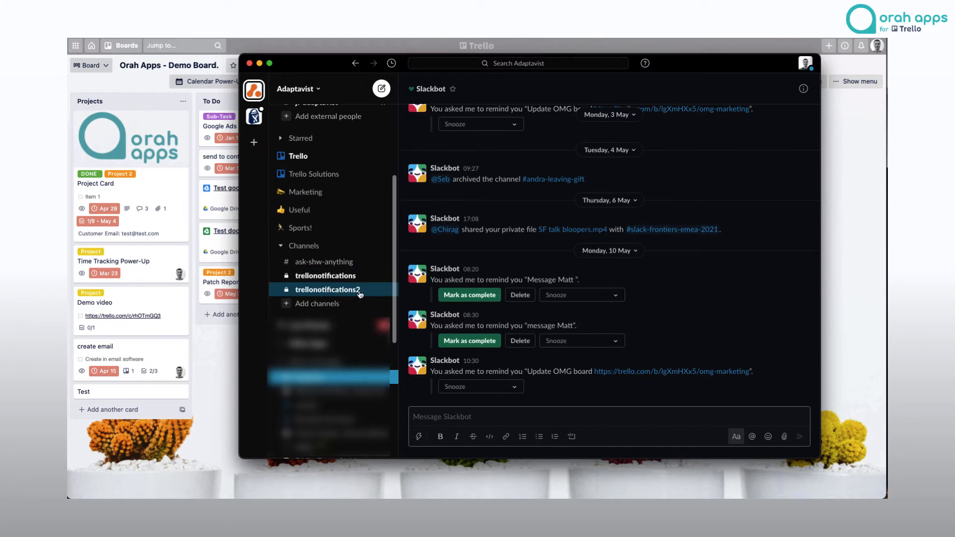
# Read Butler's "added to card Test" message in trellonotifications2, then return to the Trello board.
pyautogui.click(330, 290)
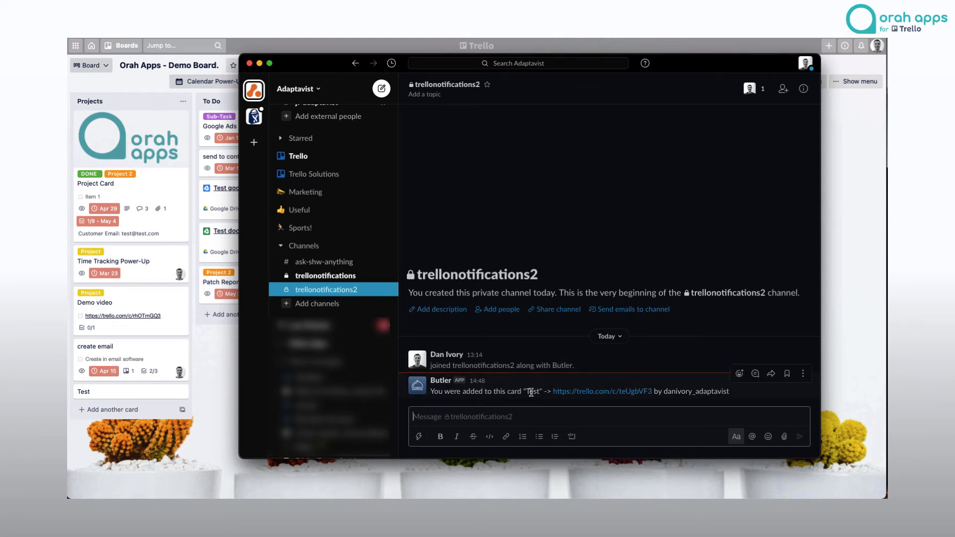
pyautogui.moveTo(602, 391)
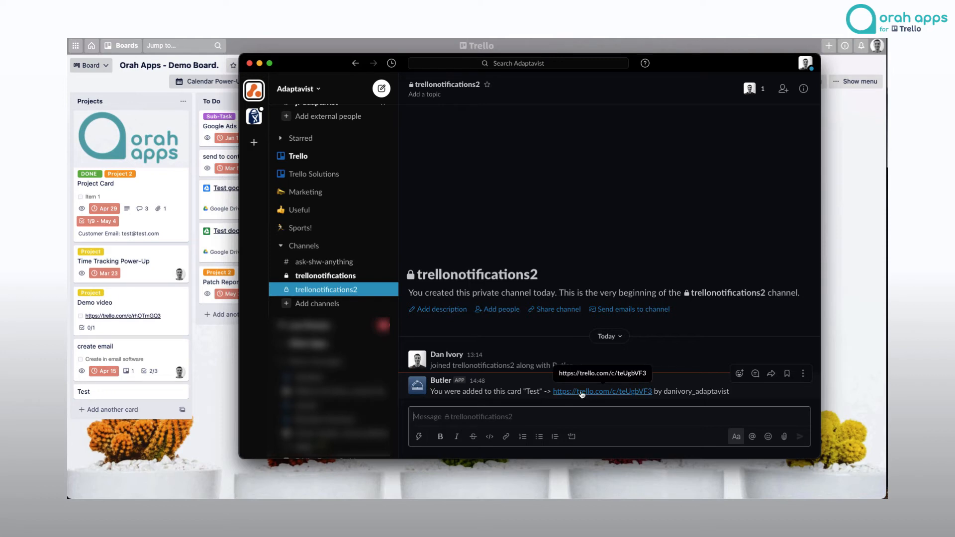
pyautogui.moveTo(707, 391)
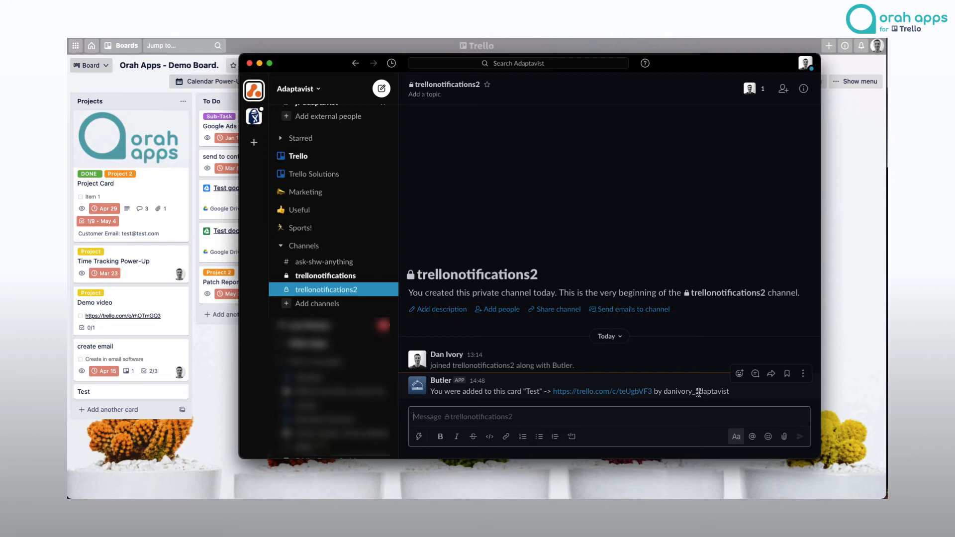
pyautogui.click(249, 63)
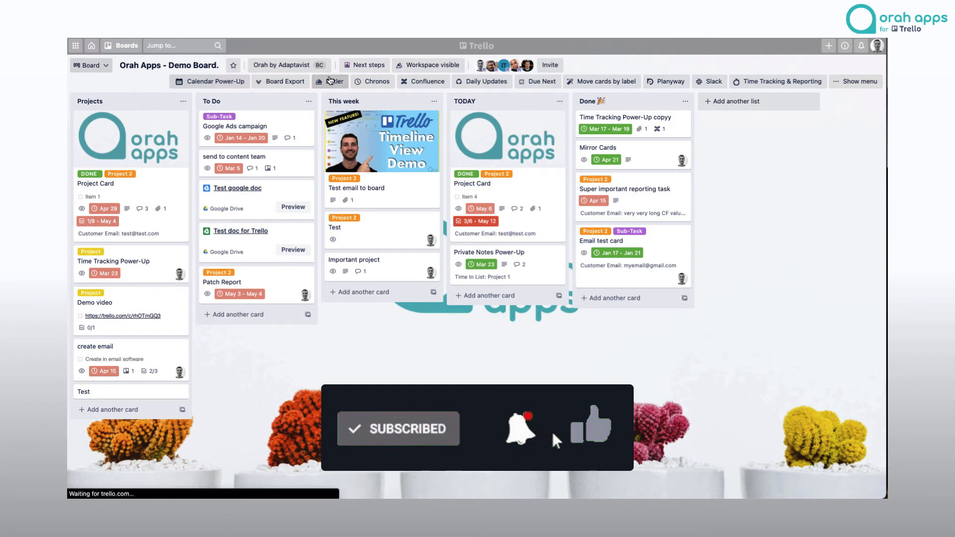
# Show the board's Butler rules filtered to Enabled only.
pyautogui.click(330, 80)
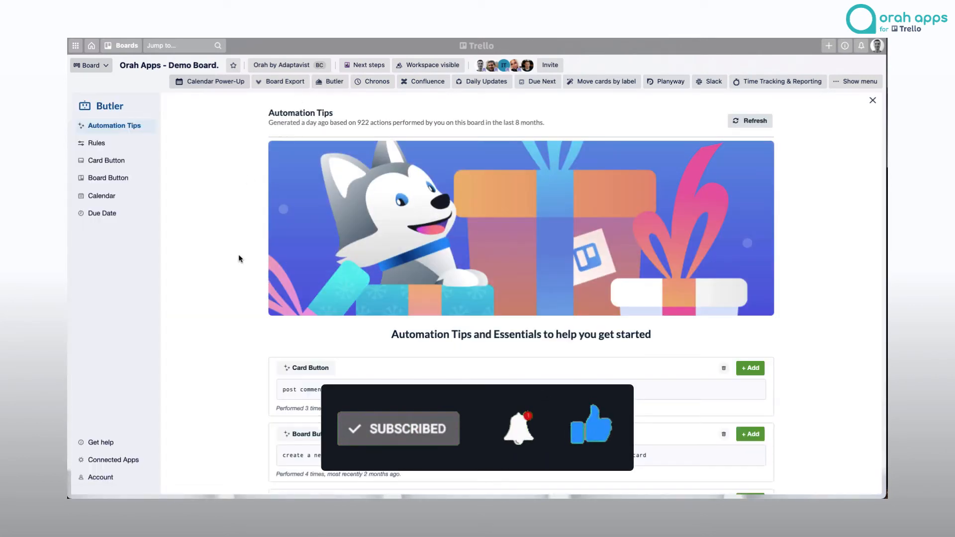
pyautogui.click(97, 143)
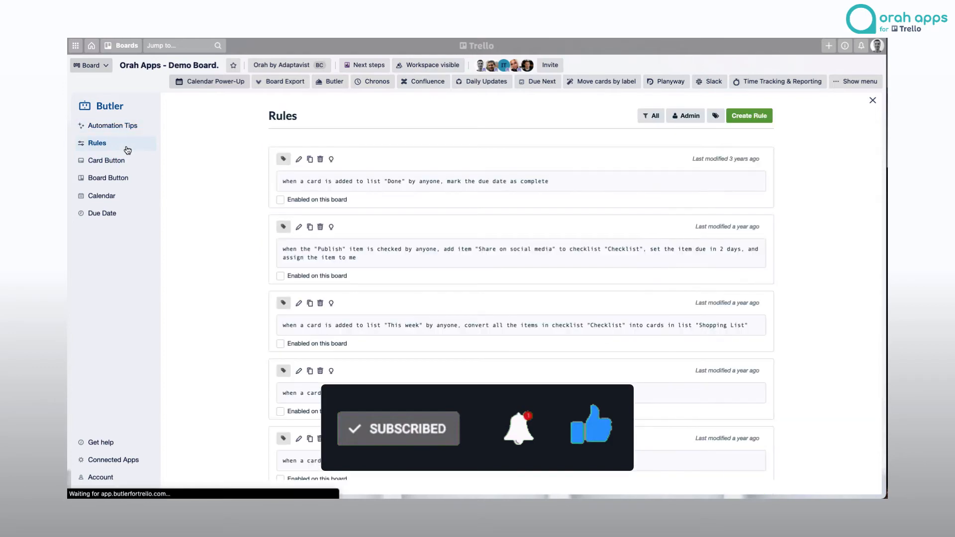
pyautogui.click(650, 115)
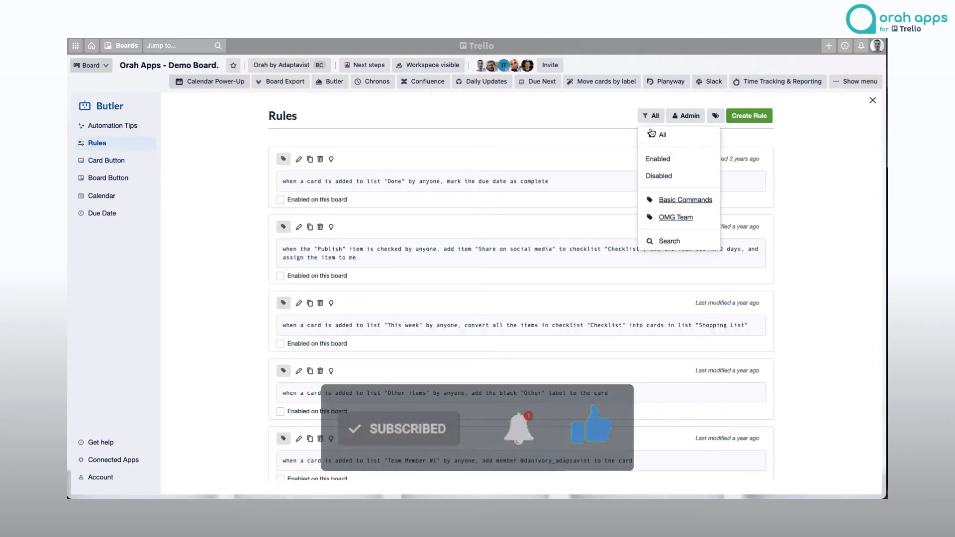
pyautogui.click(657, 159)
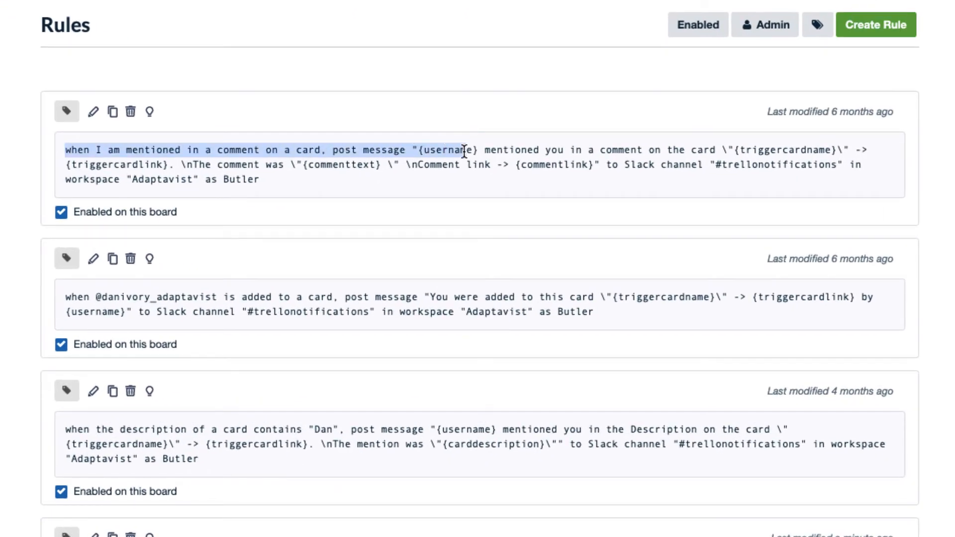
# Review the comment-mention rule's triggercardname and triggercardlink variables, then start a new rule.
pyautogui.click(503, 150)
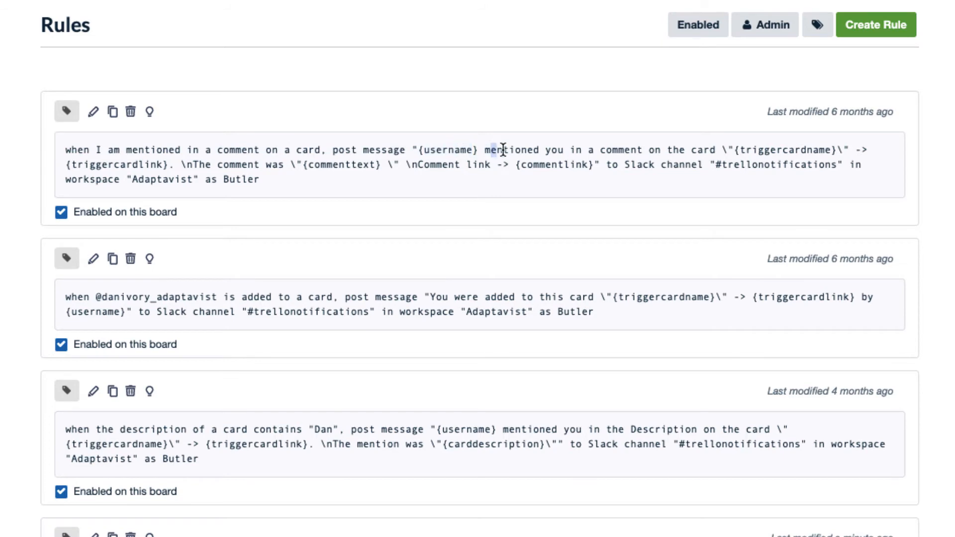
pyautogui.doubleClick(779, 150)
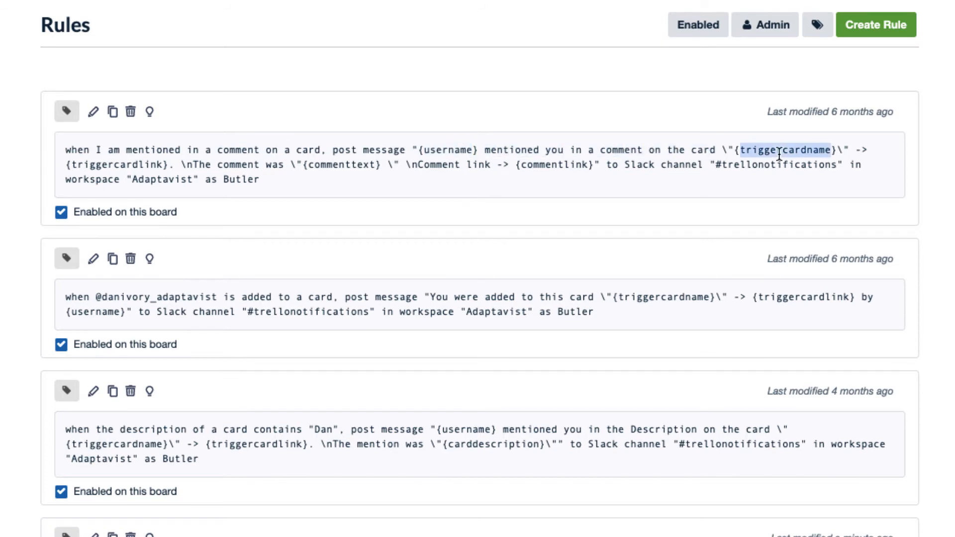
pyautogui.doubleClick(114, 164)
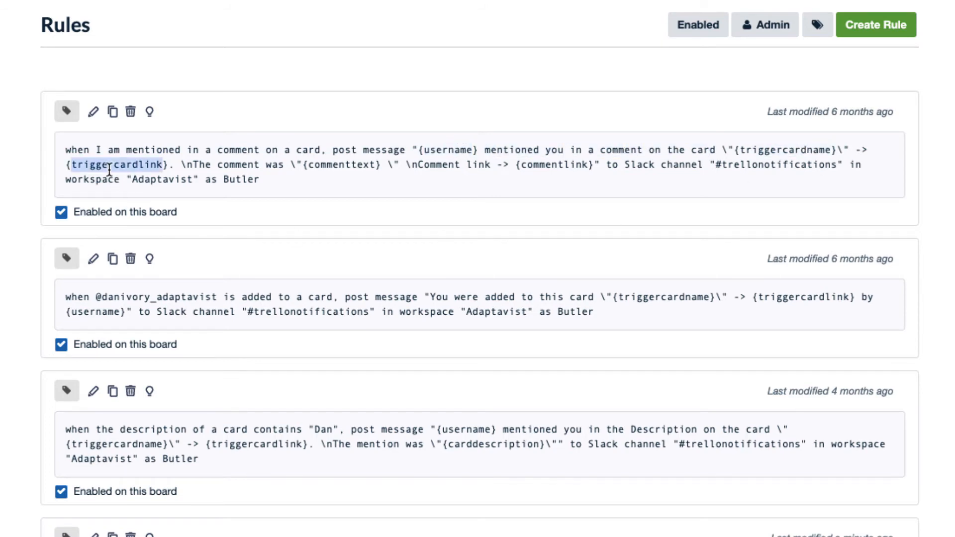
pyautogui.moveTo(108, 169); pyautogui.dragTo(333, 164)
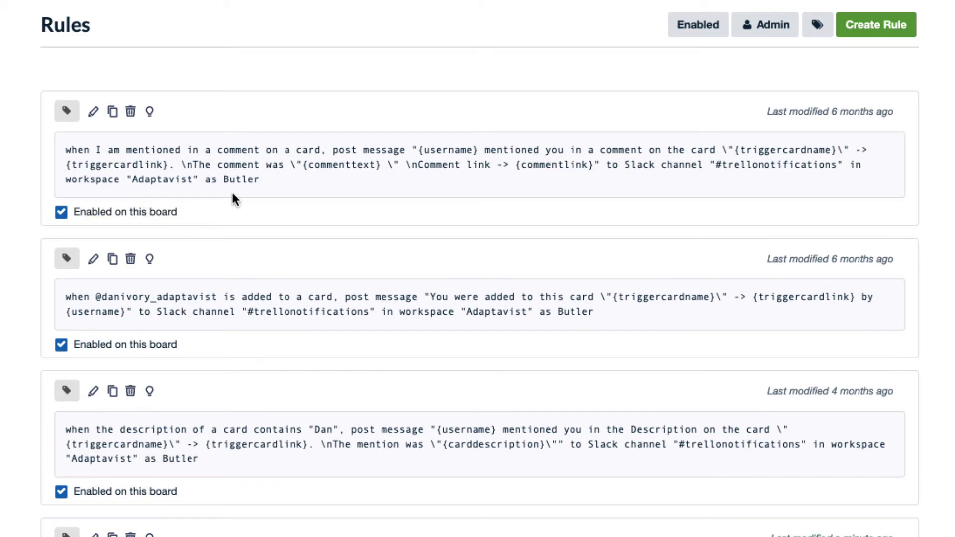
pyautogui.moveTo(858, 71)
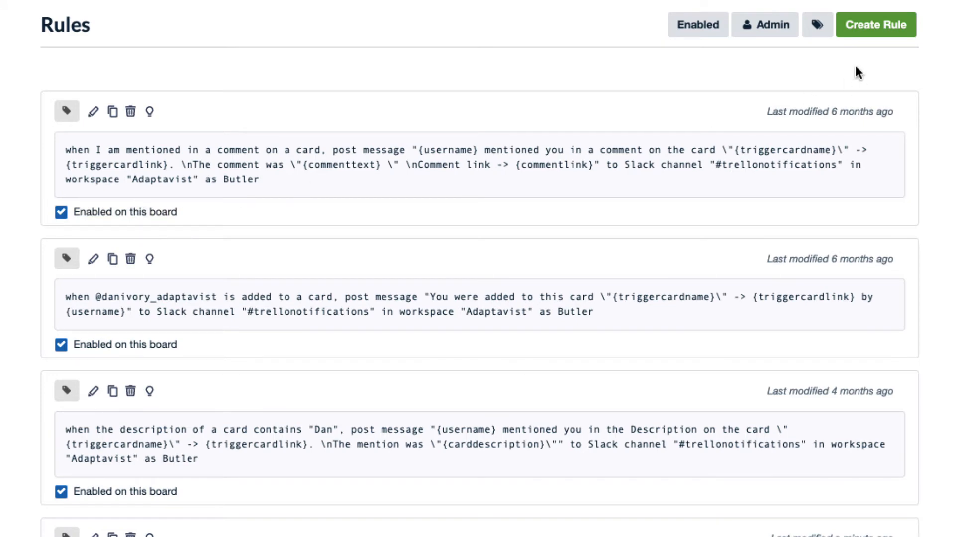
pyautogui.click(875, 24)
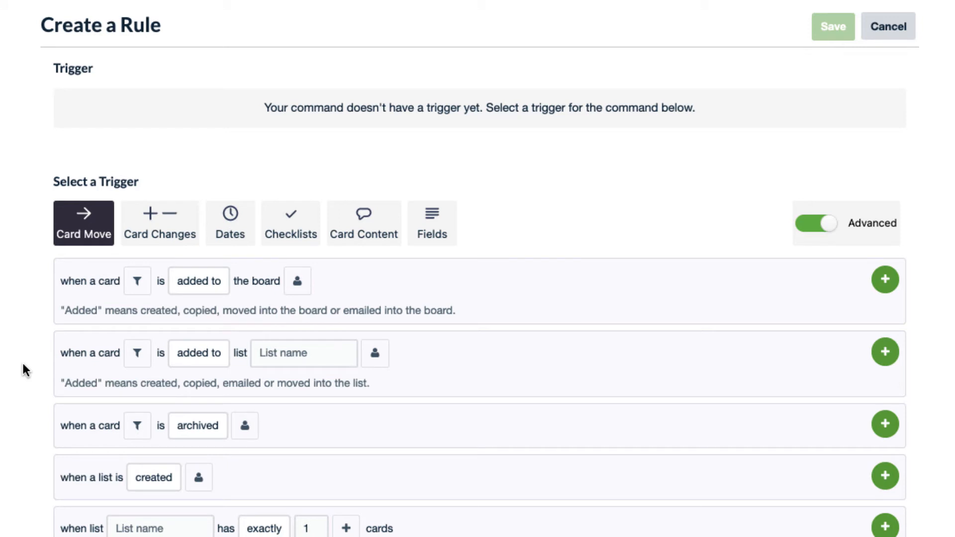
# Add the Card Content trigger "when I am mentioned in a comment on a card".
pyautogui.click(364, 222)
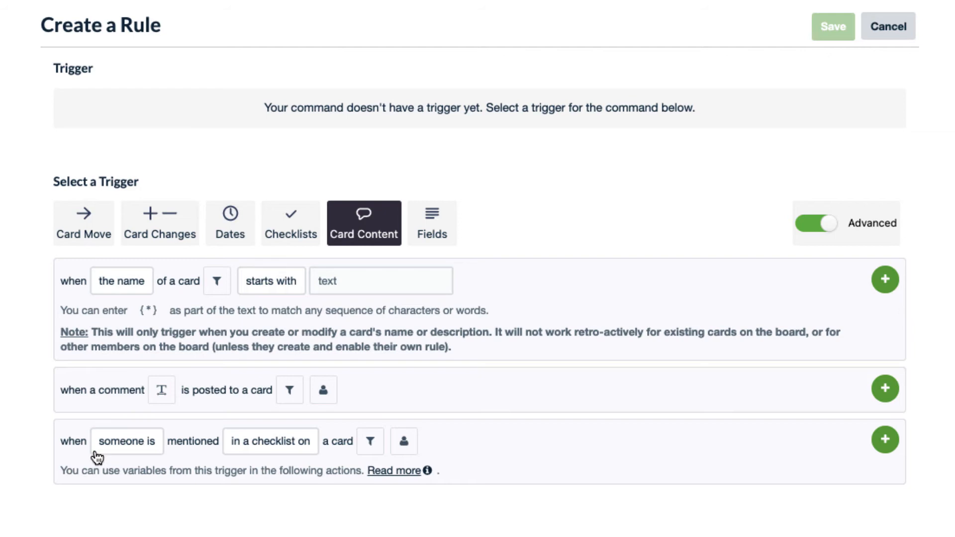
pyautogui.click(126, 440)
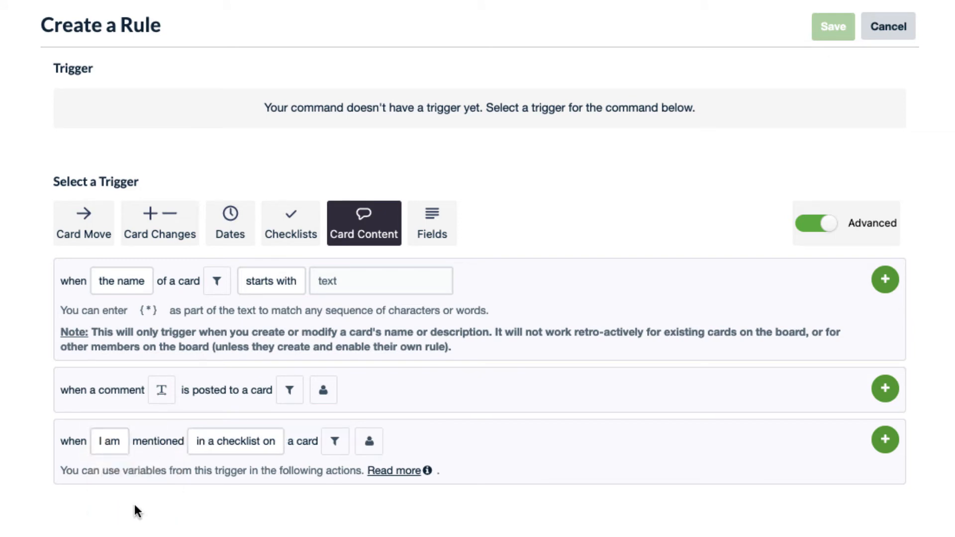
pyautogui.click(234, 440)
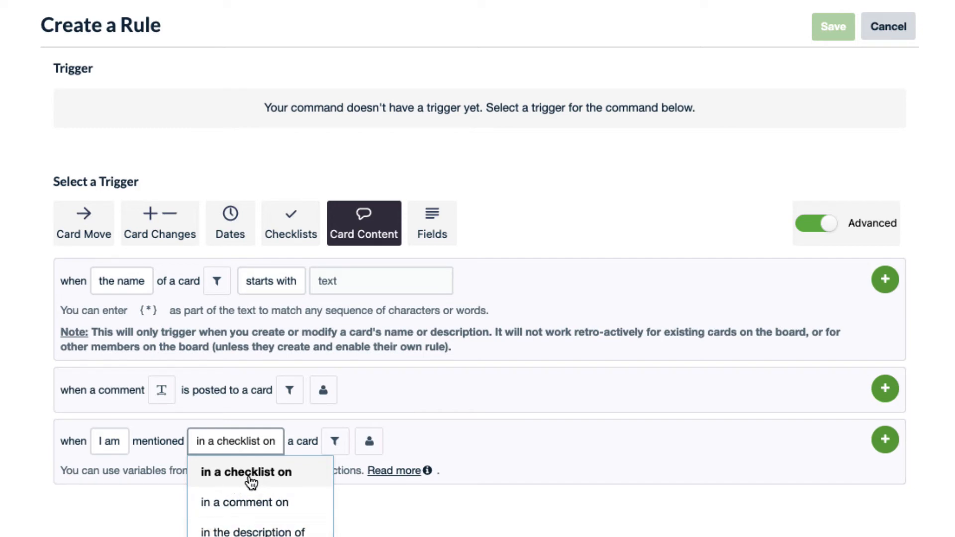
pyautogui.moveTo(275, 479)
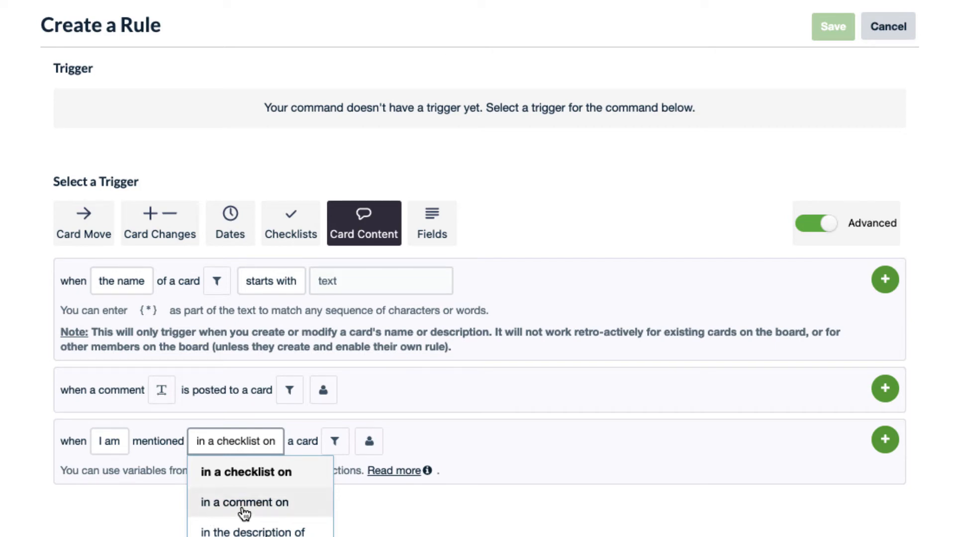
pyautogui.click(245, 502)
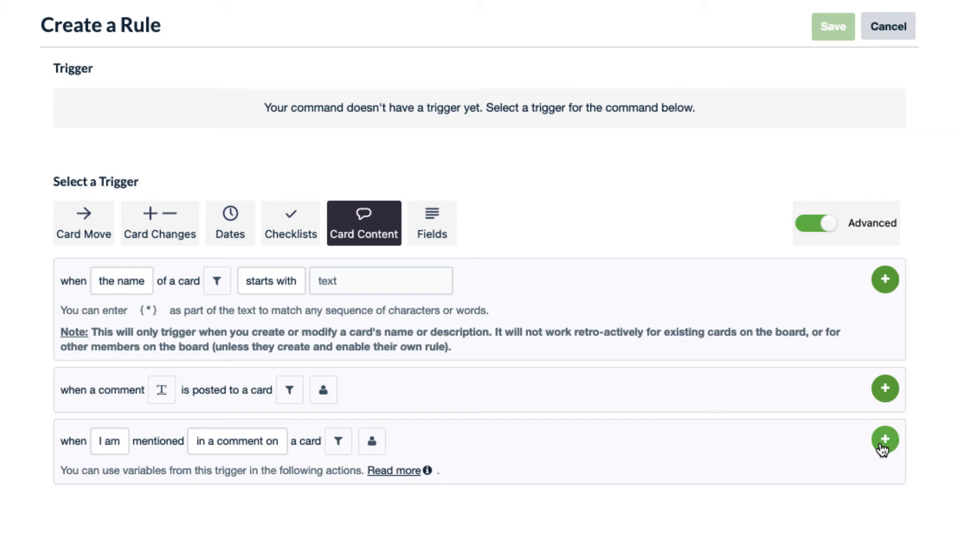
pyautogui.click(883, 438)
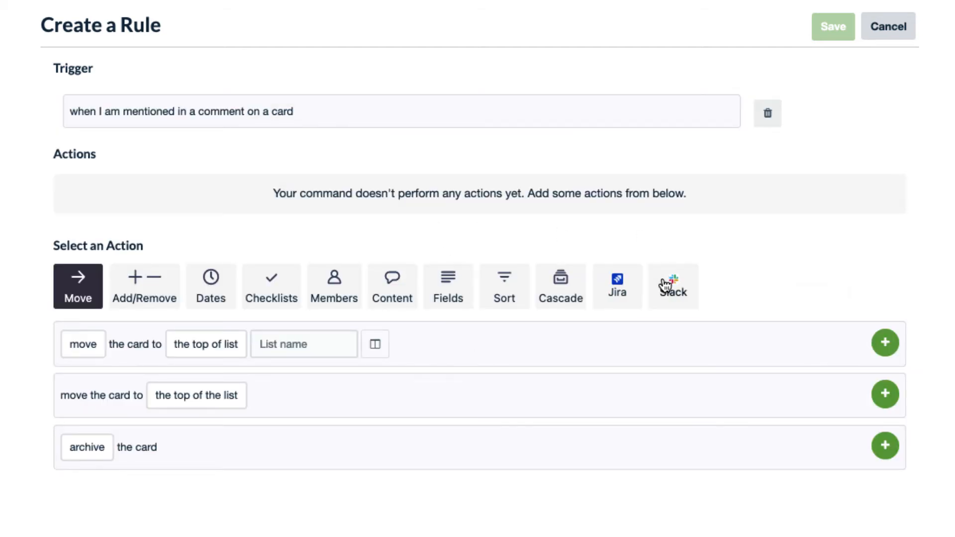
# Add a Slack action posting the mention message to #trellonotifications2 as Butler.
pyautogui.click(672, 286)
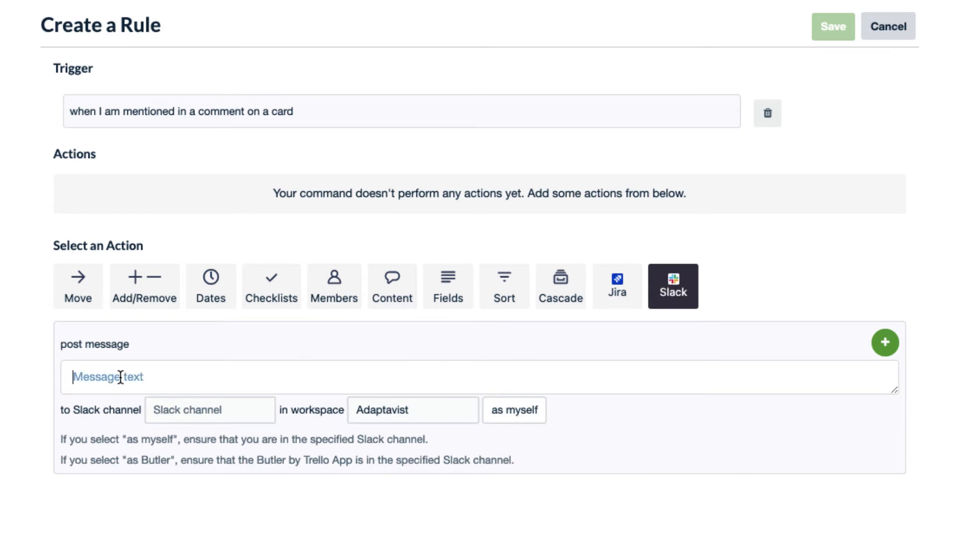
pyautogui.click(210, 409)
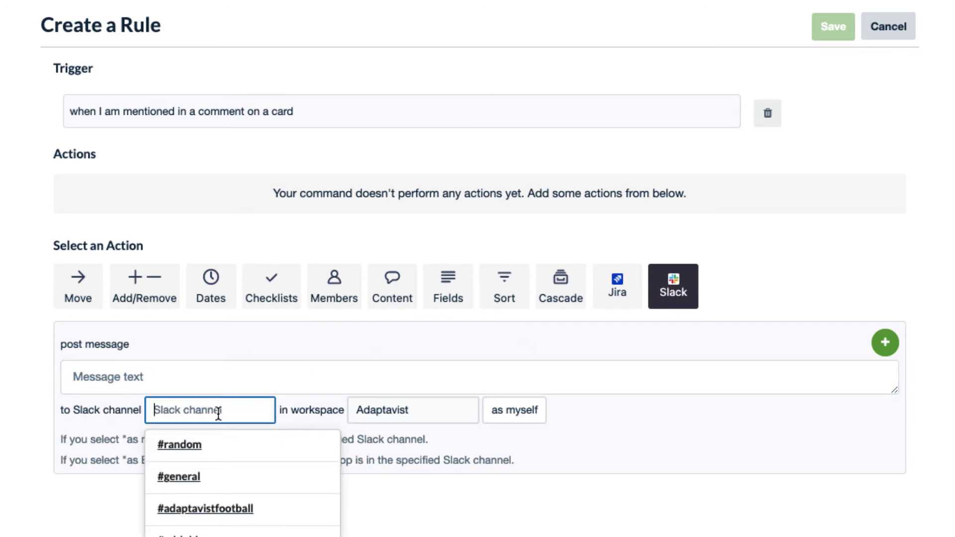
pyautogui.write('#trellono')
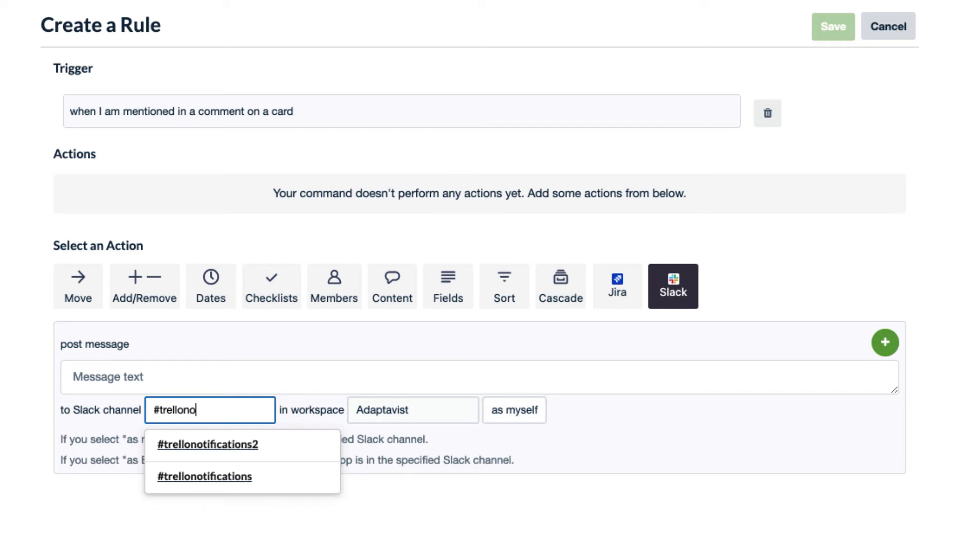
pyautogui.click(513, 409)
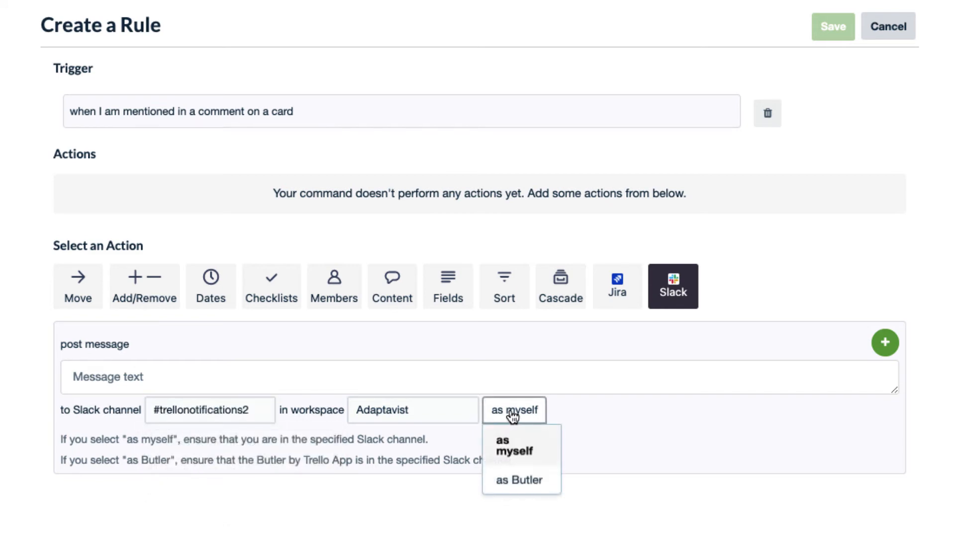
pyautogui.click(520, 479)
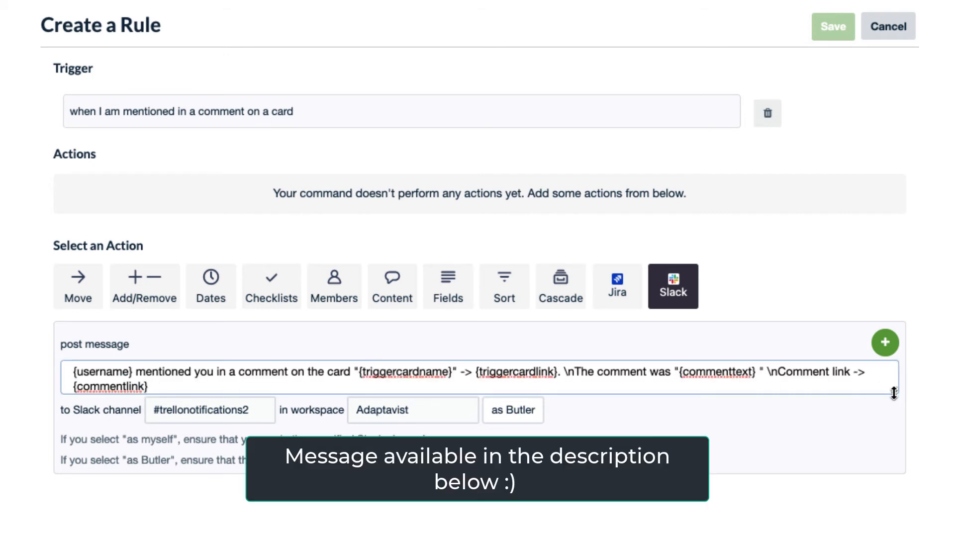
pyautogui.moveTo(893, 392); pyautogui.dragTo(893, 433)
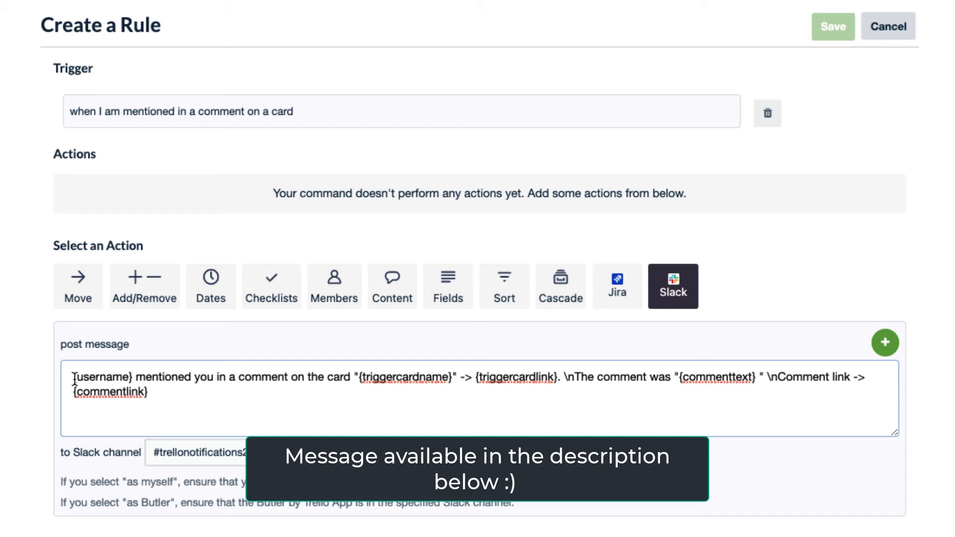
pyautogui.doubleClick(104, 376)
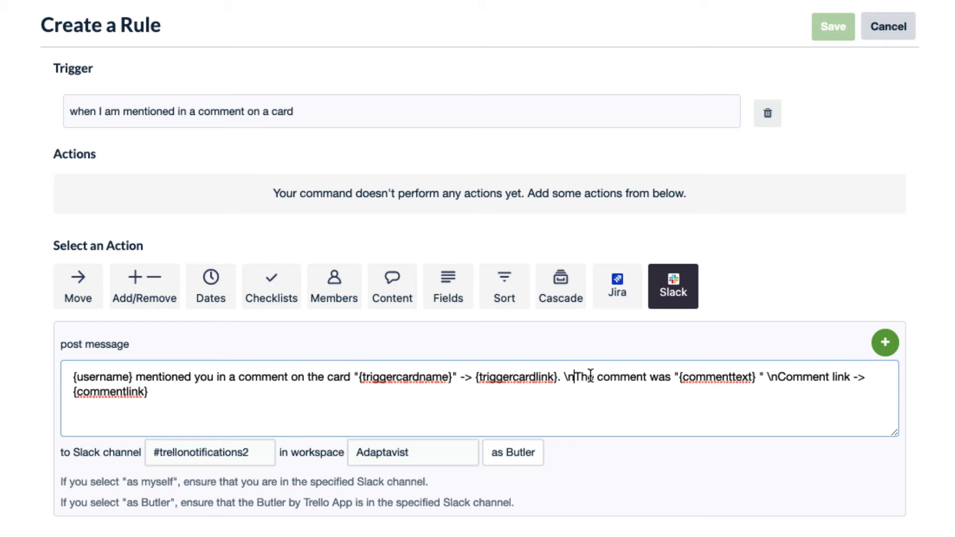
pyautogui.moveTo(725, 373)
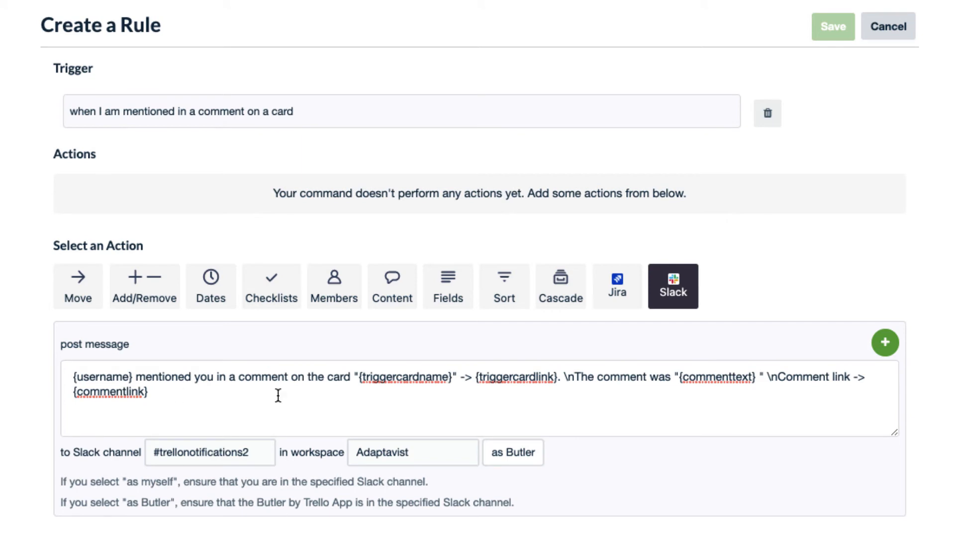
pyautogui.click(884, 342)
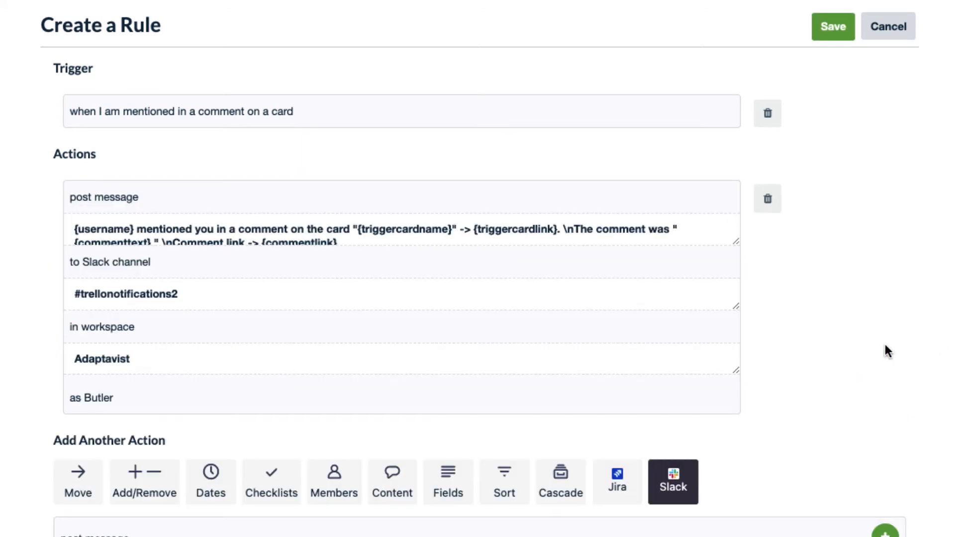
# Save the comment-mention rule and open a board card to test it.
pyautogui.click(832, 26)
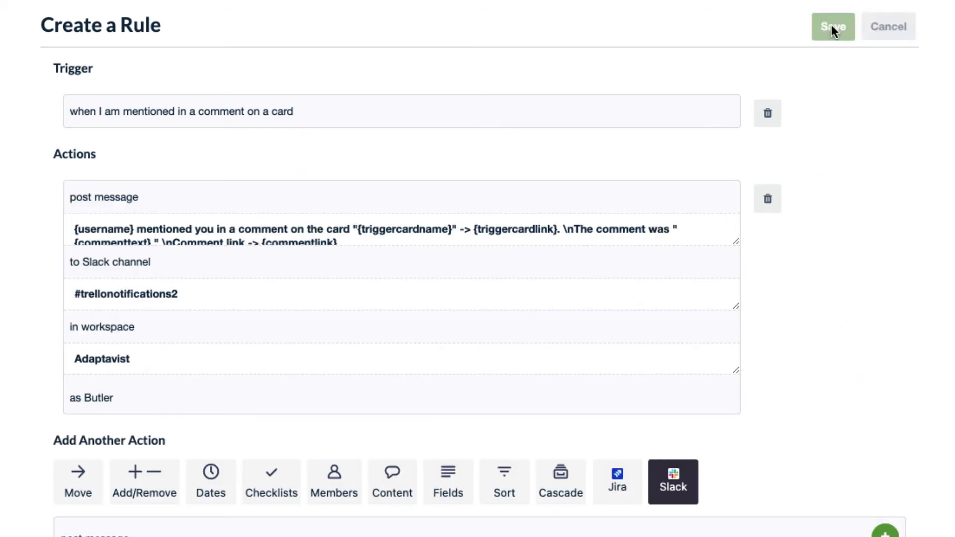
pyautogui.click(831, 26)
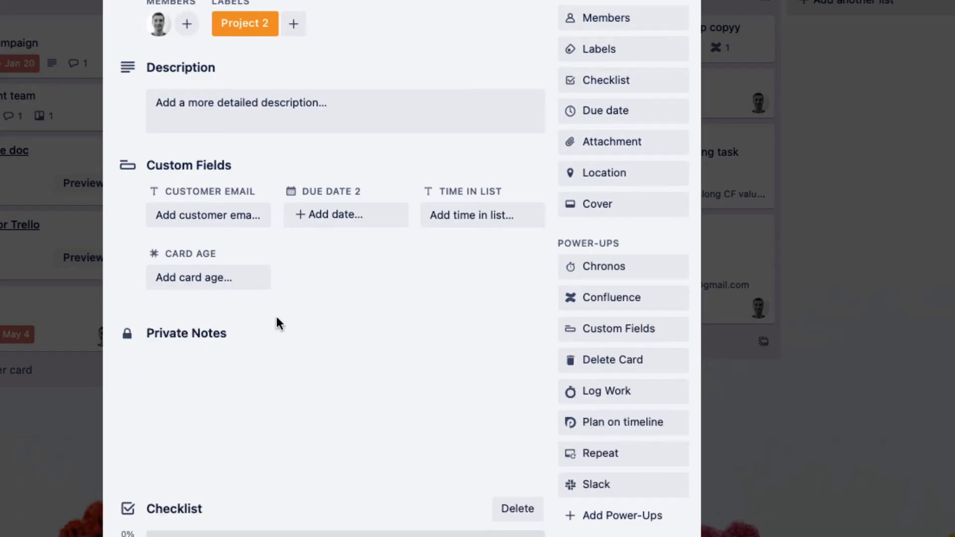
pyautogui.scroll(-3)
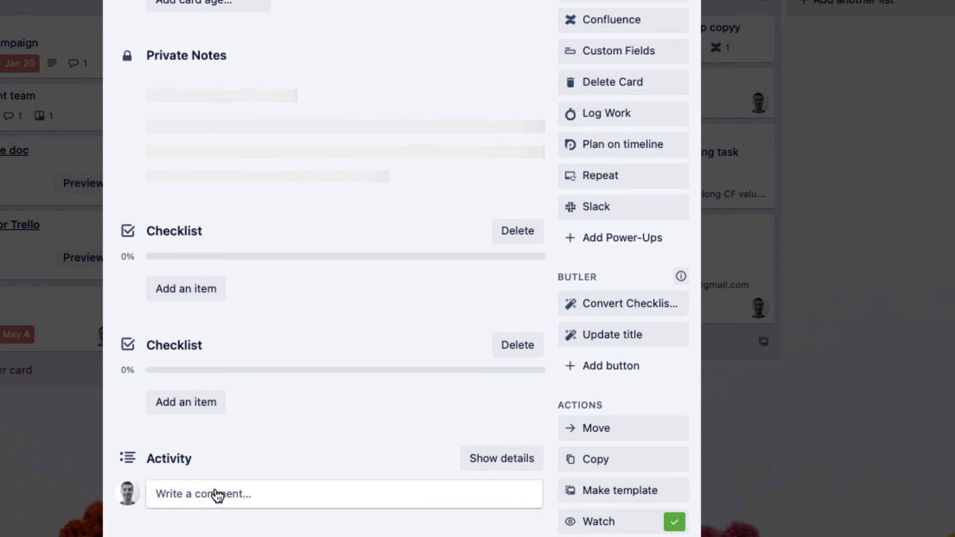
pyautogui.write('Hey there! @')
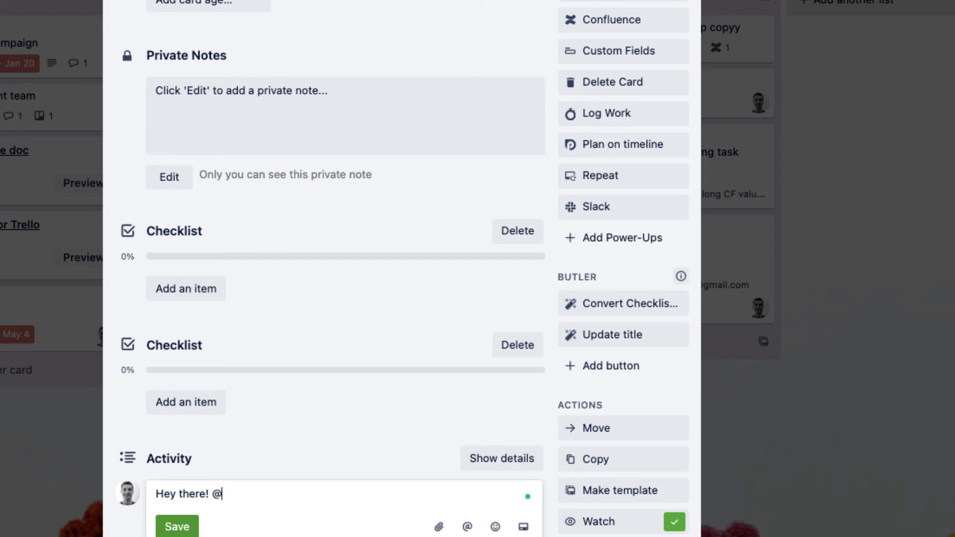
pyautogui.write('danivory_adaptavist')
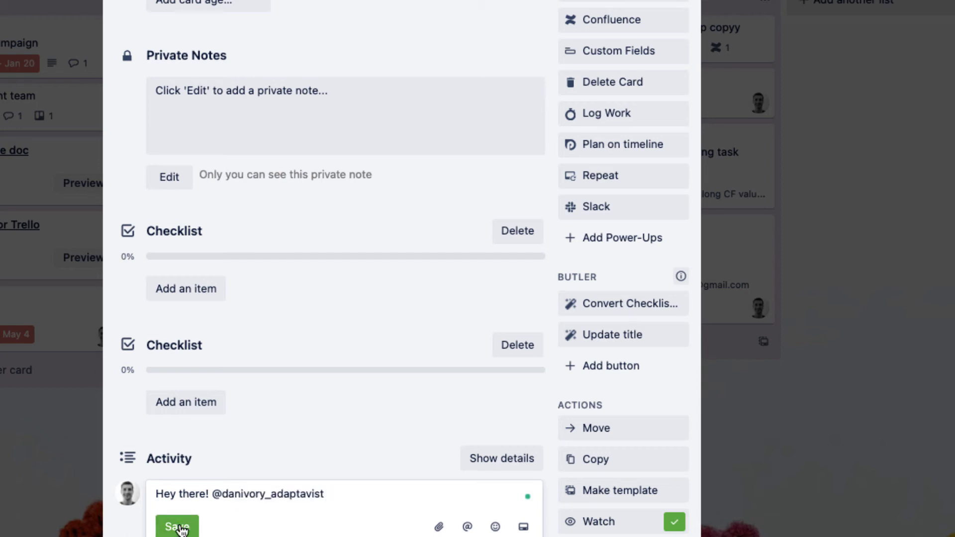
pyautogui.click(177, 526)
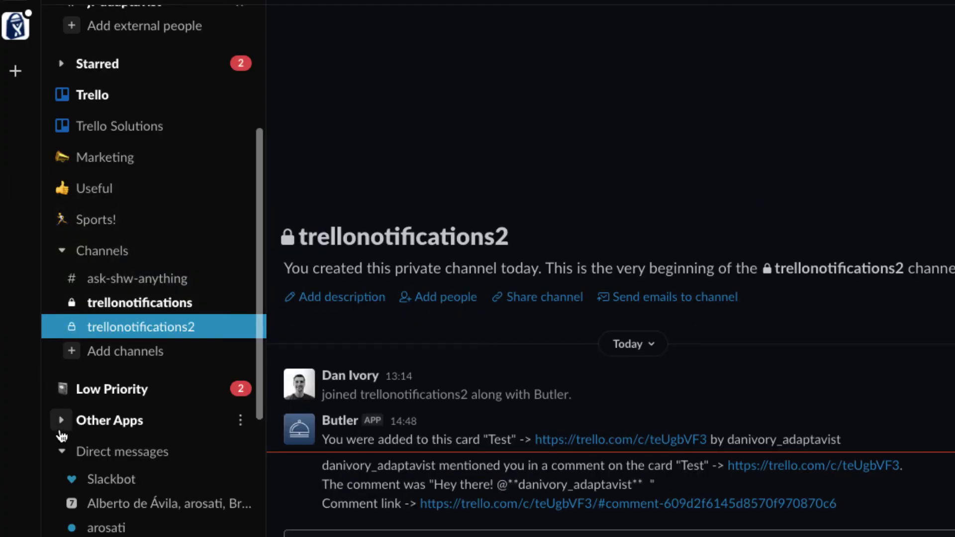
pyautogui.moveTo(364, 425)
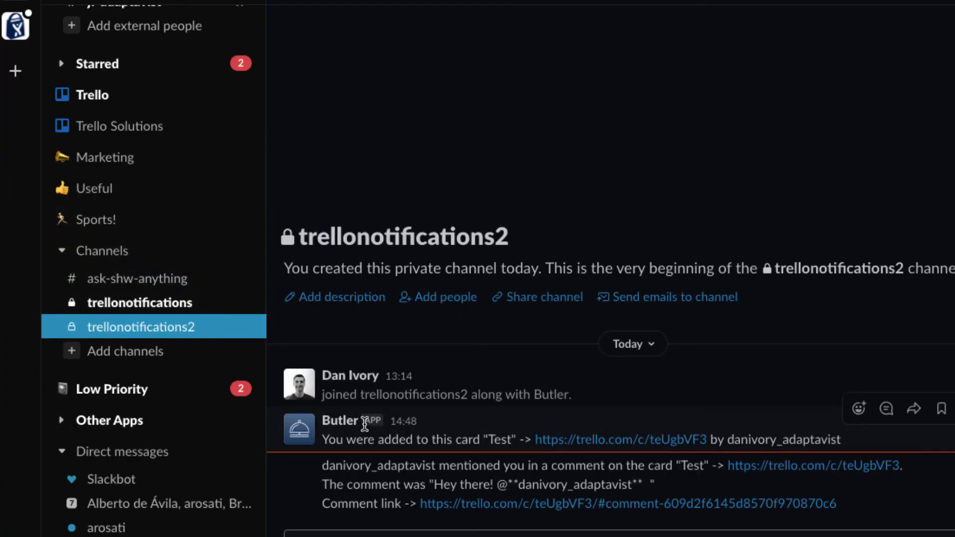
pyautogui.moveTo(382, 434)
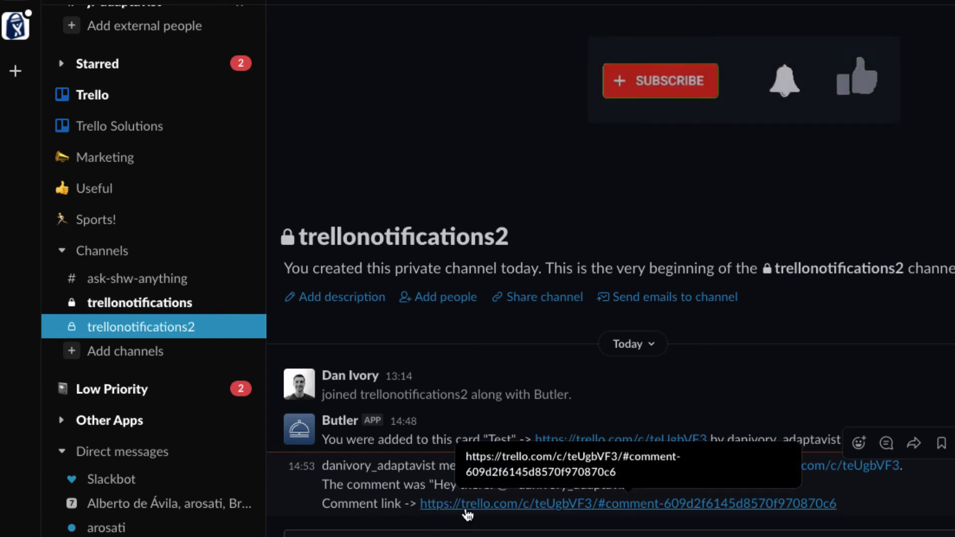
# Follow the Comment link in Butler's mention notification back to Trello.
pyautogui.click(659, 80)
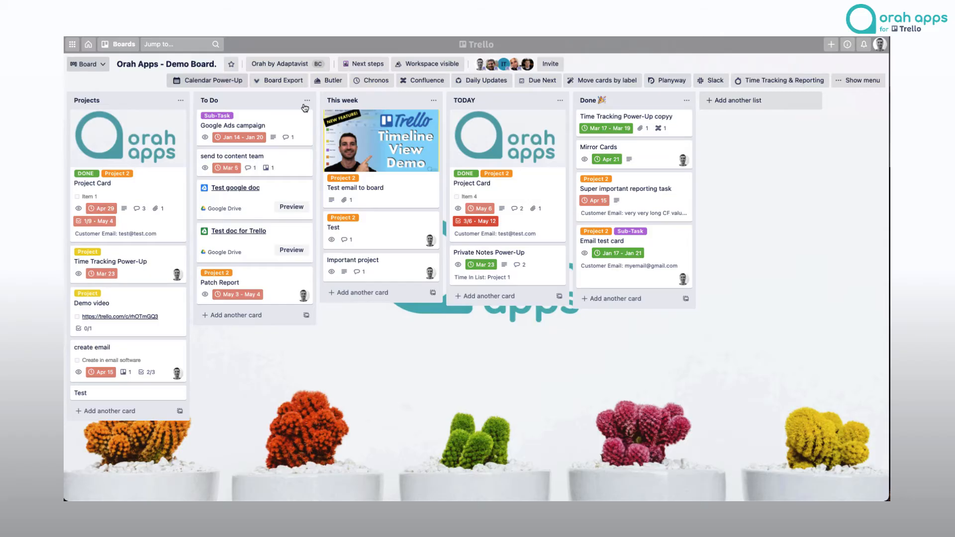
# Show the Butler rules filtered to Enabled and highlight the description-mention rule.
pyautogui.click(328, 80)
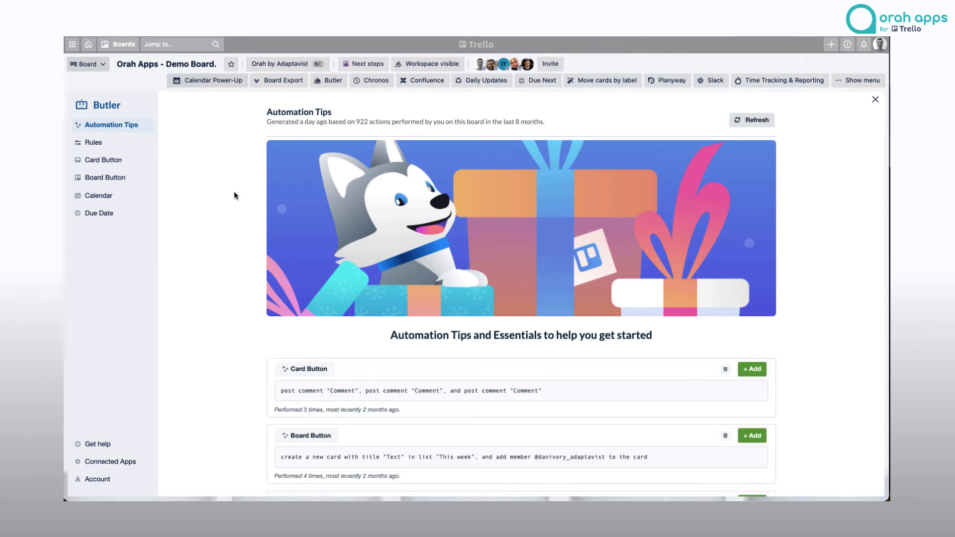
pyautogui.click(94, 142)
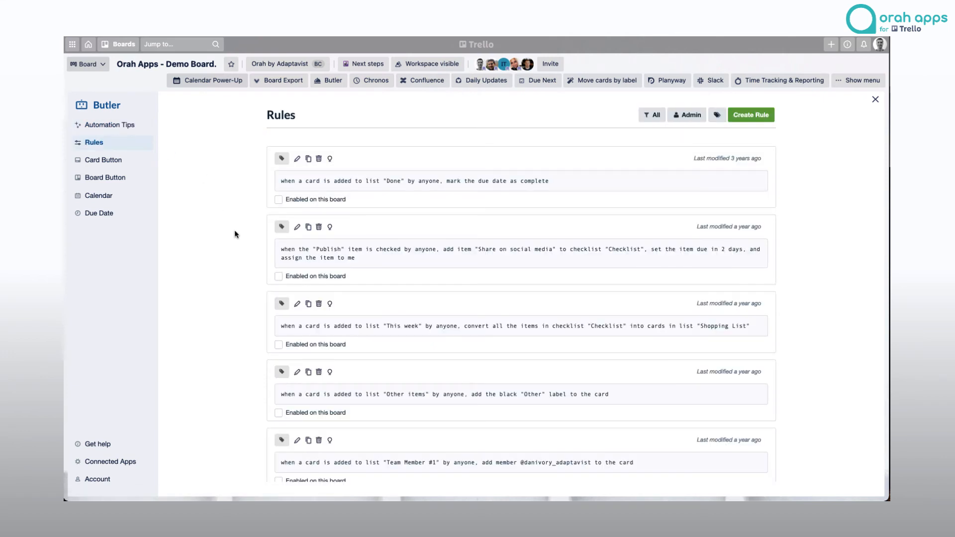
pyautogui.moveTo(779, 225)
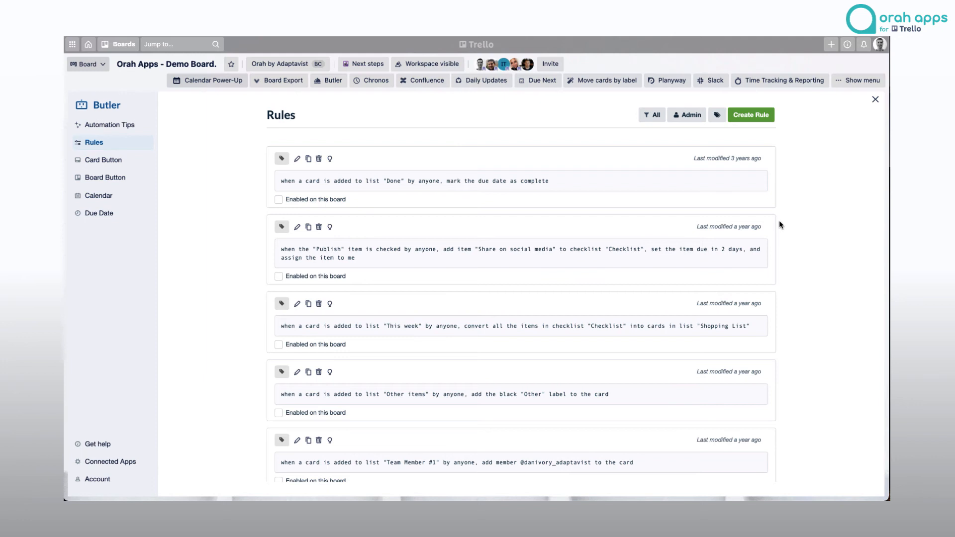
pyautogui.click(650, 116)
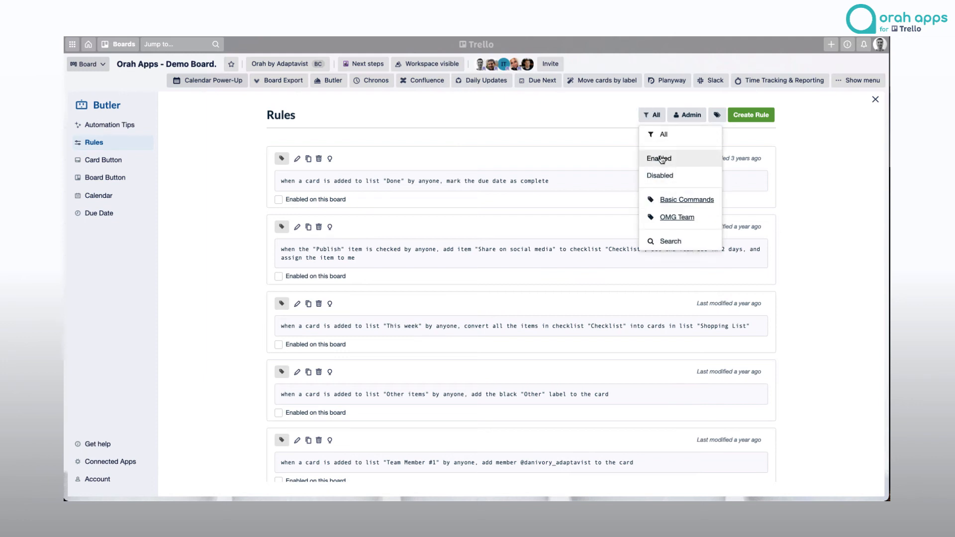
pyautogui.click(659, 158)
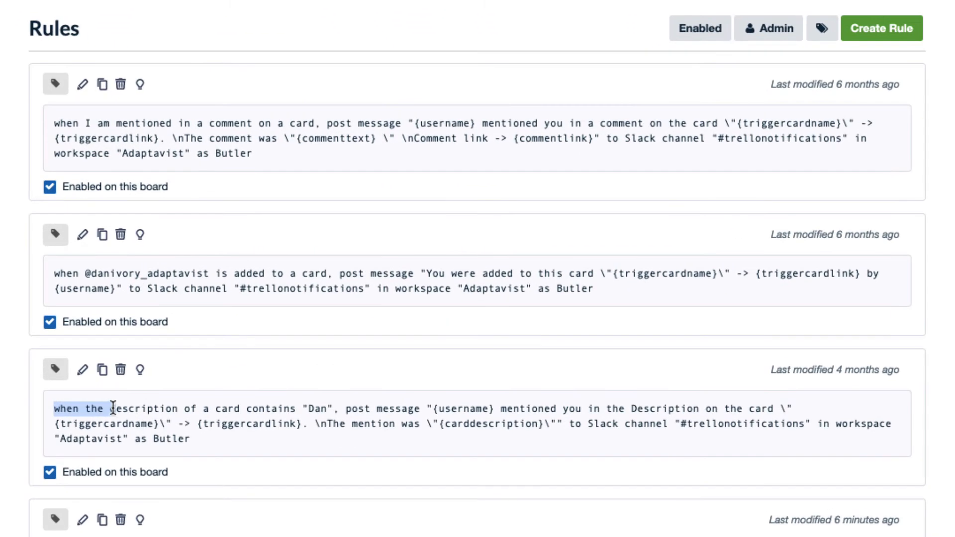
pyautogui.moveTo(112, 408); pyautogui.dragTo(201, 407)
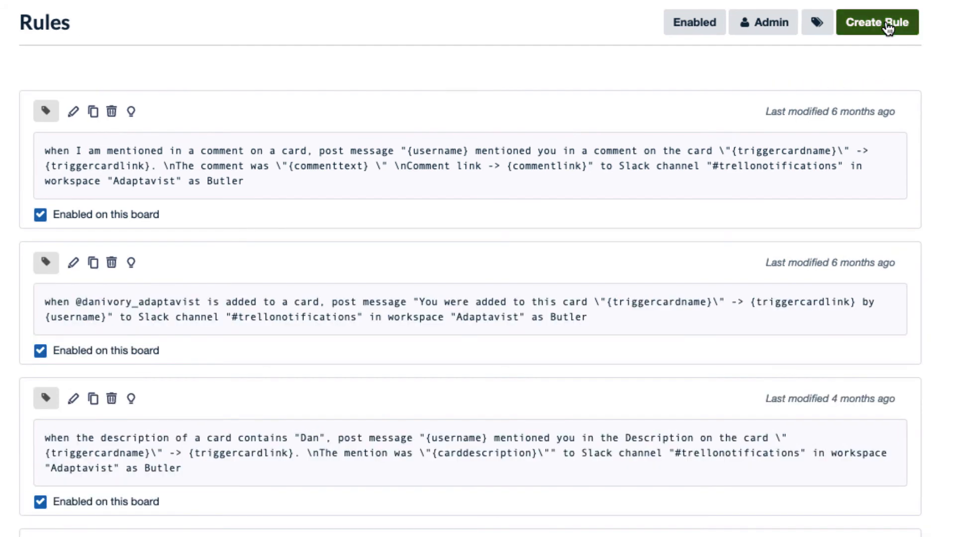
# Start a new rule with a Card Content trigger watching the card description.
pyautogui.click(877, 23)
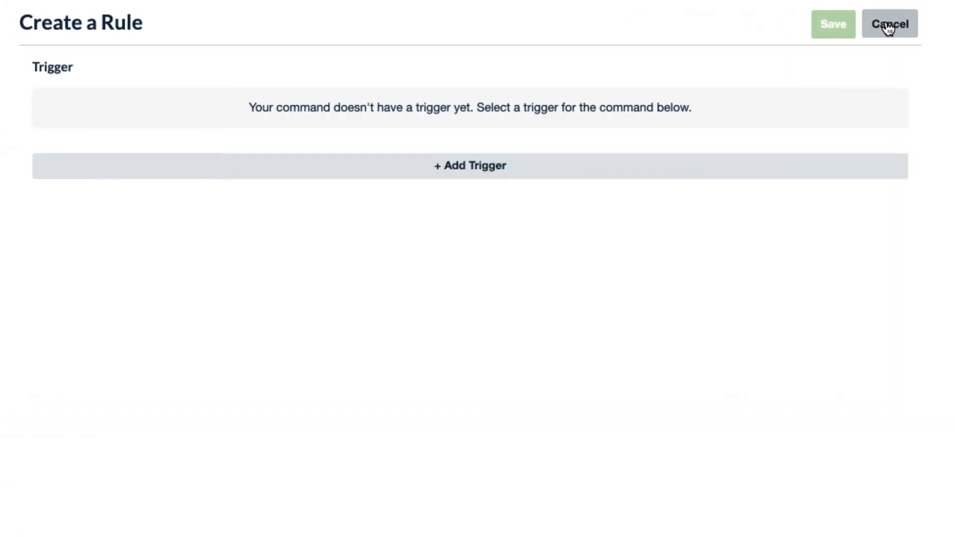
pyautogui.click(470, 167)
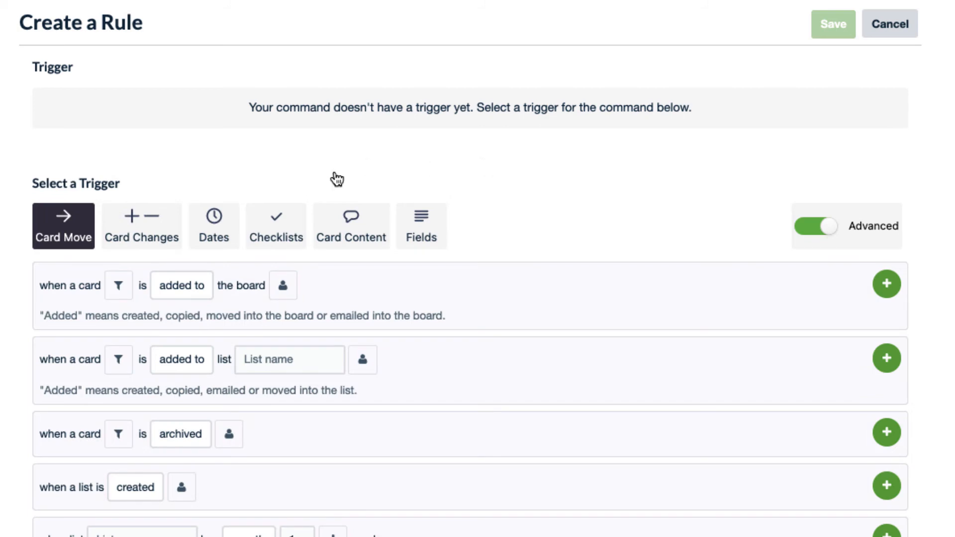
pyautogui.click(351, 226)
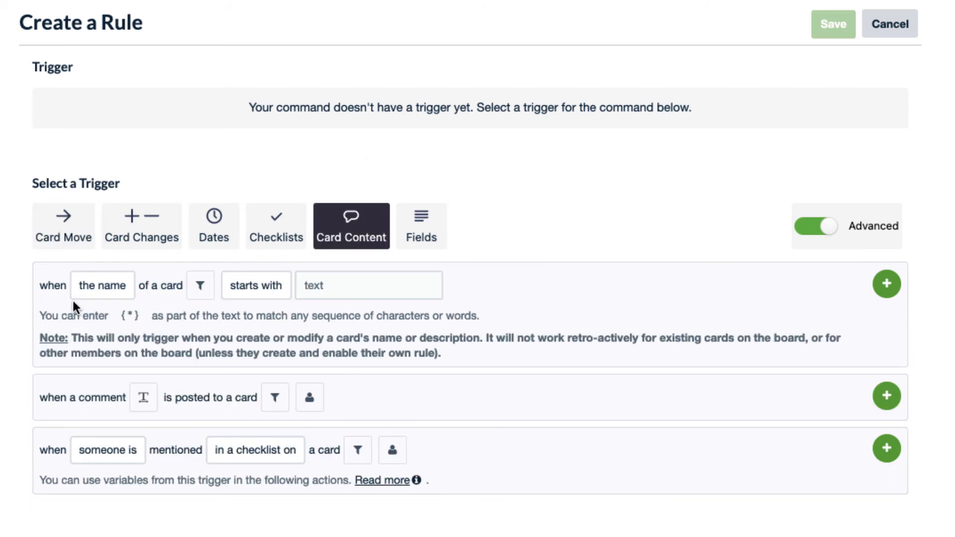
pyautogui.click(103, 286)
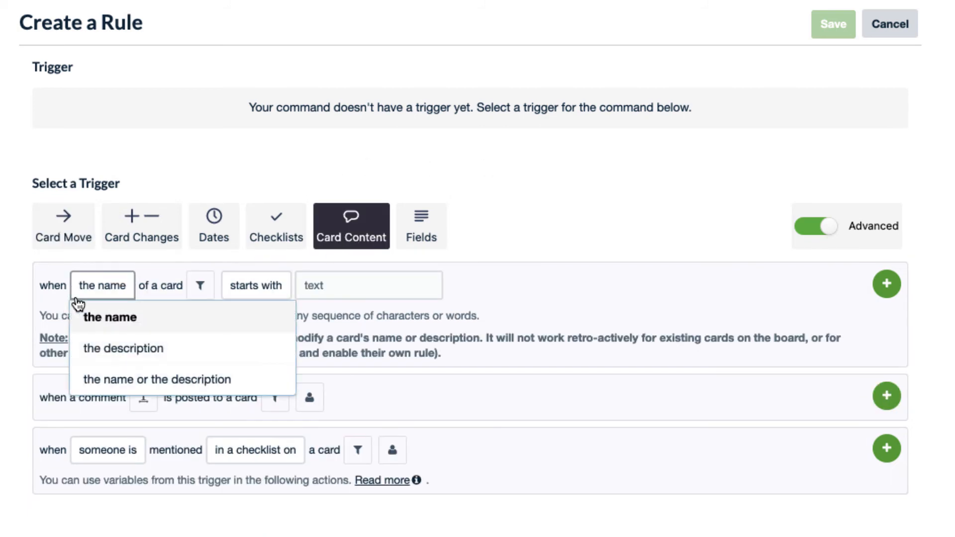
pyautogui.click(122, 348)
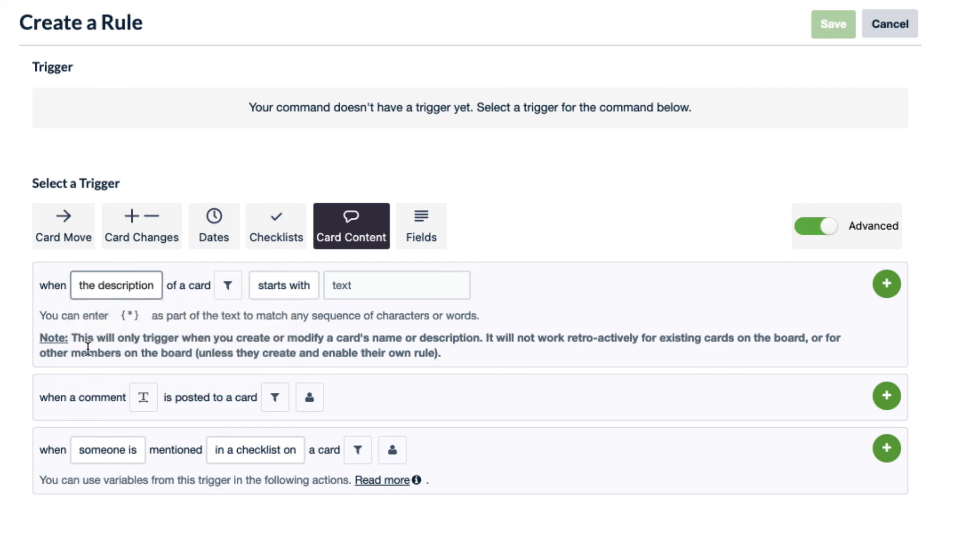
# Set the trigger to fire when the description contains "Dan" and add it.
pyautogui.click(284, 285)
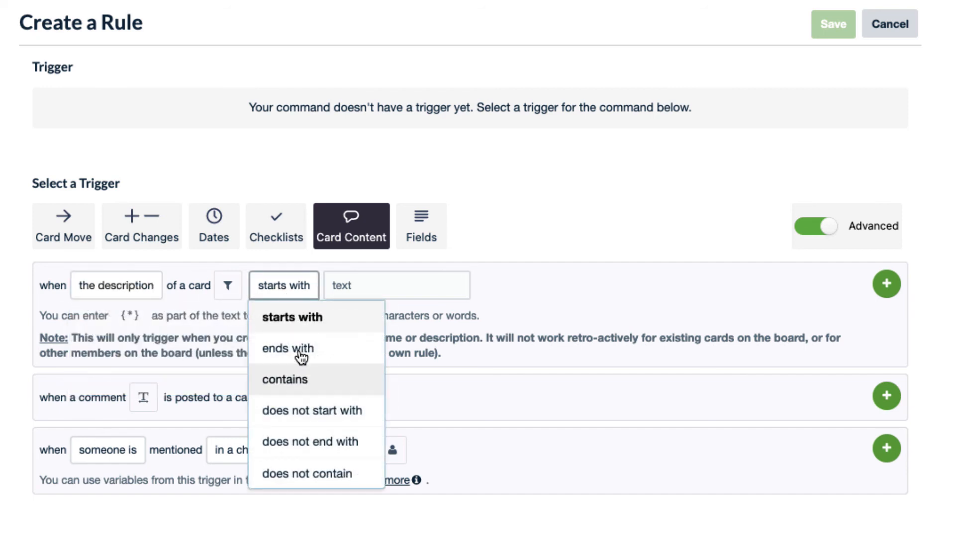
pyautogui.click(284, 379)
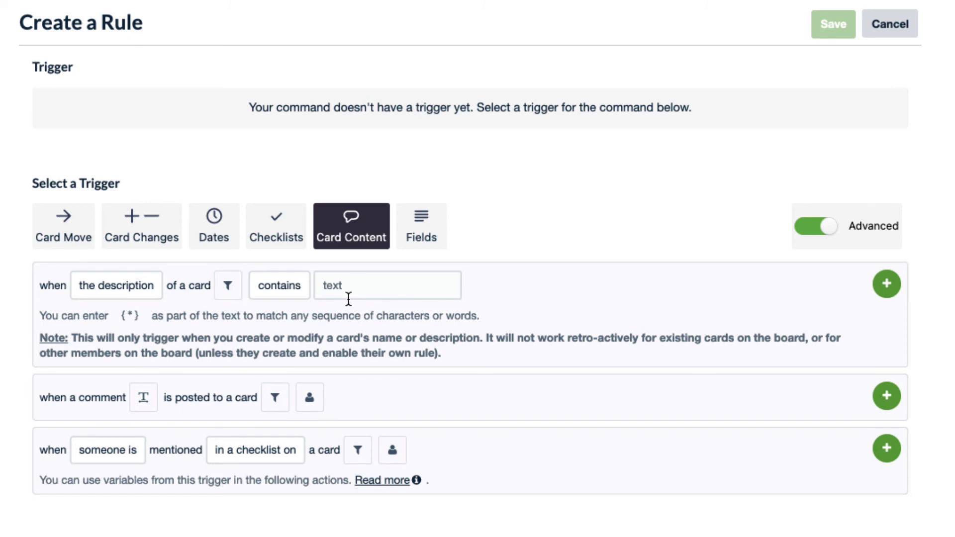
pyautogui.write('Dan')
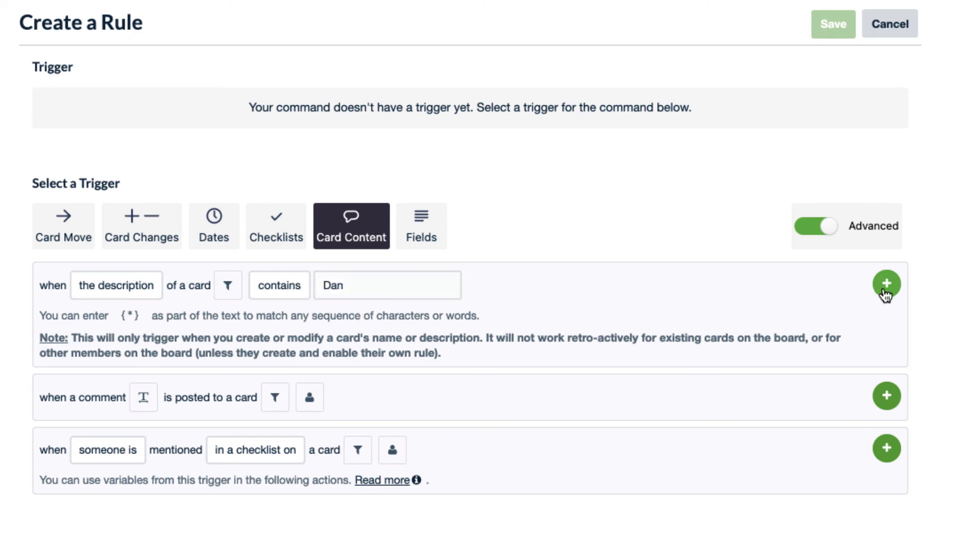
pyautogui.click(886, 283)
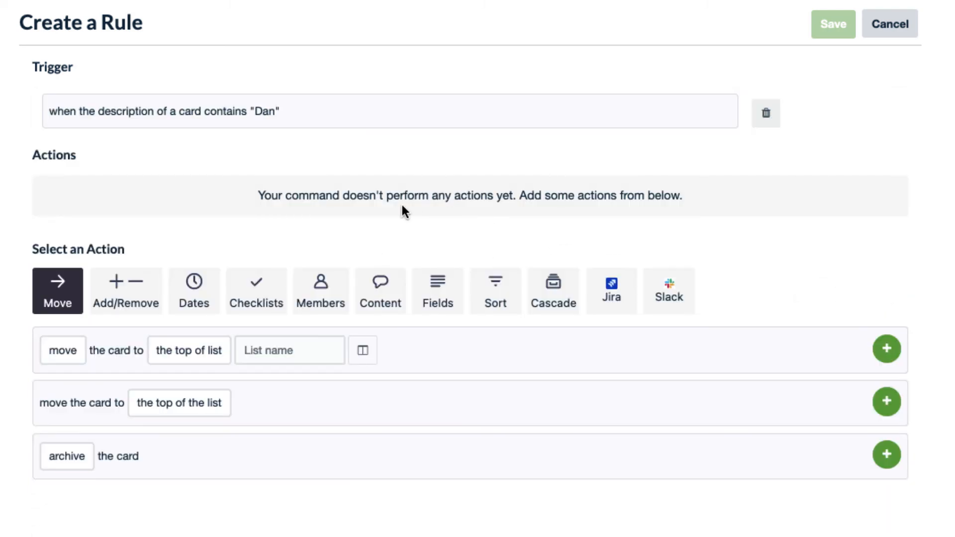
# Draft a Slack post to #trellonotifications2 as Butler: "{username} mentioned you in the Description on the card {triggercardname}…".
pyautogui.click(668, 290)
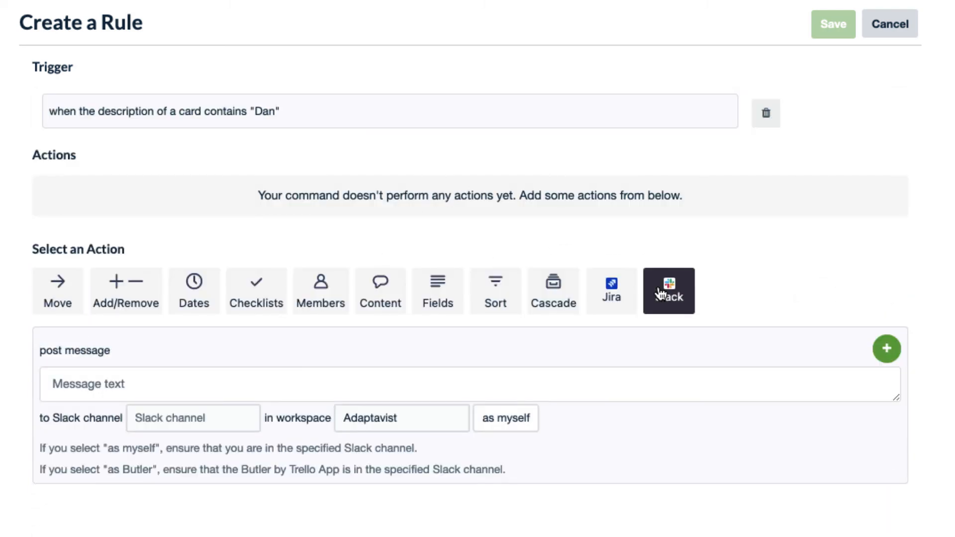
pyautogui.click(193, 417)
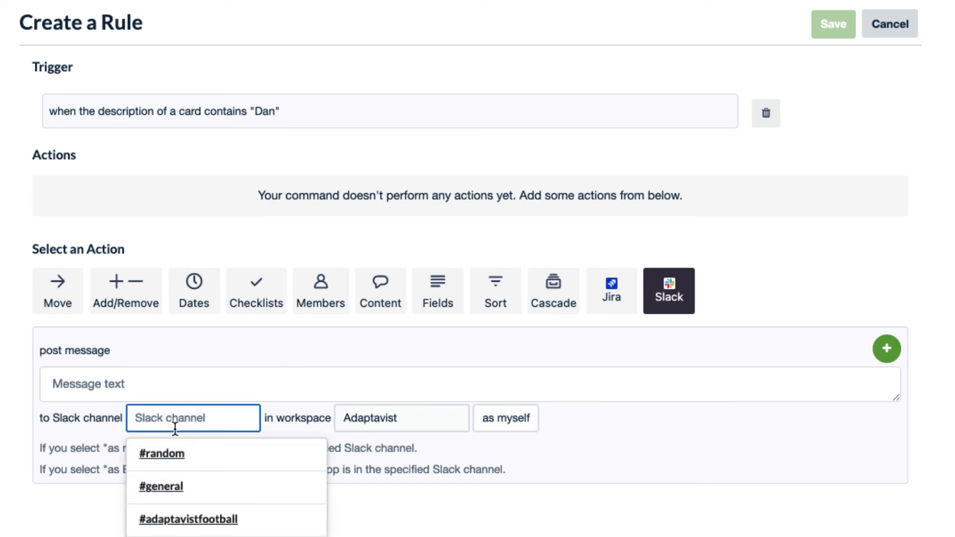
pyautogui.write('#trellonotifications2')
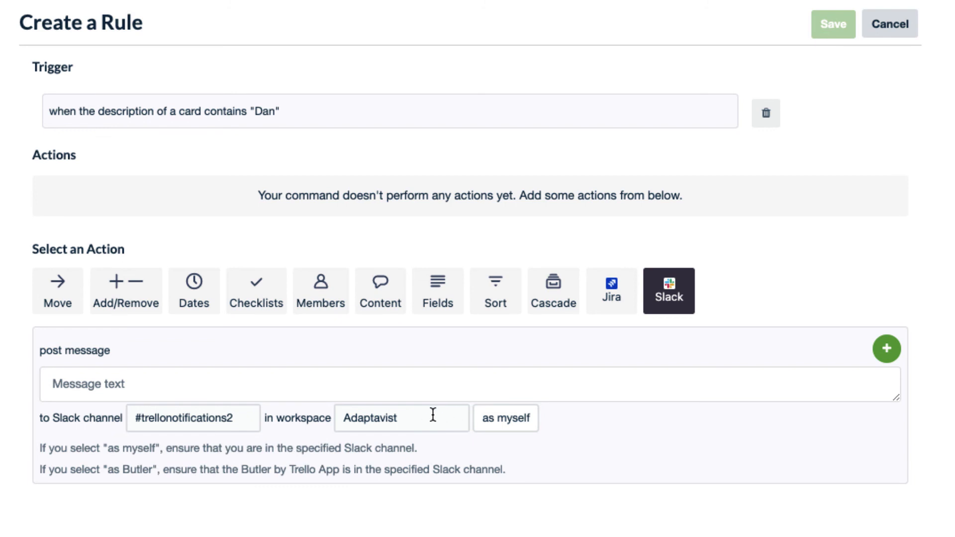
pyautogui.click(505, 418)
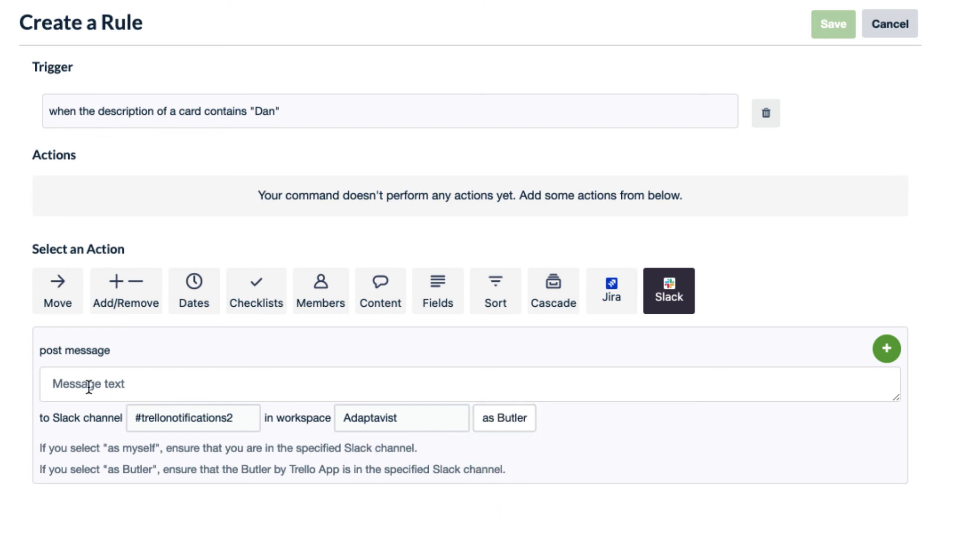
pyautogui.click(469, 384)
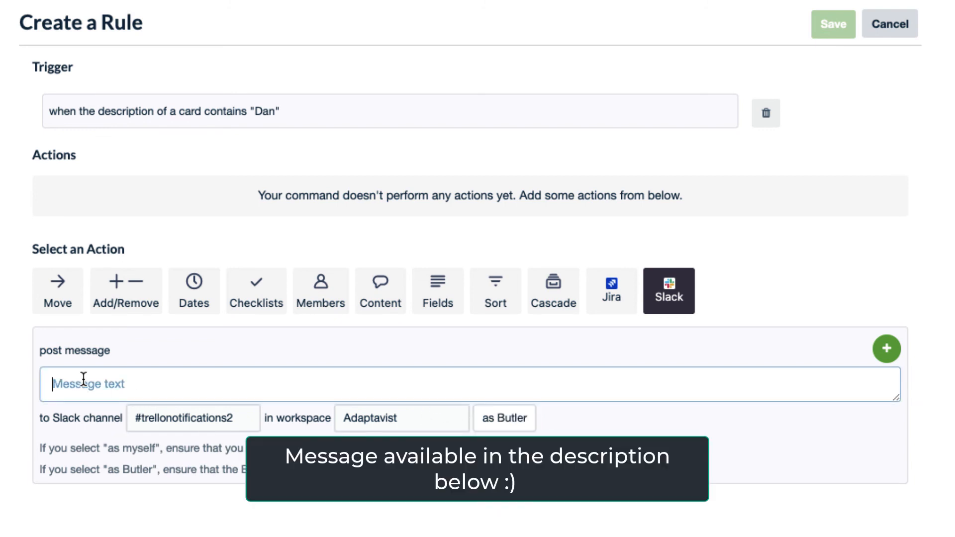
pyautogui.write('{username} mentioned you in the Description on the card "{triggercardname}" -> {triggercardlink}. \\nThe mention was "{carddescription}"')
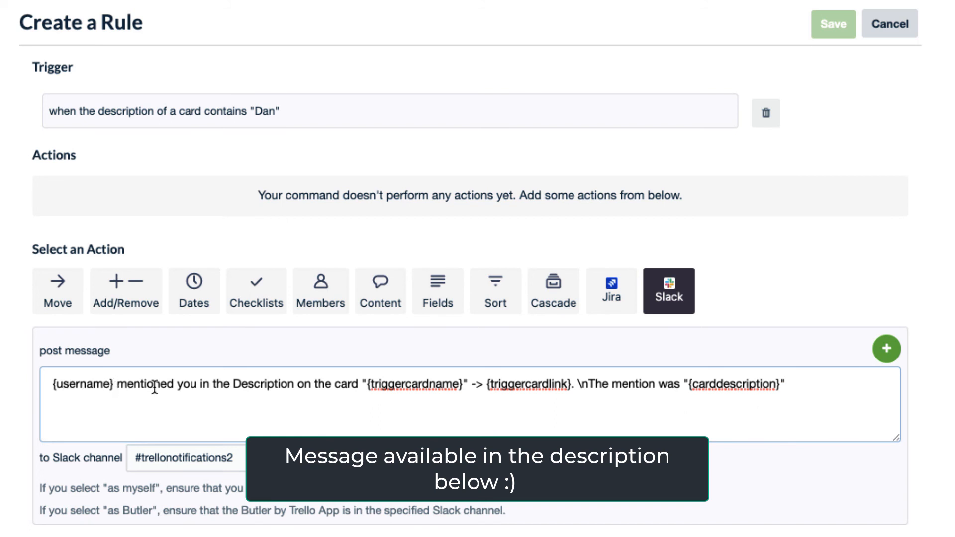
pyautogui.moveTo(387, 383)
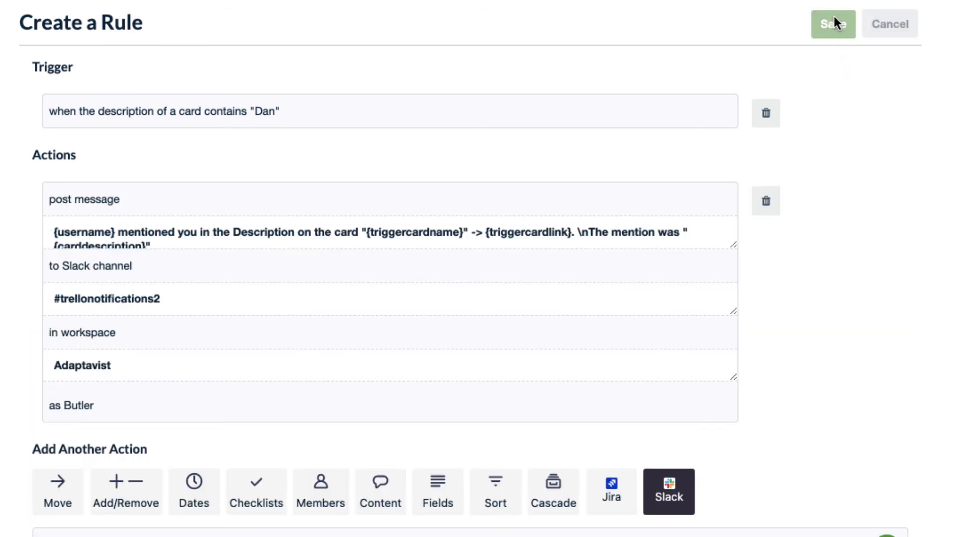
# Save the rule, then set a card's description to "Dan please check this card.".
pyautogui.click(832, 24)
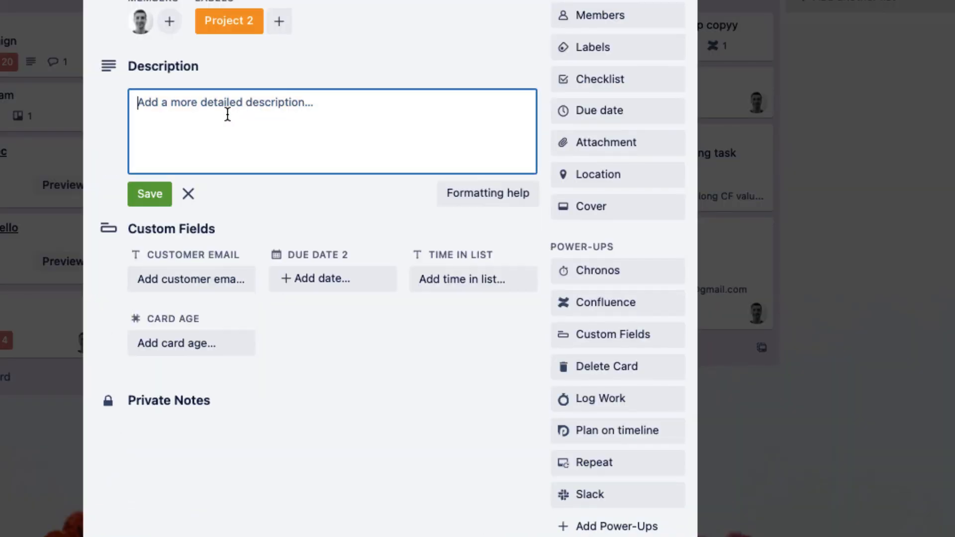
pyautogui.write('Dan please check this card')
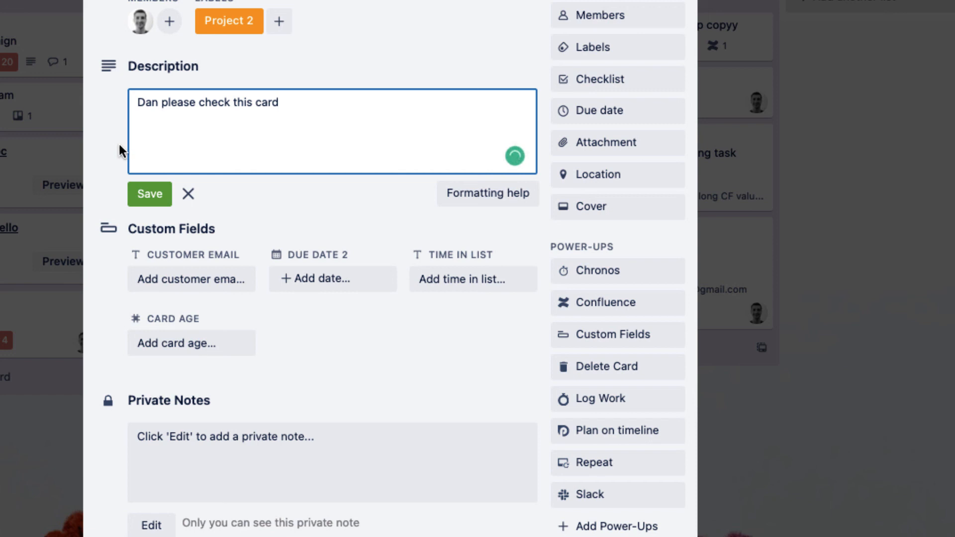
pyautogui.click(149, 193)
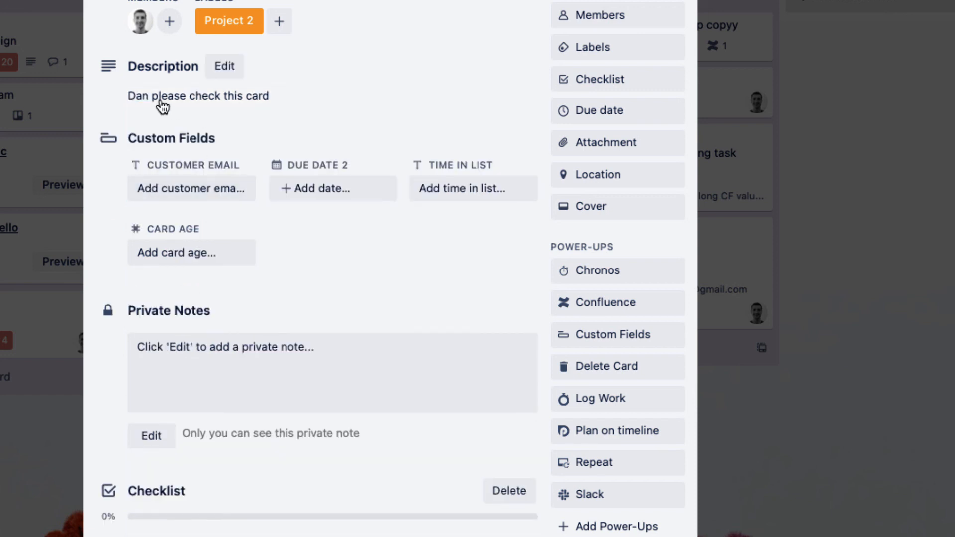
pyautogui.moveTo(860, 321)
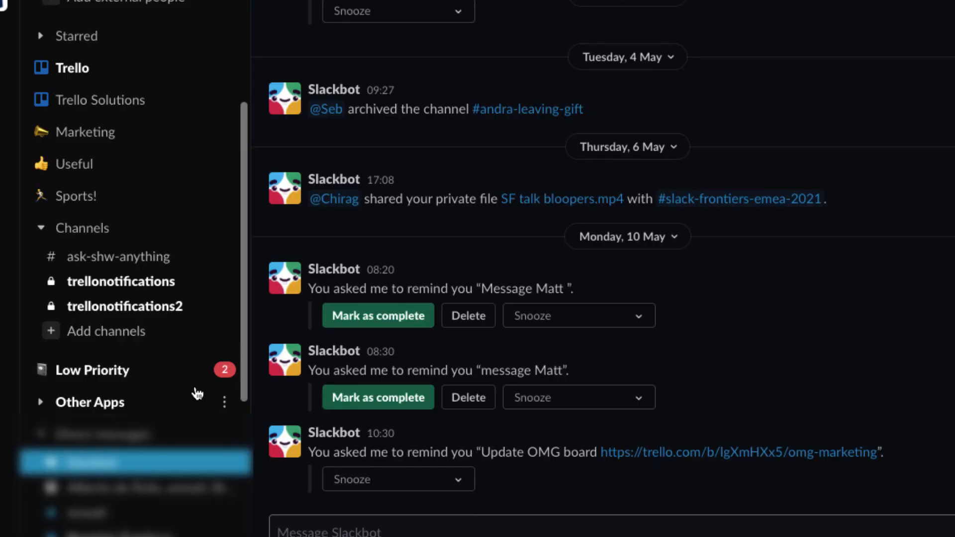
# View Butler's description-mention notification for the Test card in trellonotifications2.
pyautogui.click(126, 306)
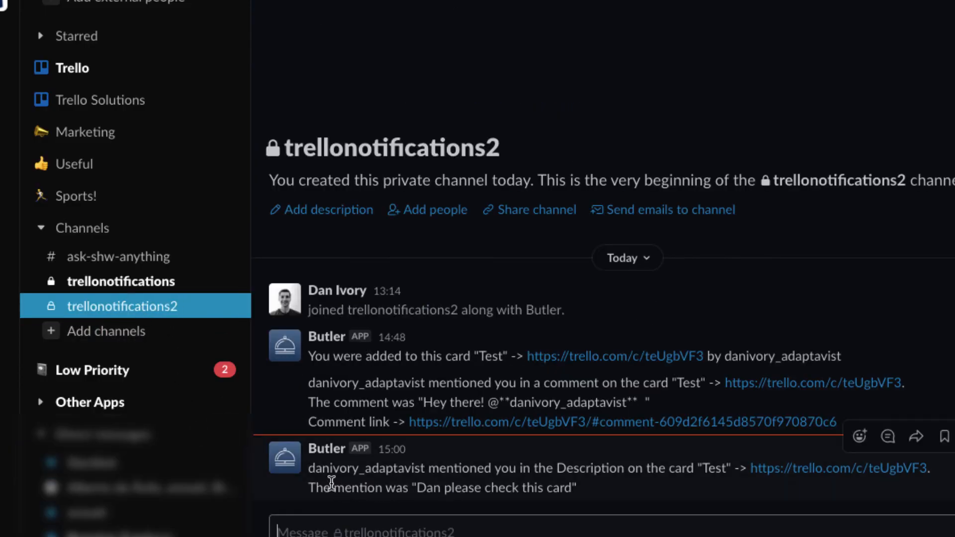
pyautogui.moveTo(416, 472)
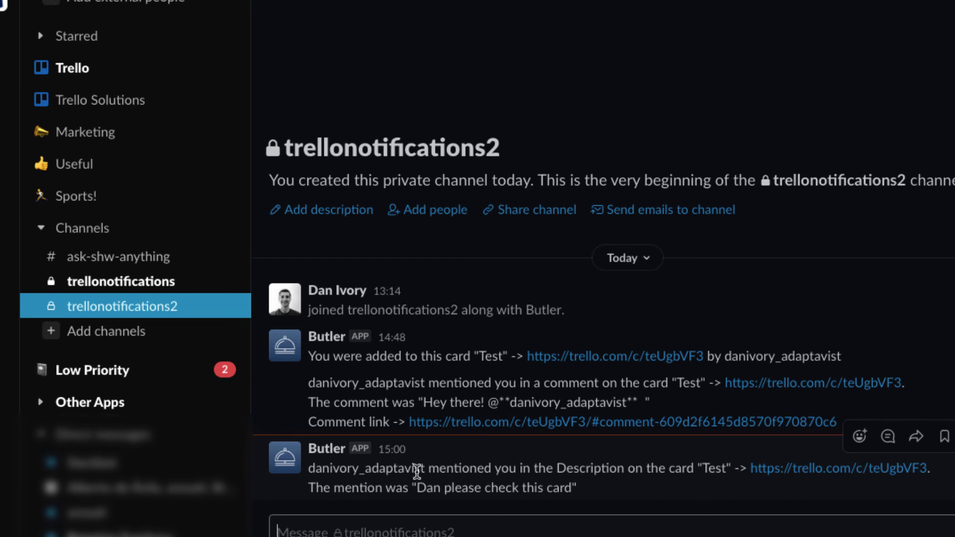
pyautogui.moveTo(557, 473)
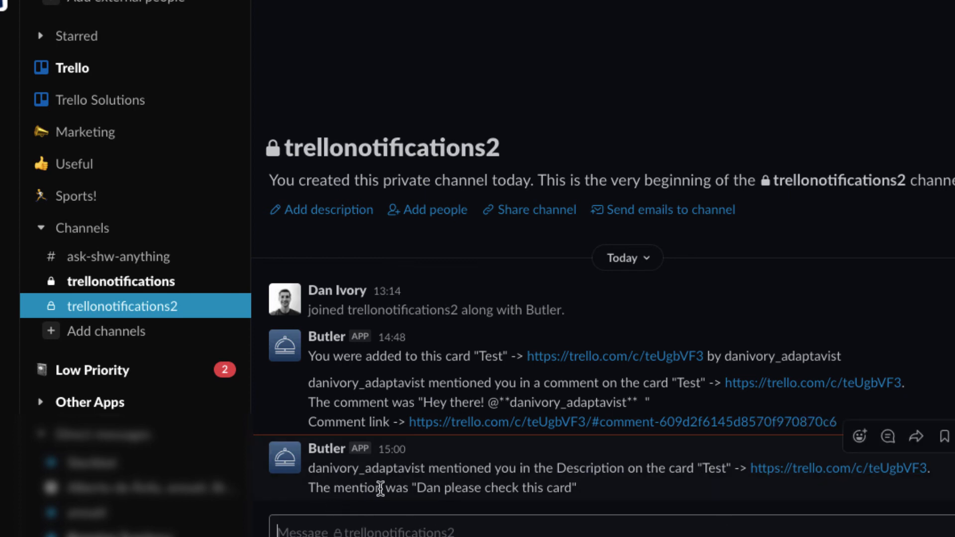
pyautogui.moveTo(538, 492)
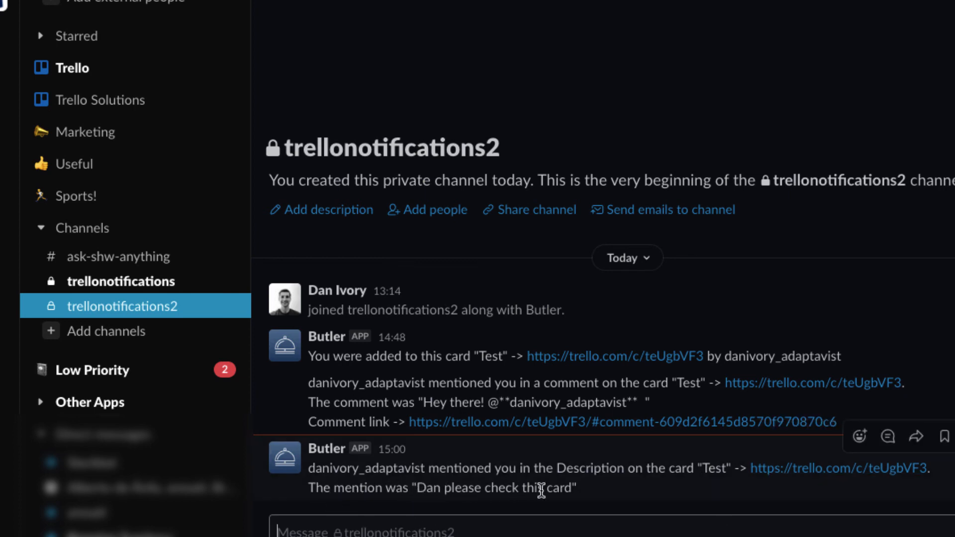